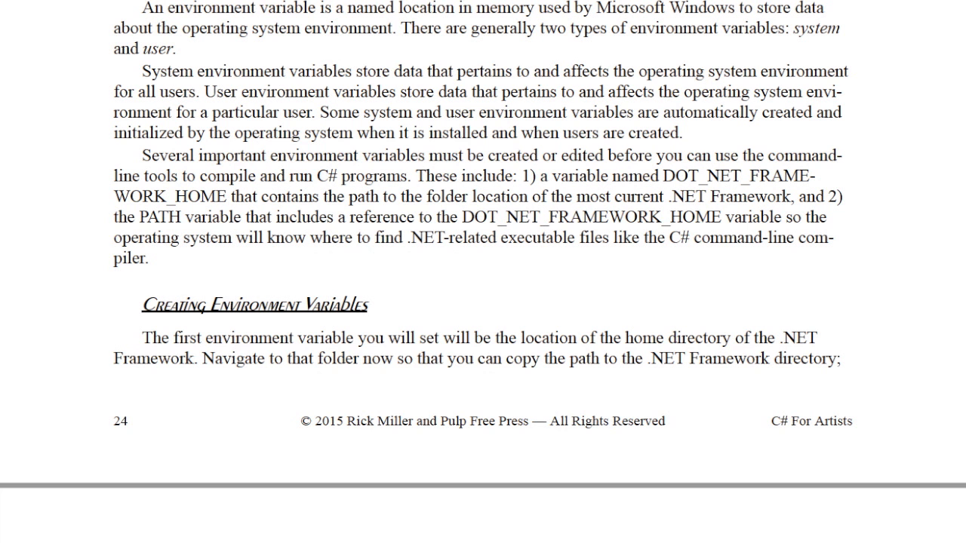
- Scroll the PDF to the book's figure of steps for adding a new user variable
{"action": "scroll", "scroll_direction": "down", "scroll_amount": 3}
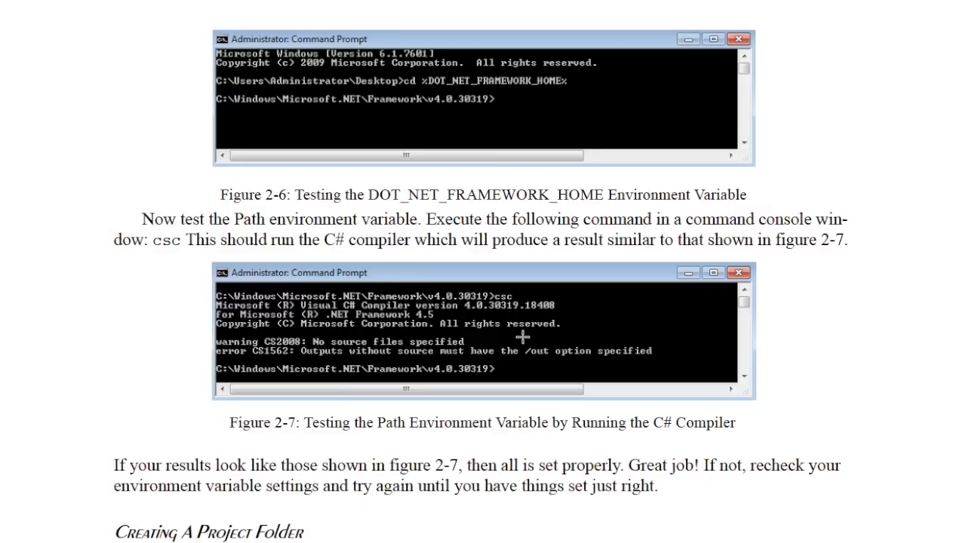
{"action": "scroll", "scroll_direction": "up", "scroll_amount": 3}
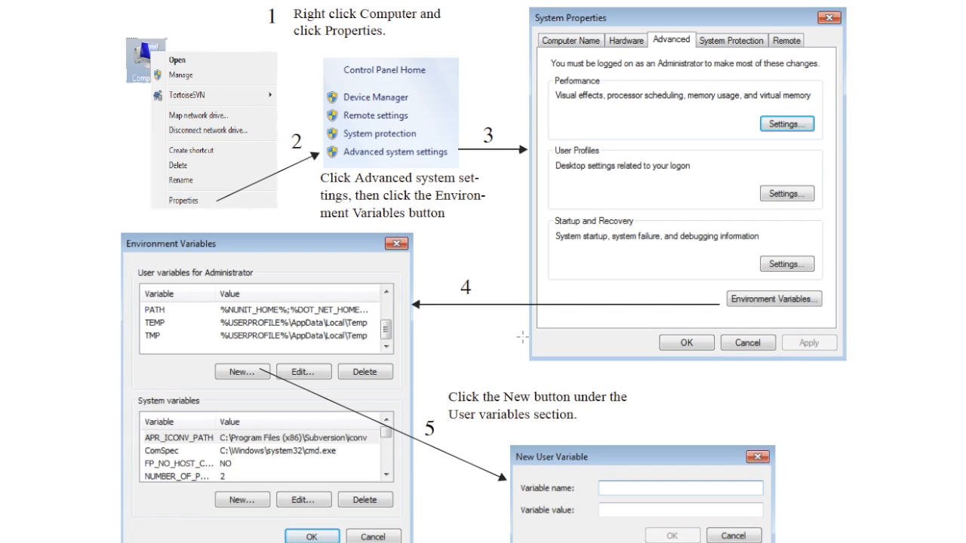
{"action": "mouse_move", "coordinate": [94, 140]}
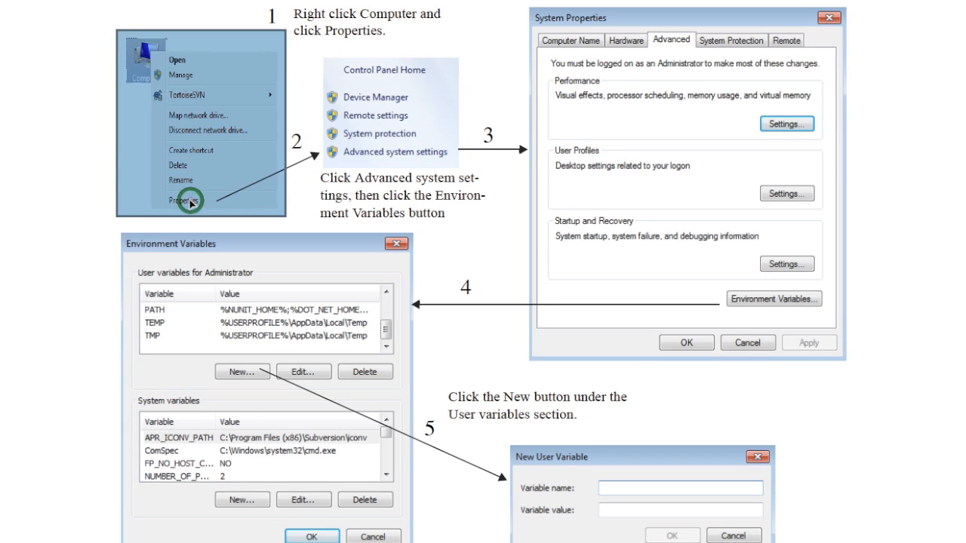
{"action": "mouse_move", "coordinate": [81, 175]}
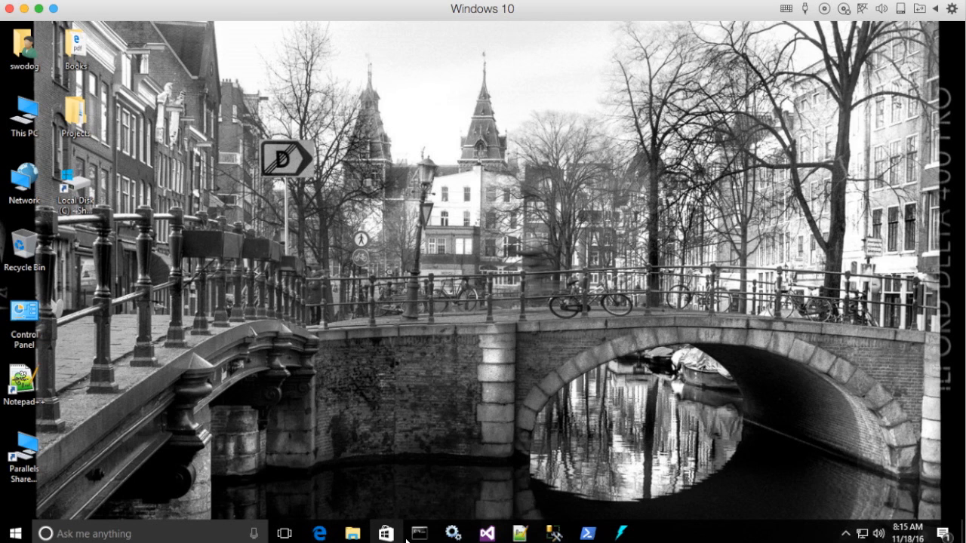
{"action": "left_click", "coordinate": [419, 534]}
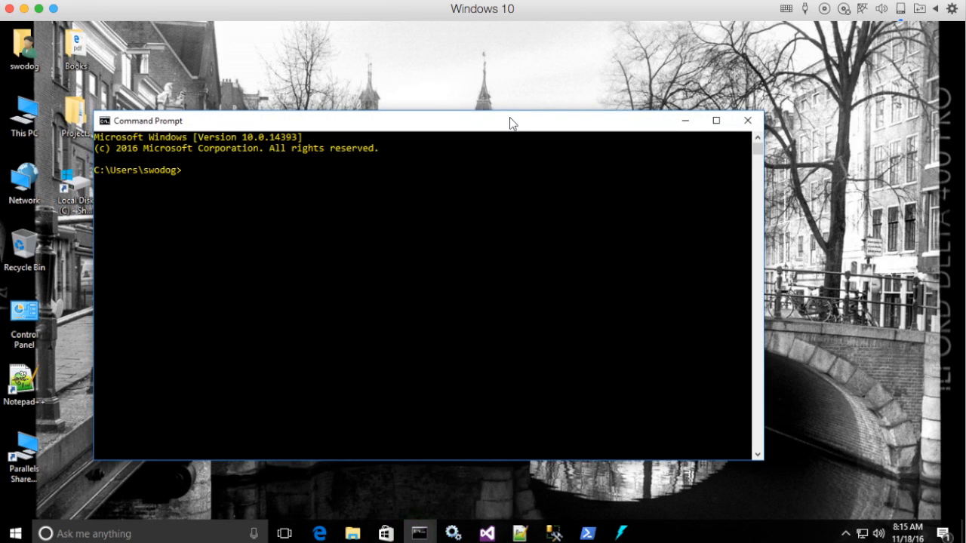
{"action": "left_click_drag", "start_coordinate": [513, 121], "coordinate": [523, 112]}
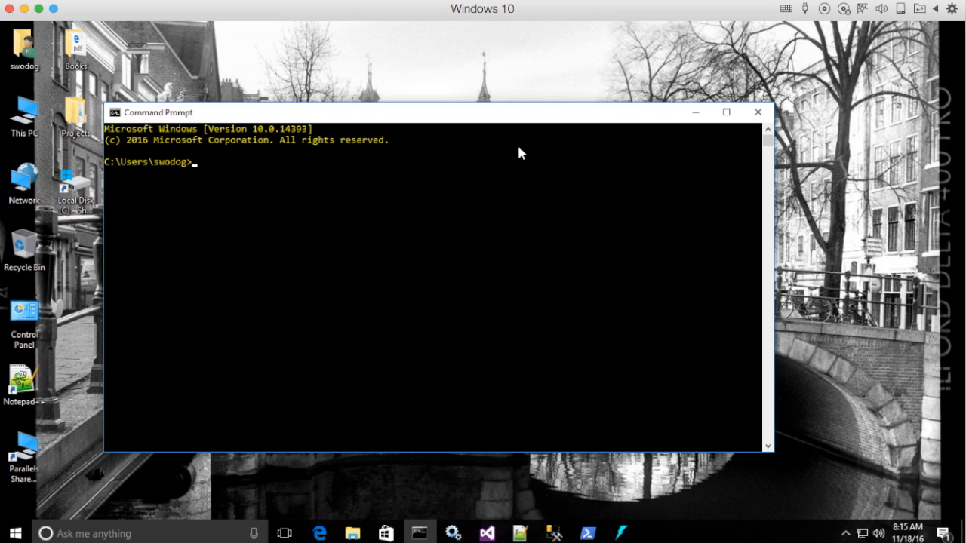
{"action": "mouse_move", "coordinate": [402, 230]}
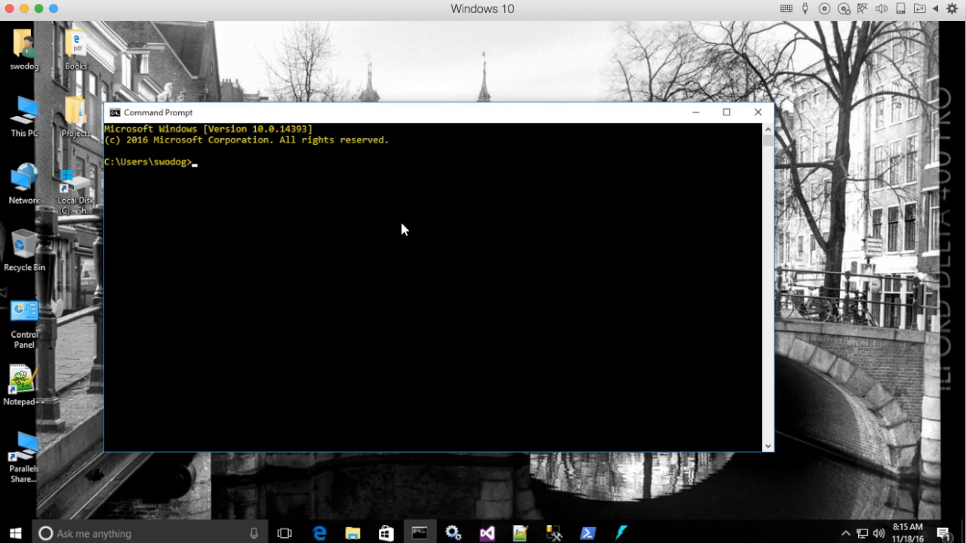
{"action": "mouse_move", "coordinate": [396, 227]}
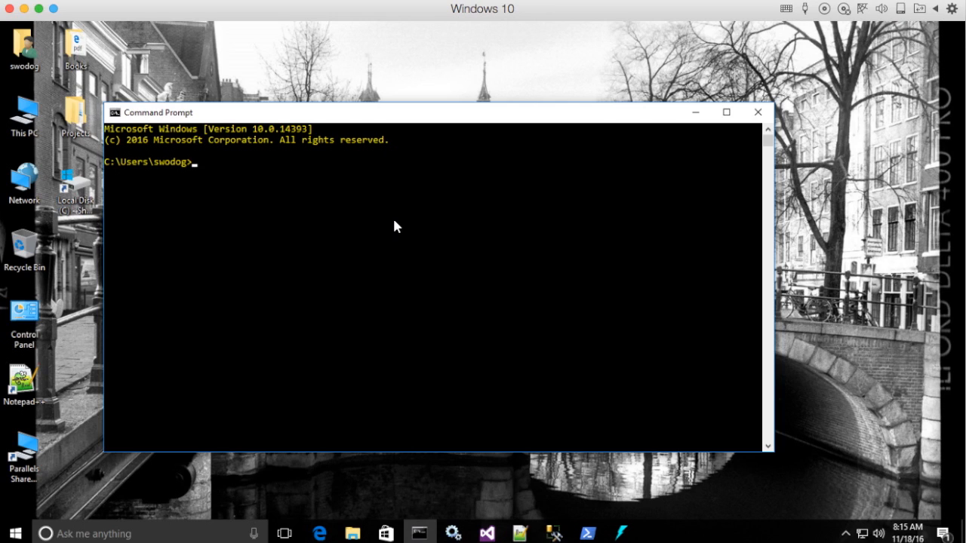
{"action": "type", "text": "cs"}
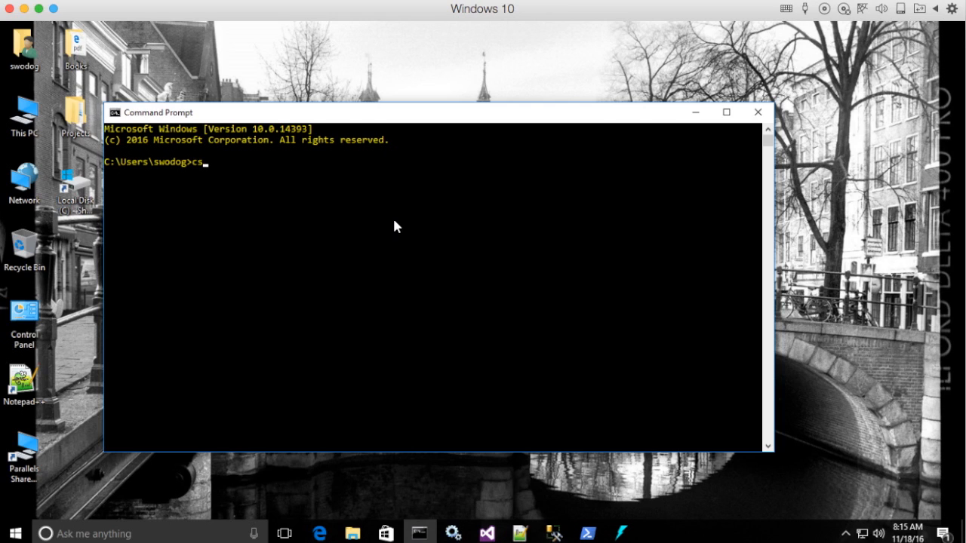
{"action": "key", "text": "Return"}
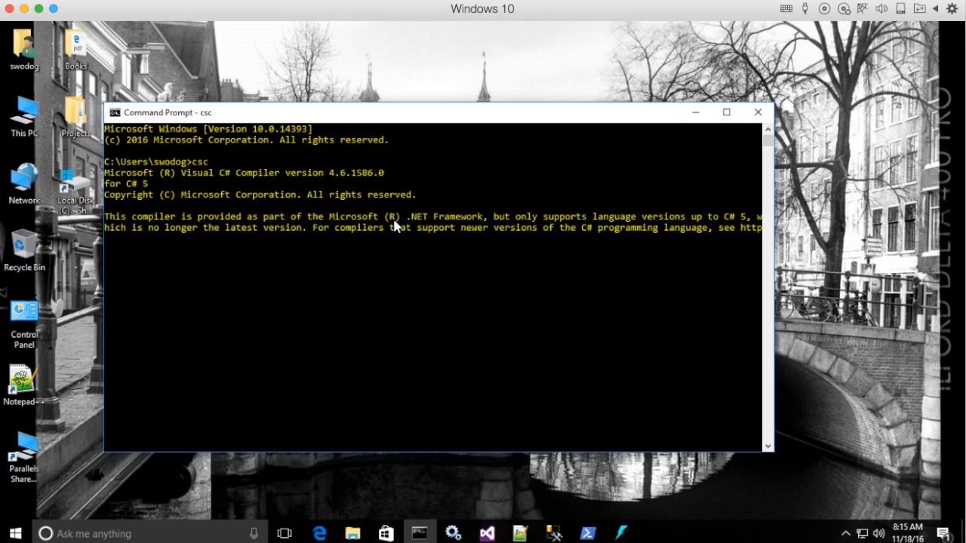
{"action": "key", "text": "Return"}
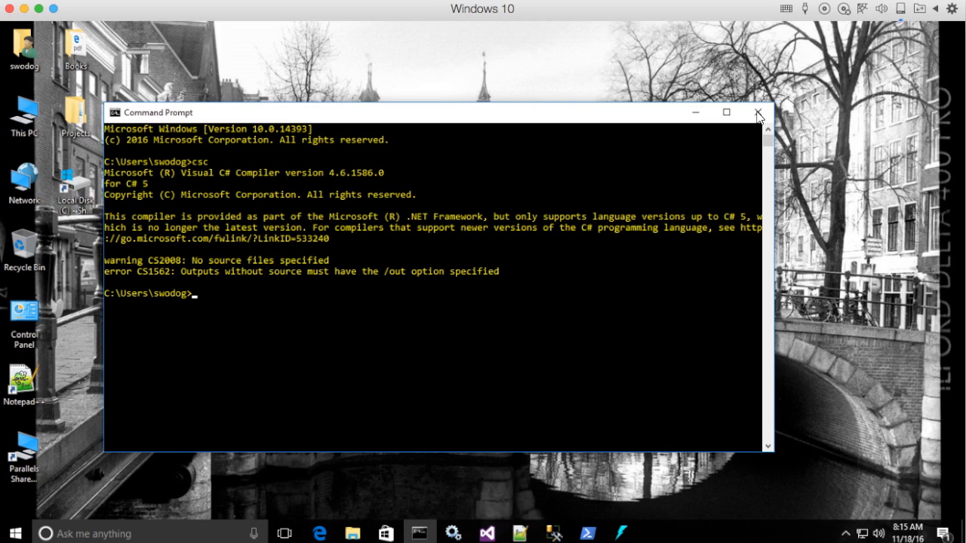
{"action": "mouse_move", "coordinate": [759, 112]}
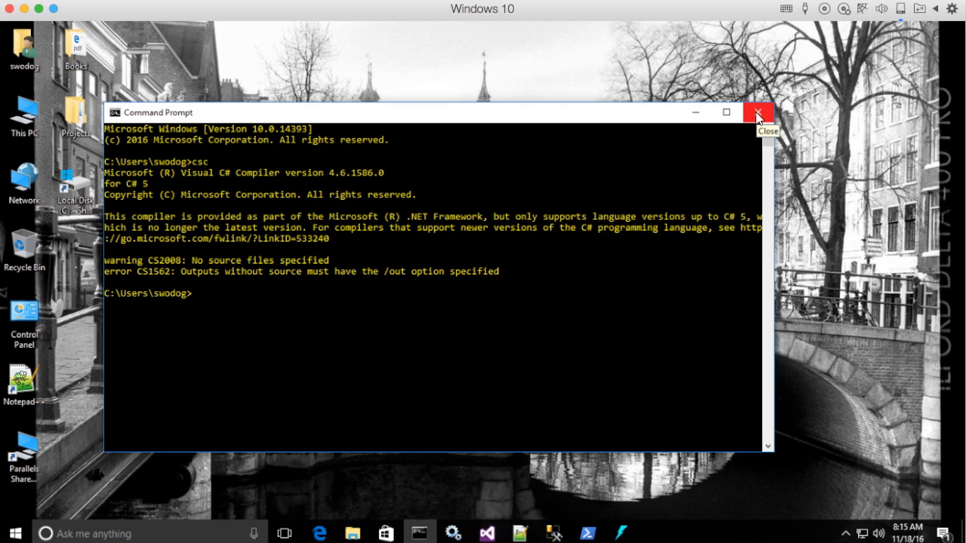
{"action": "left_click", "coordinate": [758, 111]}
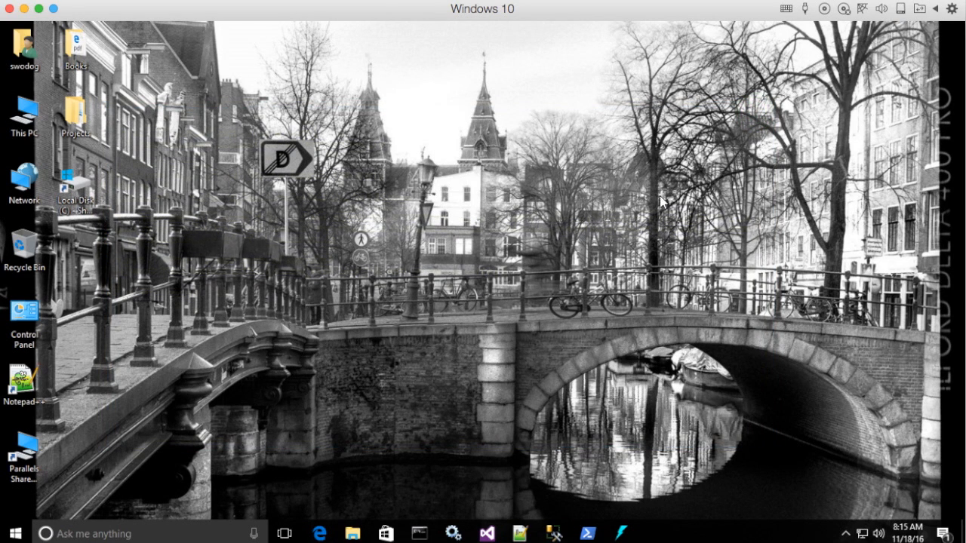
{"action": "left_click", "coordinate": [419, 534]}
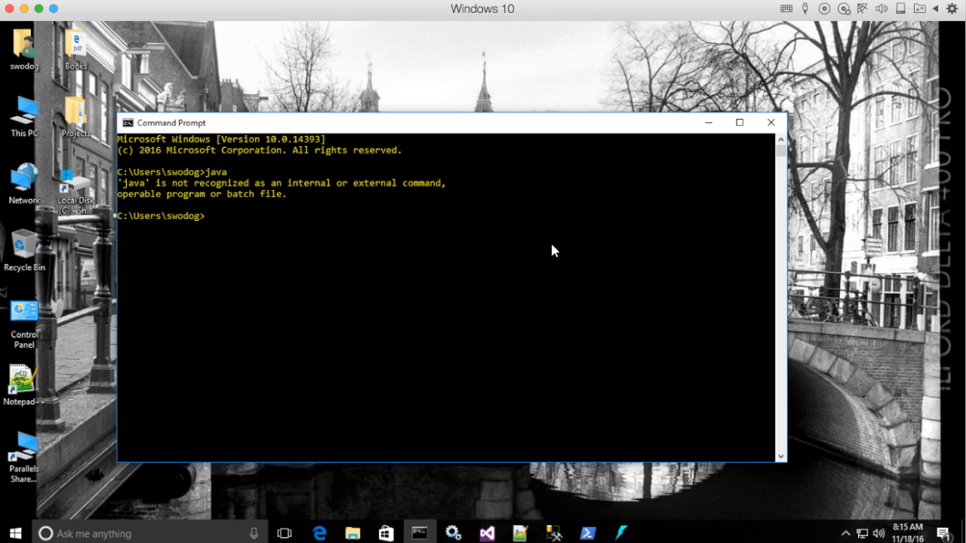
{"action": "type", "text": "javac"}
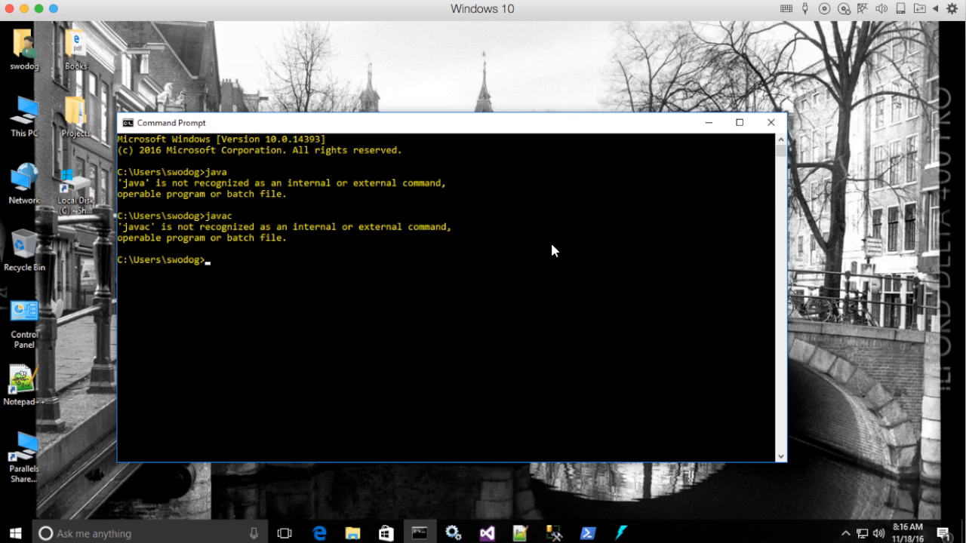
{"action": "mouse_move", "coordinate": [807, 146]}
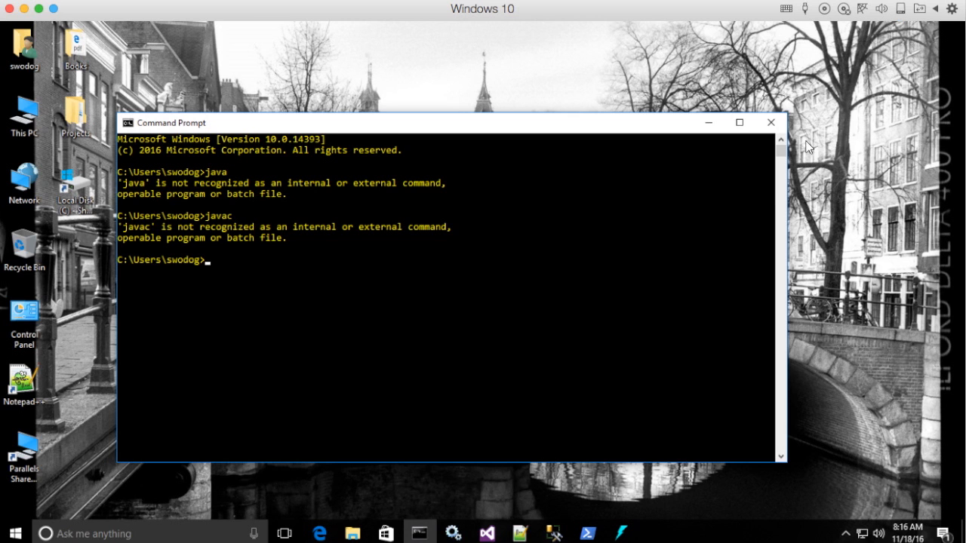
{"action": "left_click", "coordinate": [769, 122]}
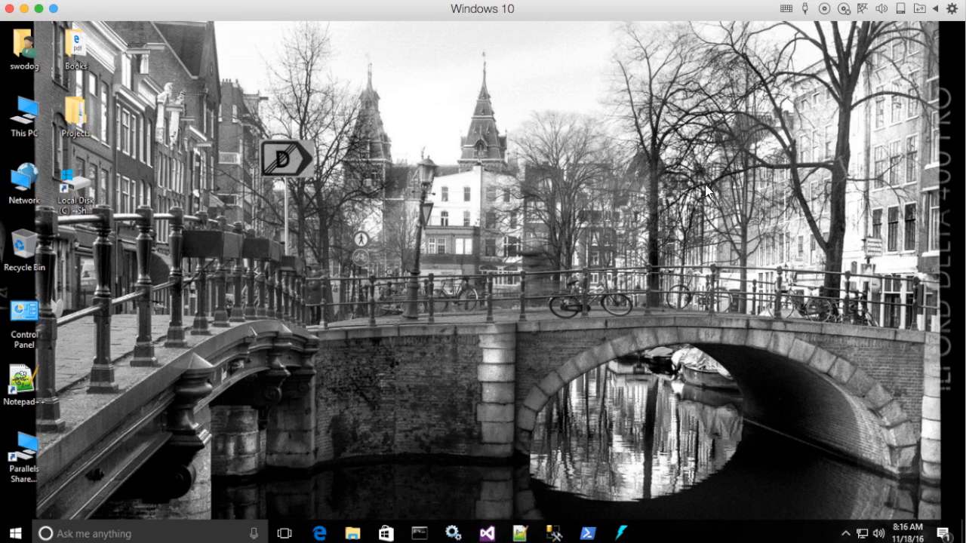
{"action": "mouse_move", "coordinate": [712, 195]}
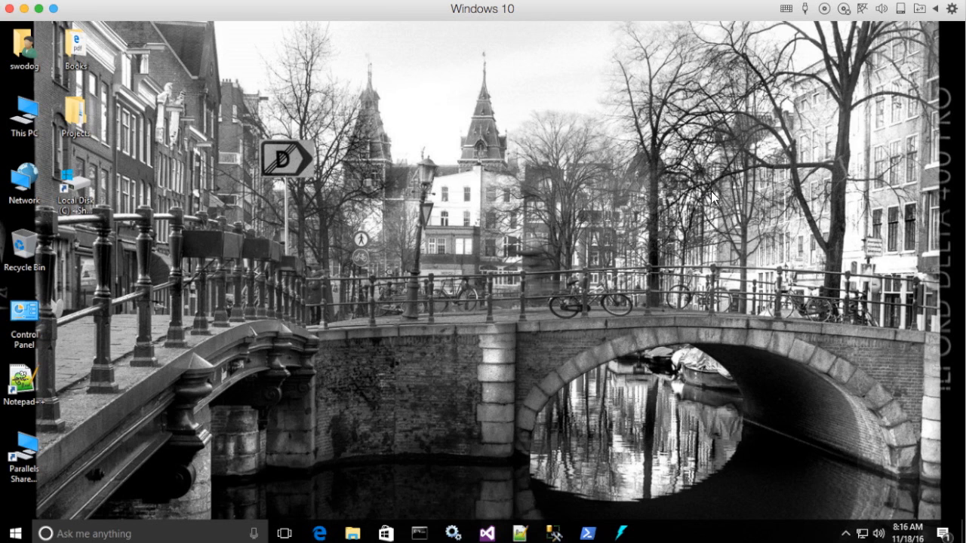
{"action": "mouse_move", "coordinate": [663, 83]}
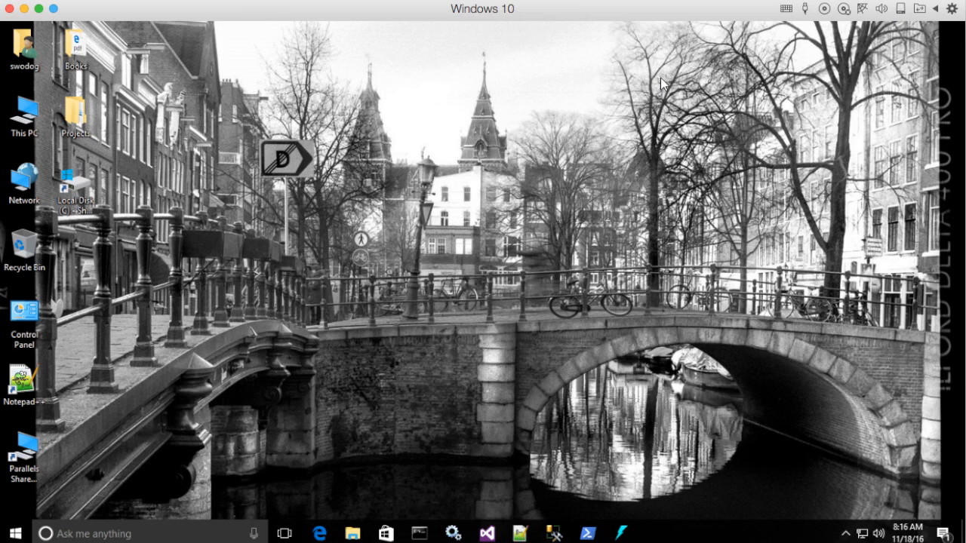
{"action": "mouse_move", "coordinate": [321, 24]}
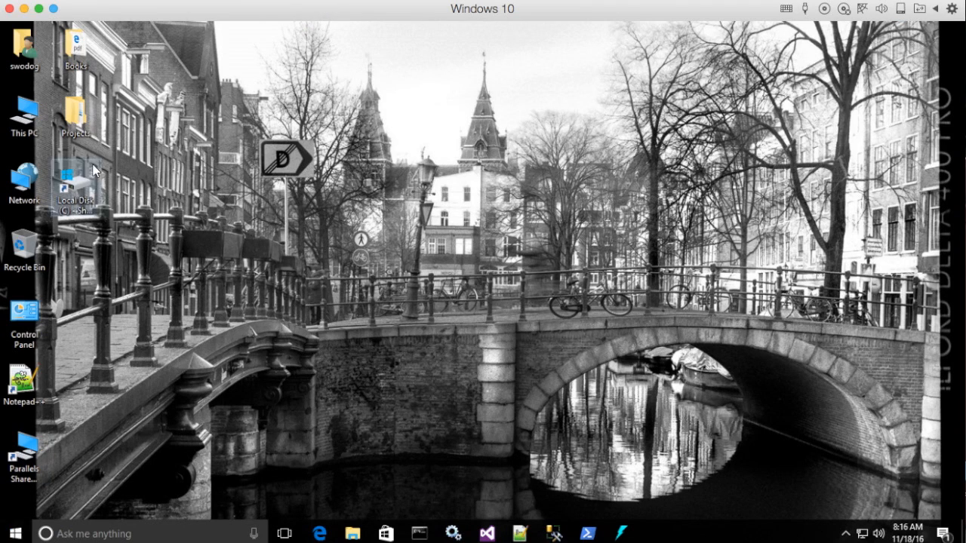
{"action": "mouse_move", "coordinate": [737, 414]}
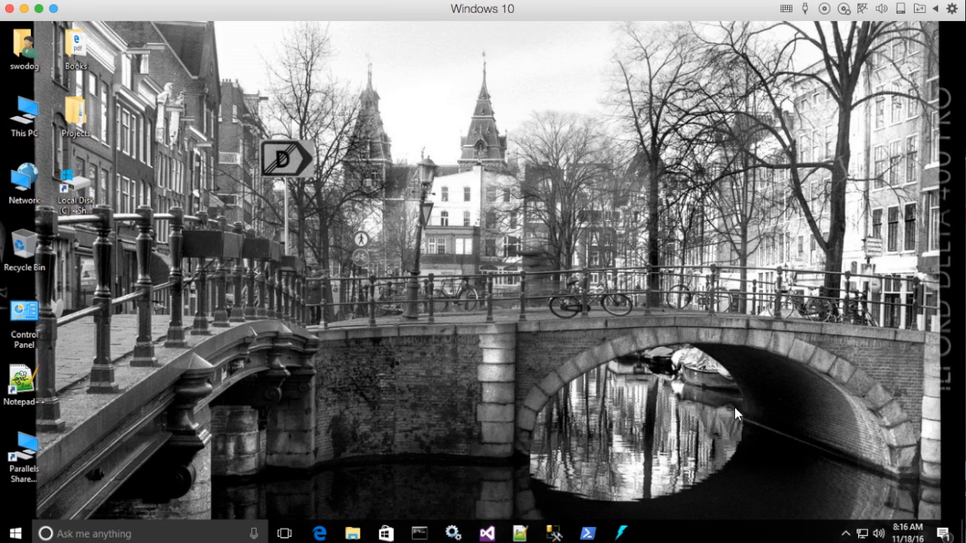
{"action": "mouse_move", "coordinate": [653, 262]}
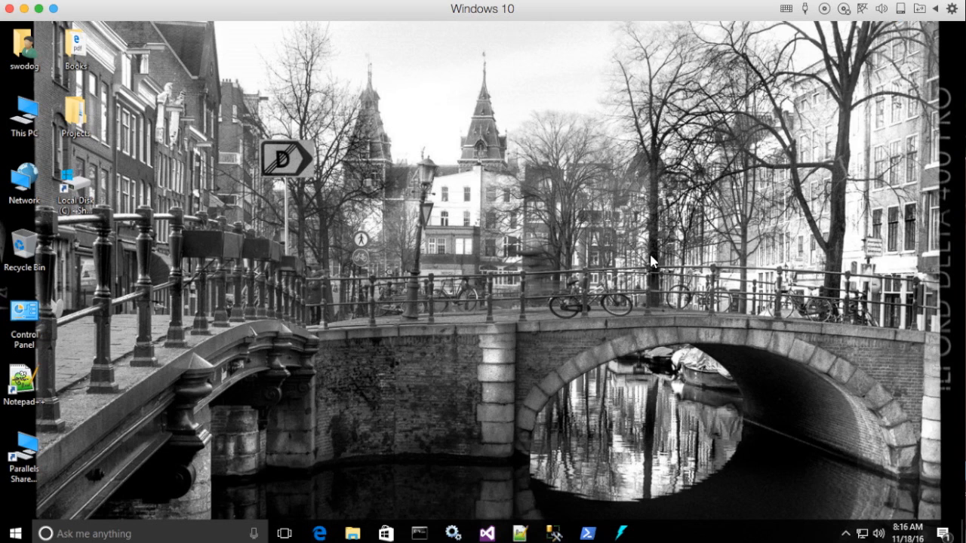
{"action": "mouse_move", "coordinate": [641, 255]}
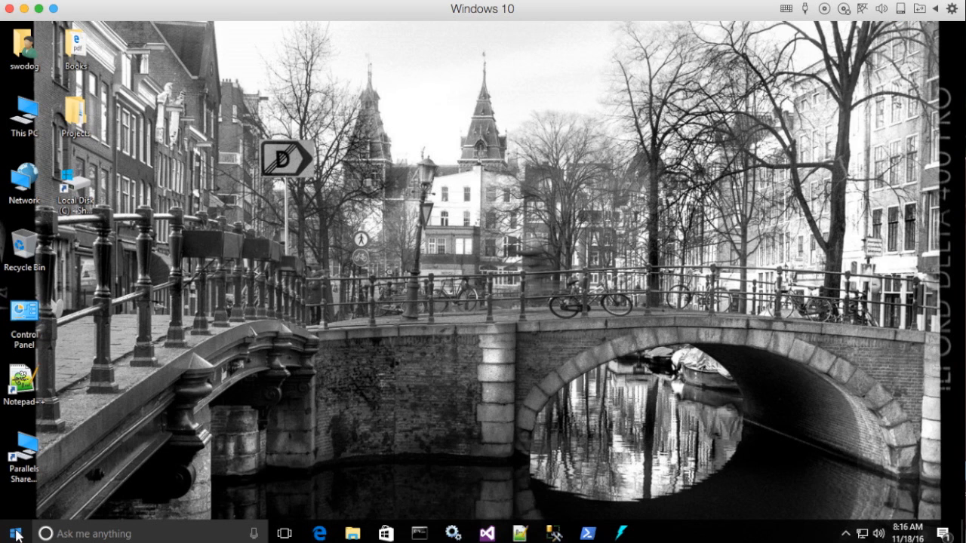
{"action": "left_click", "coordinate": [11, 534]}
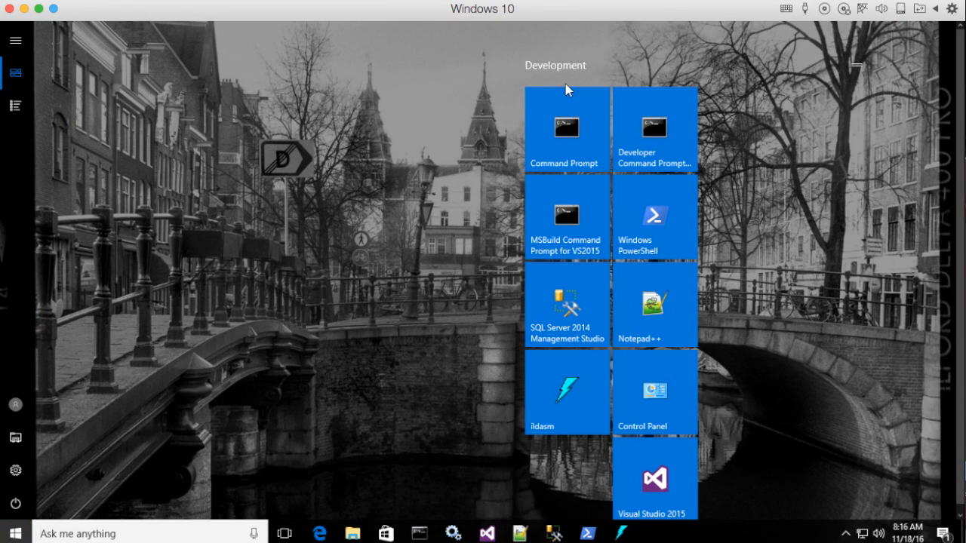
{"action": "mouse_move", "coordinate": [738, 233]}
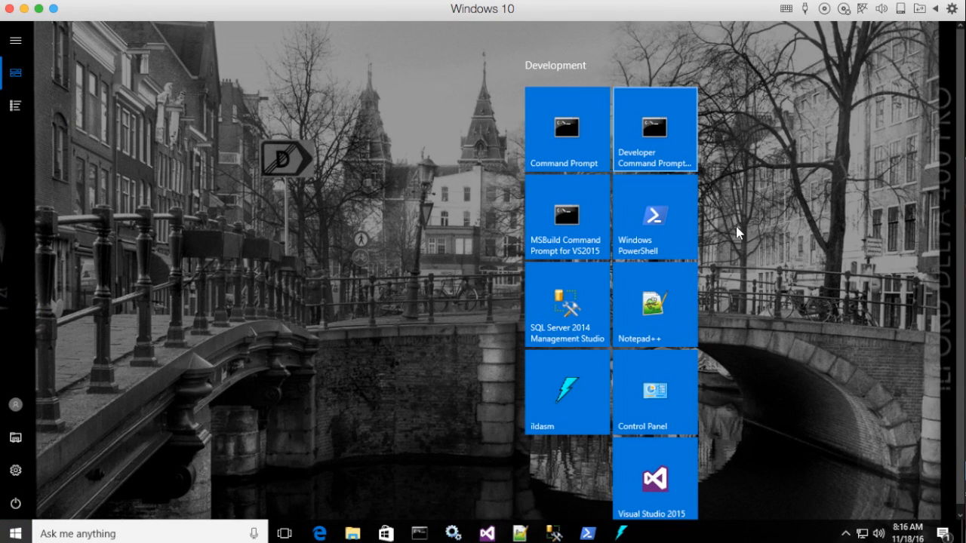
{"action": "mouse_move", "coordinate": [693, 392]}
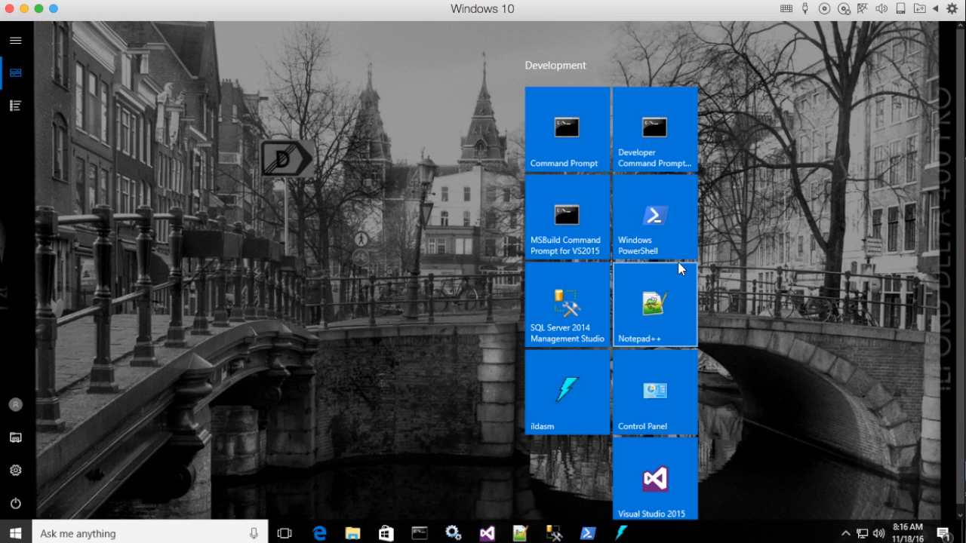
{"action": "mouse_move", "coordinate": [674, 154]}
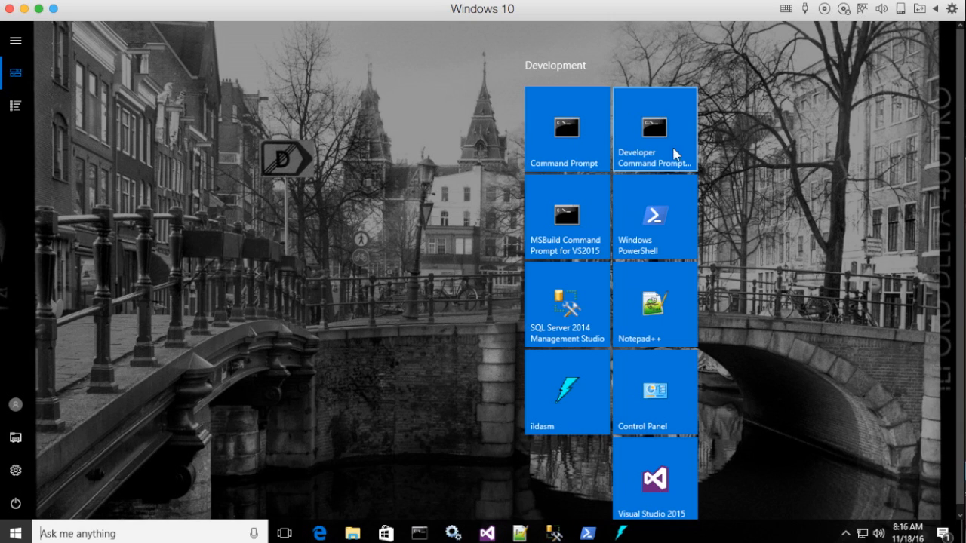
{"action": "mouse_move", "coordinate": [656, 139]}
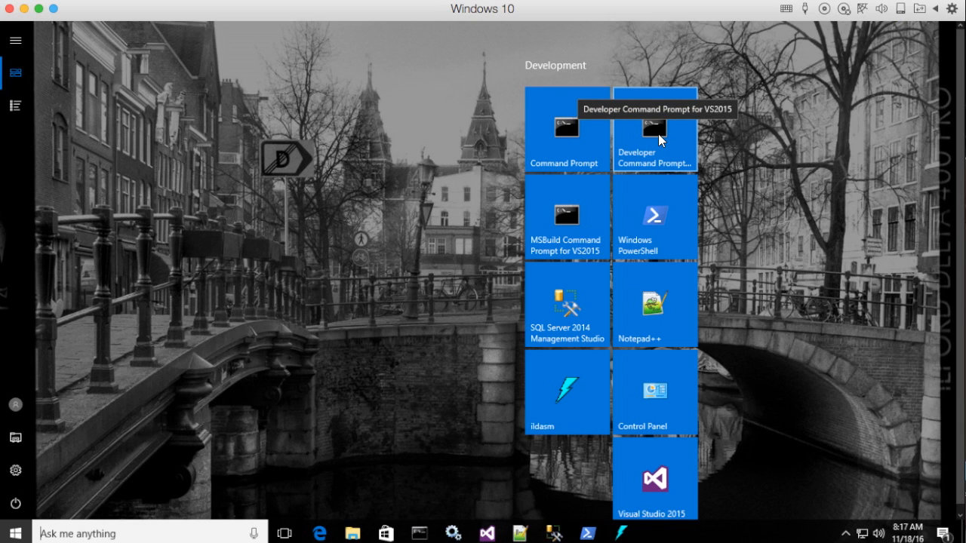
{"action": "mouse_move", "coordinate": [572, 226]}
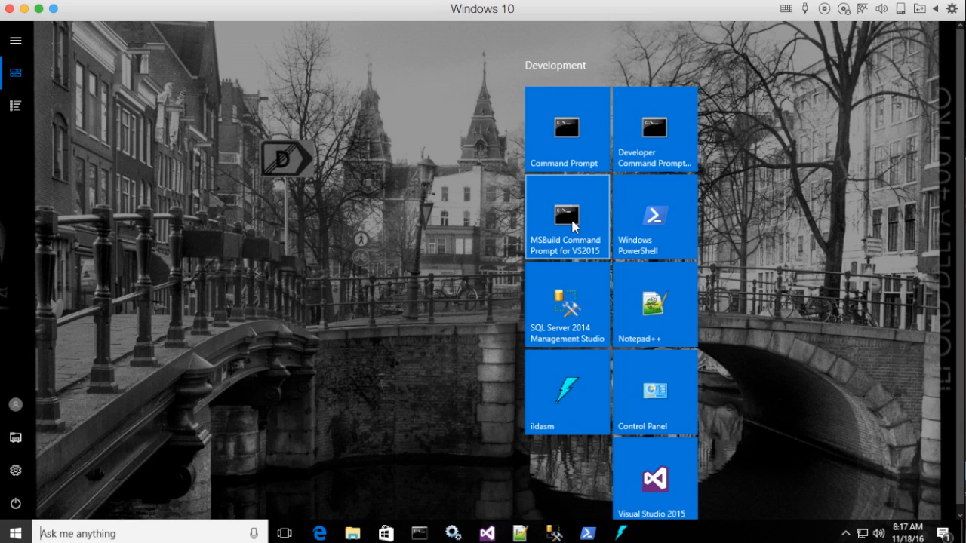
{"action": "left_click", "coordinate": [653, 219]}
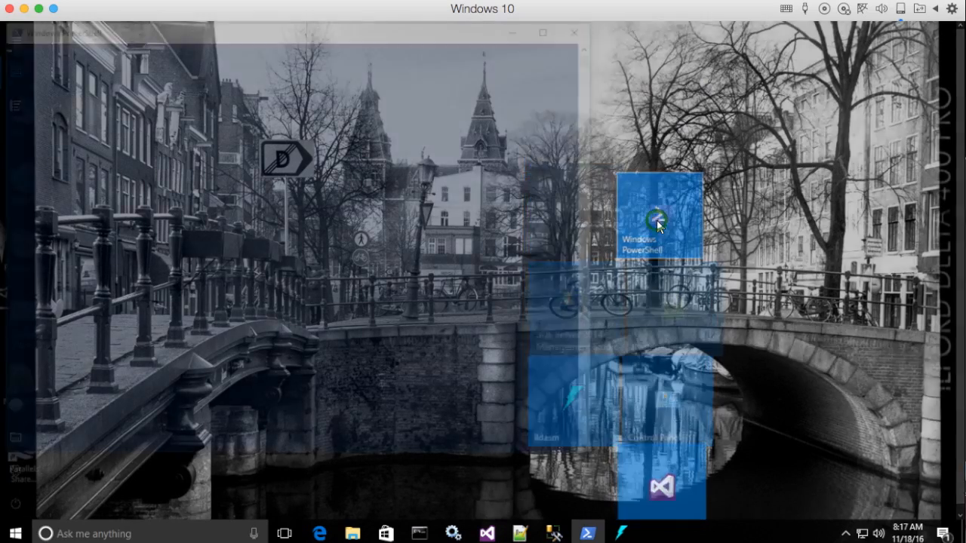
{"action": "left_click", "coordinate": [658, 219]}
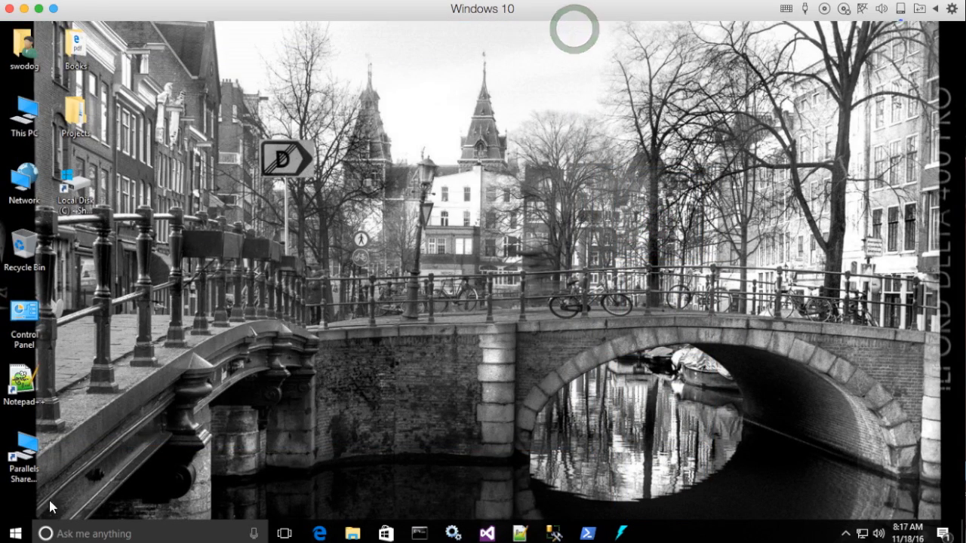
{"action": "left_click", "coordinate": [14, 533]}
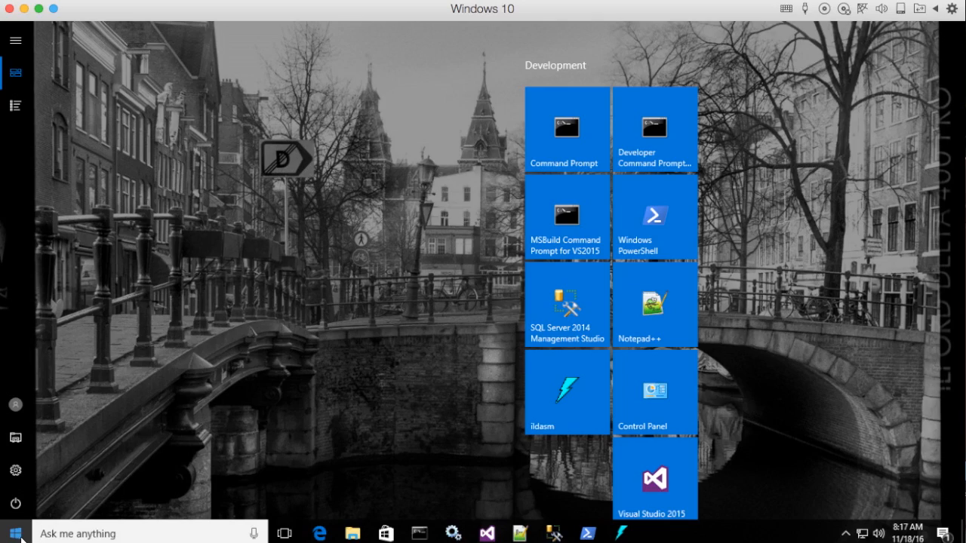
{"action": "left_click", "coordinate": [13, 534]}
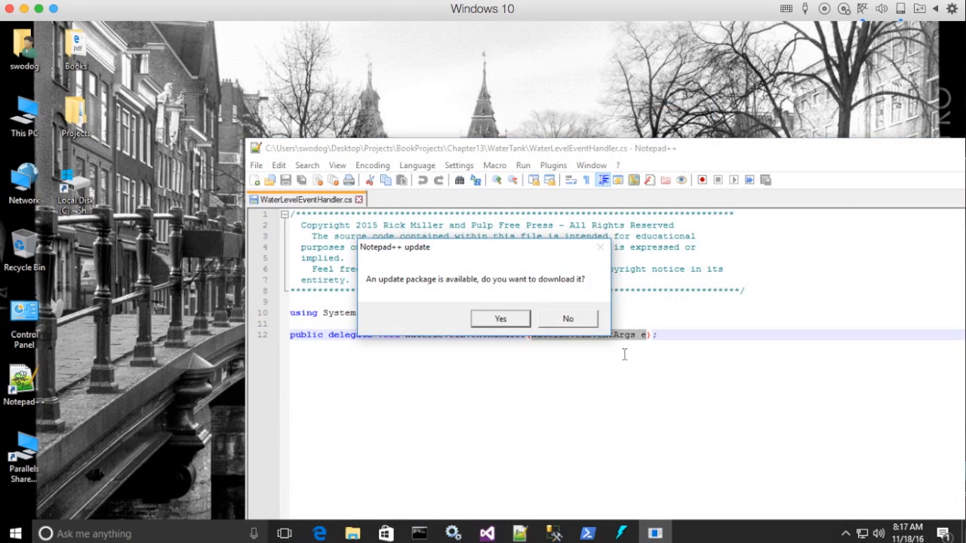
{"action": "left_click", "coordinate": [567, 318]}
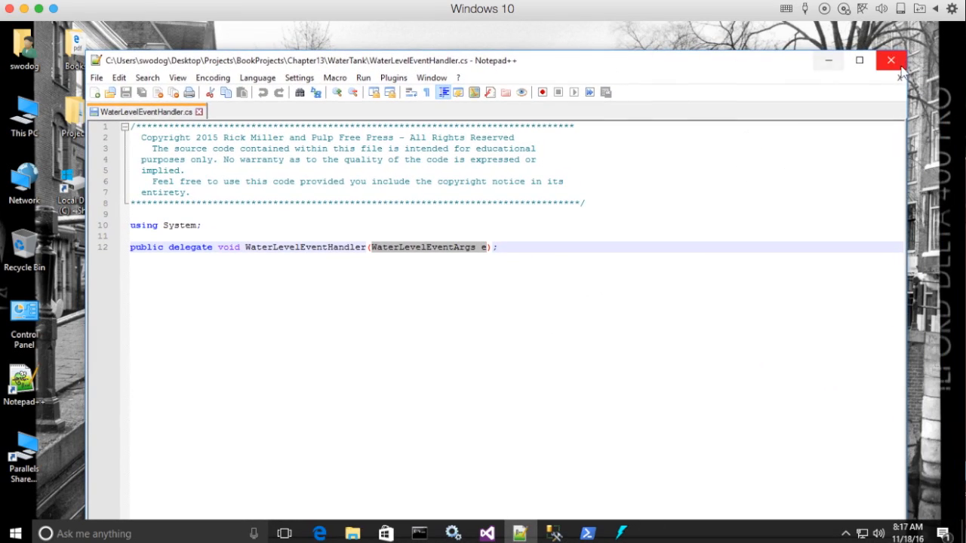
{"action": "left_click", "coordinate": [891, 60]}
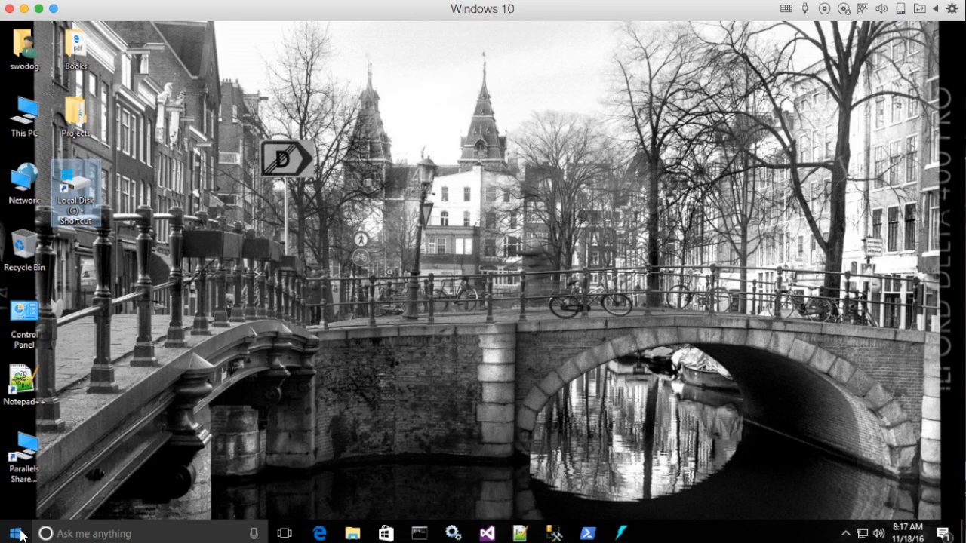
- Reach System Properties' Advanced tab and Environment Variables from the Start quick links, then close the dialog
{"action": "right_click", "coordinate": [9, 533]}
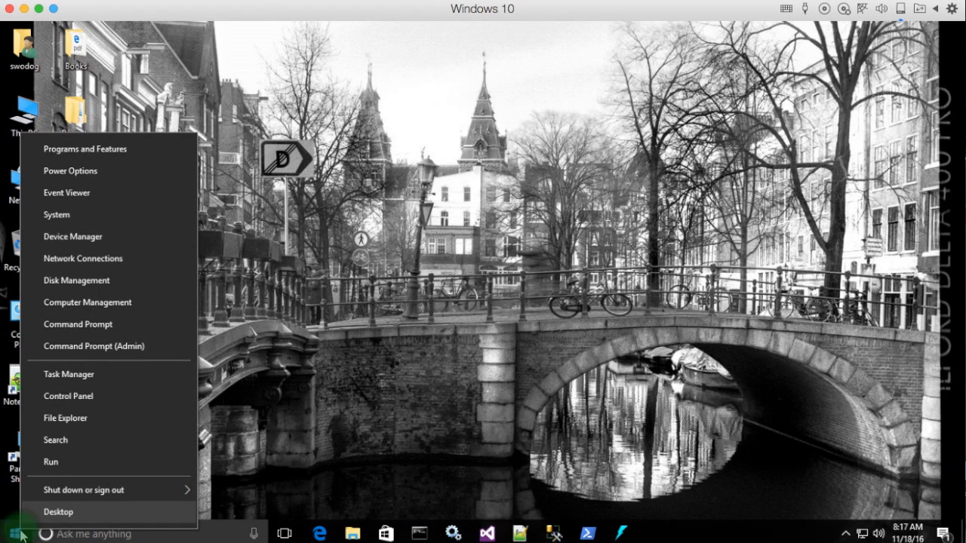
{"action": "mouse_move", "coordinate": [67, 192]}
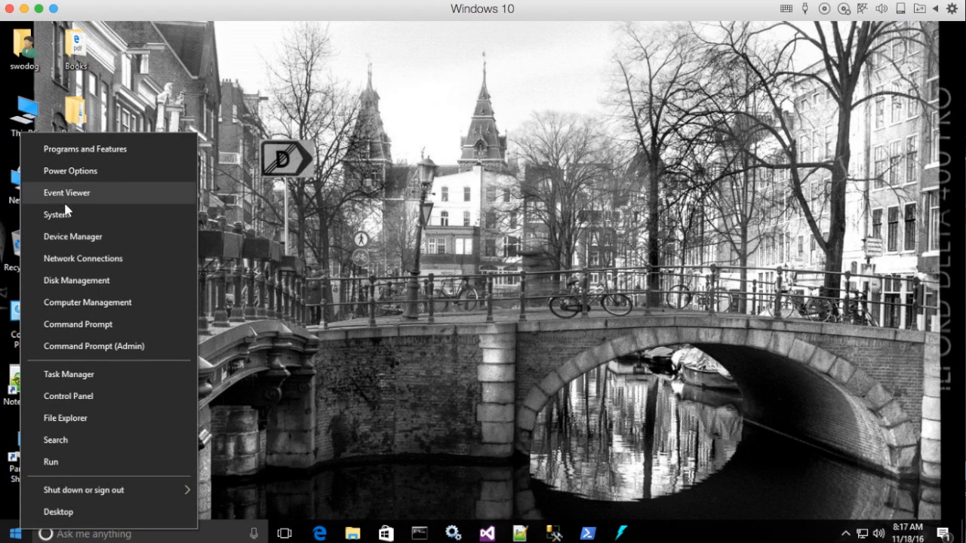
{"action": "left_click", "coordinate": [58, 214]}
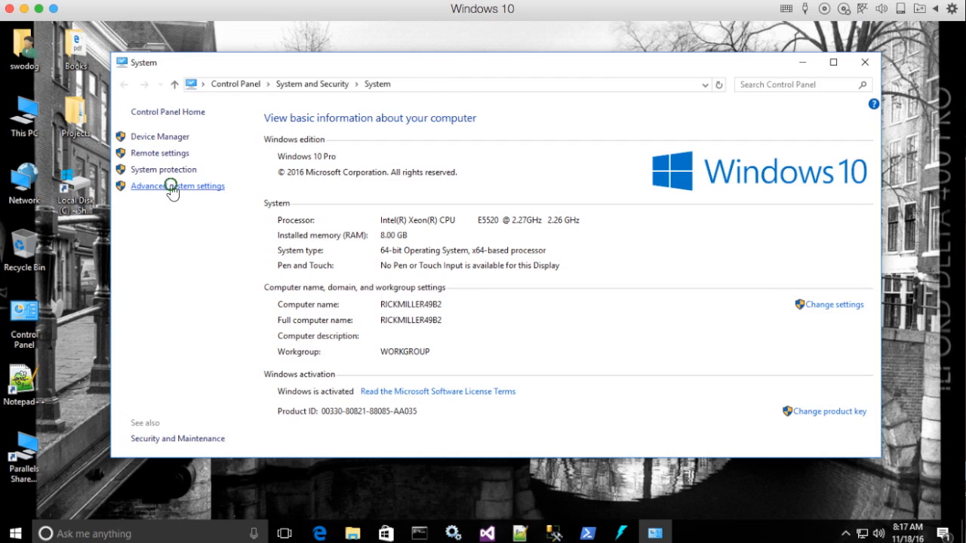
{"action": "left_click", "coordinate": [177, 185]}
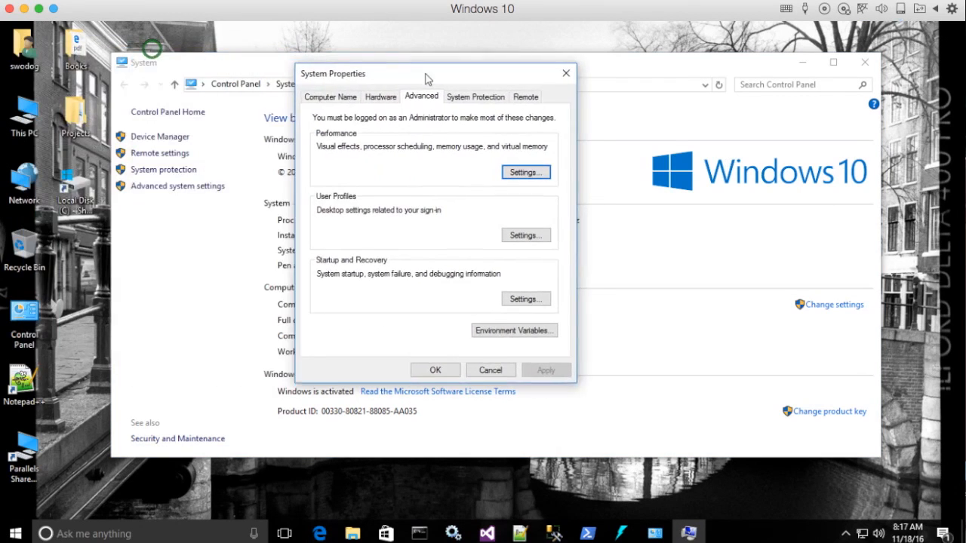
{"action": "left_click_drag", "start_coordinate": [427, 79], "coordinate": [532, 76]}
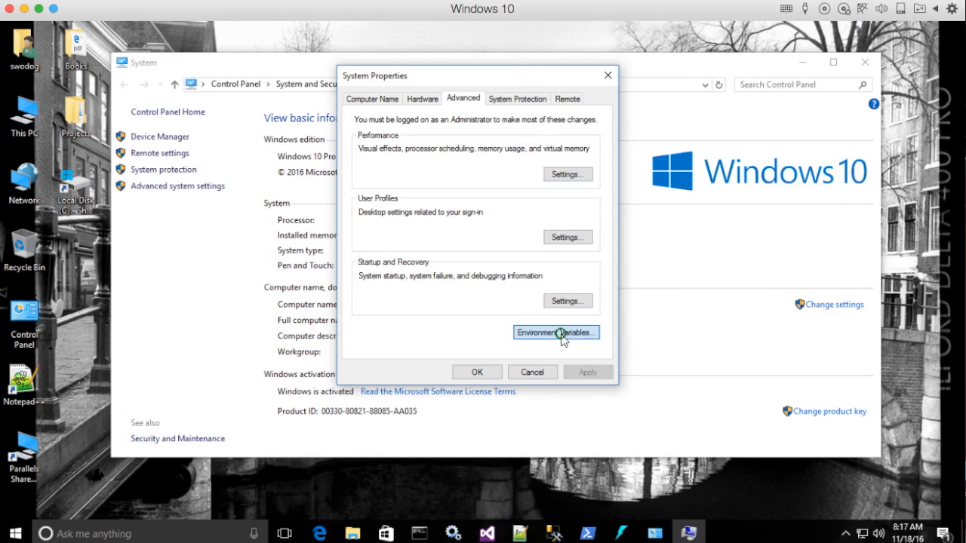
{"action": "left_click", "coordinate": [555, 332]}
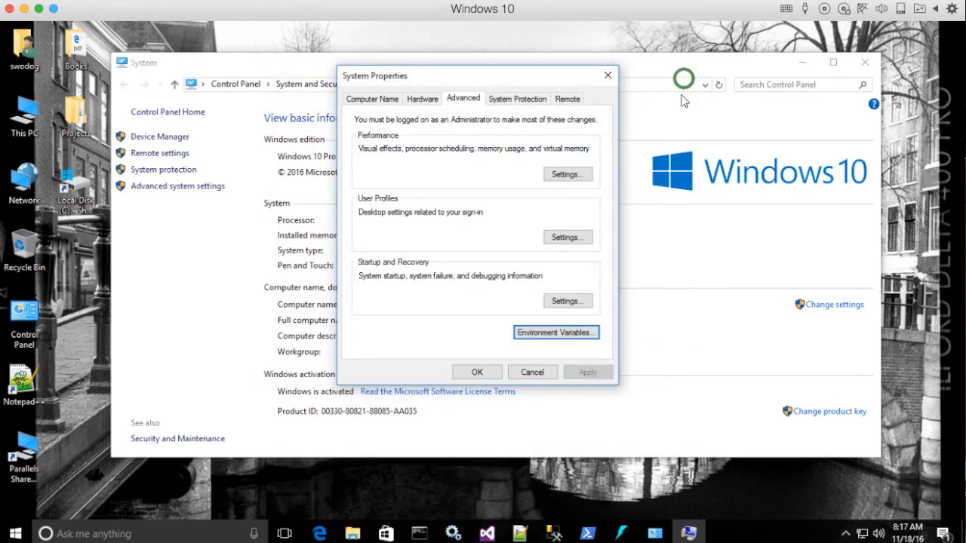
{"action": "left_click", "coordinate": [532, 372]}
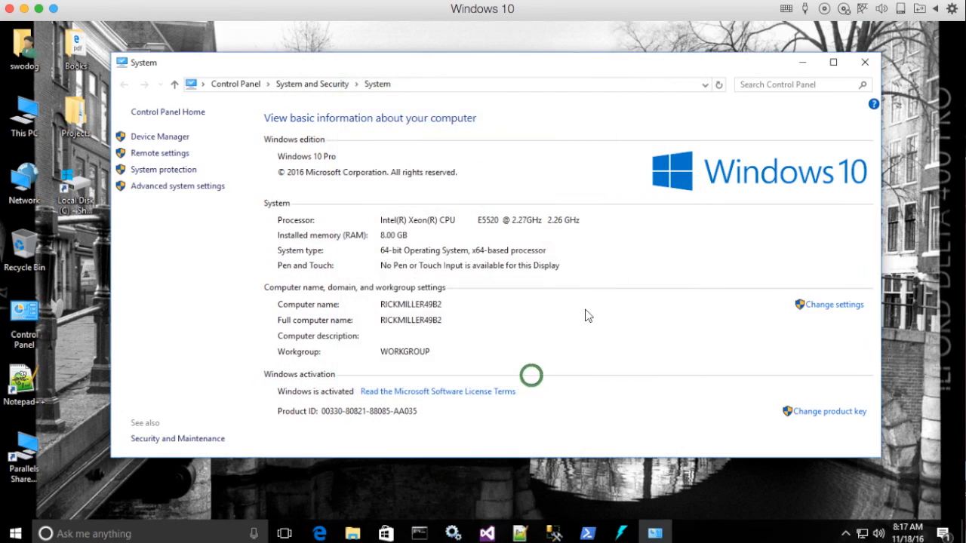
{"action": "left_click", "coordinate": [865, 62]}
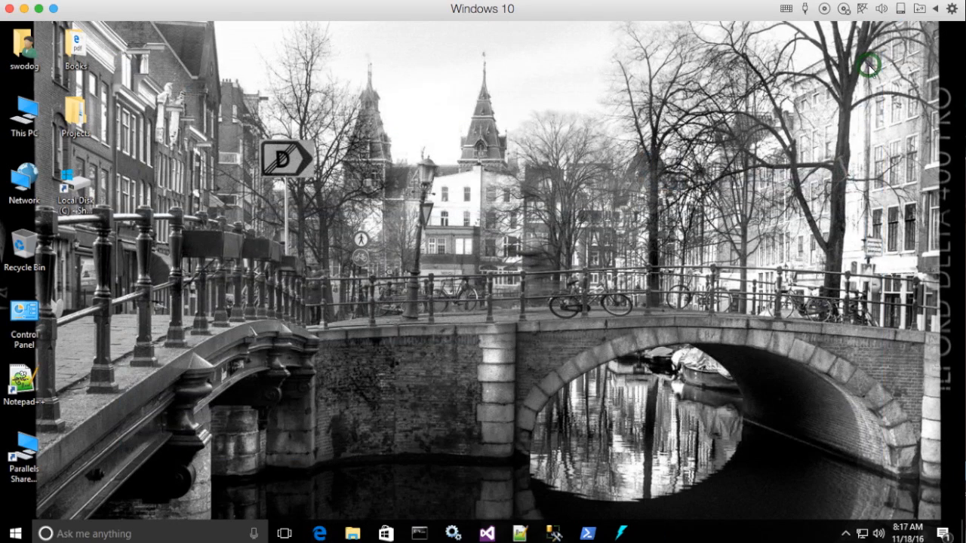
{"action": "mouse_move", "coordinate": [863, 103]}
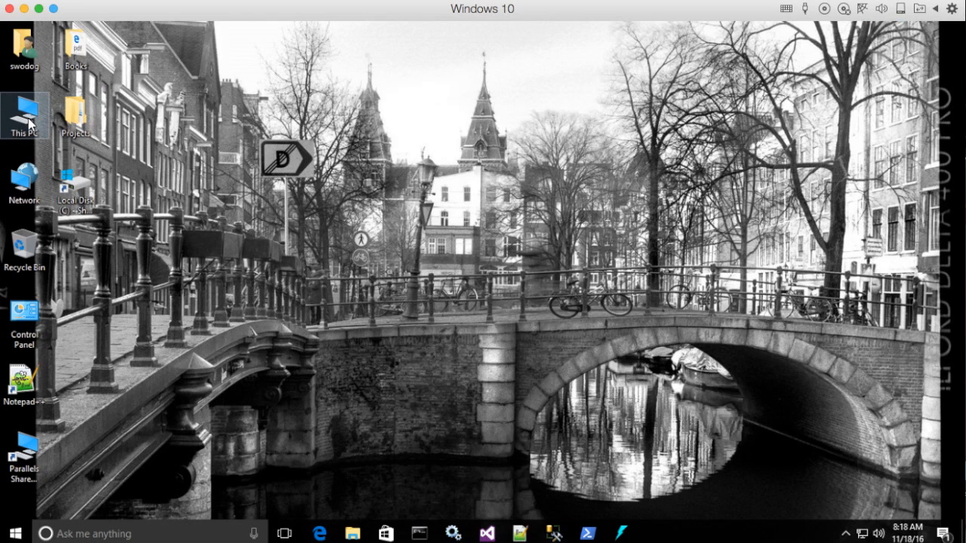
{"action": "right_click", "coordinate": [24, 115]}
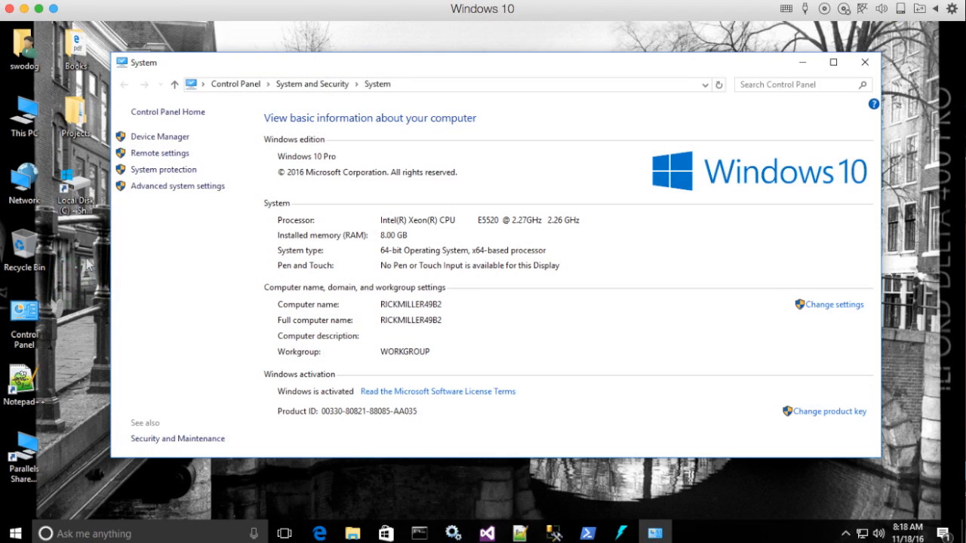
{"action": "mouse_move", "coordinate": [178, 186]}
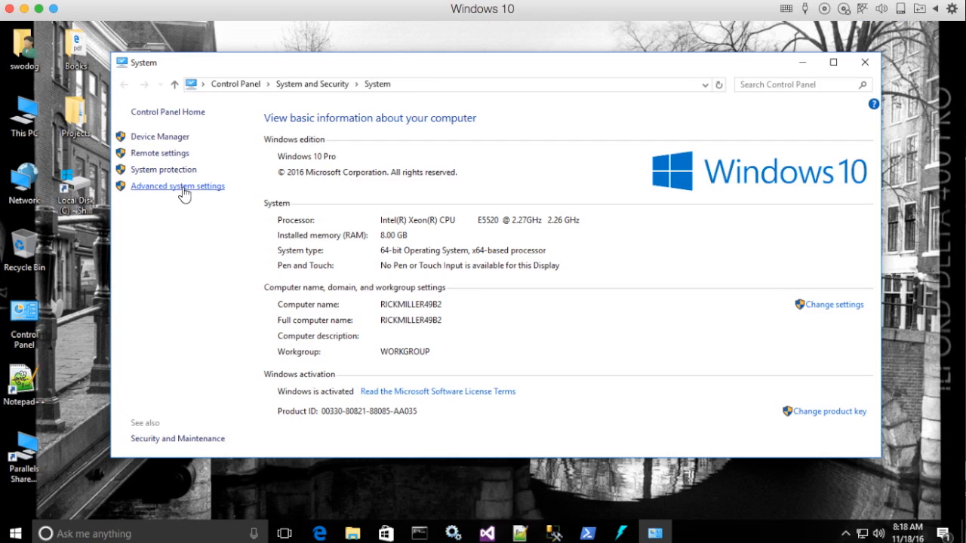
{"action": "left_click", "coordinate": [178, 186]}
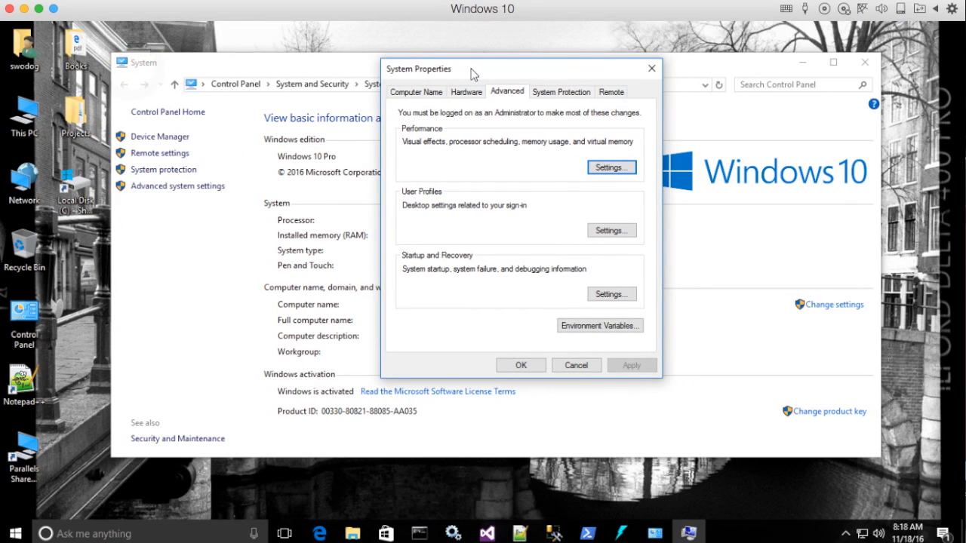
{"action": "mouse_move", "coordinate": [575, 365]}
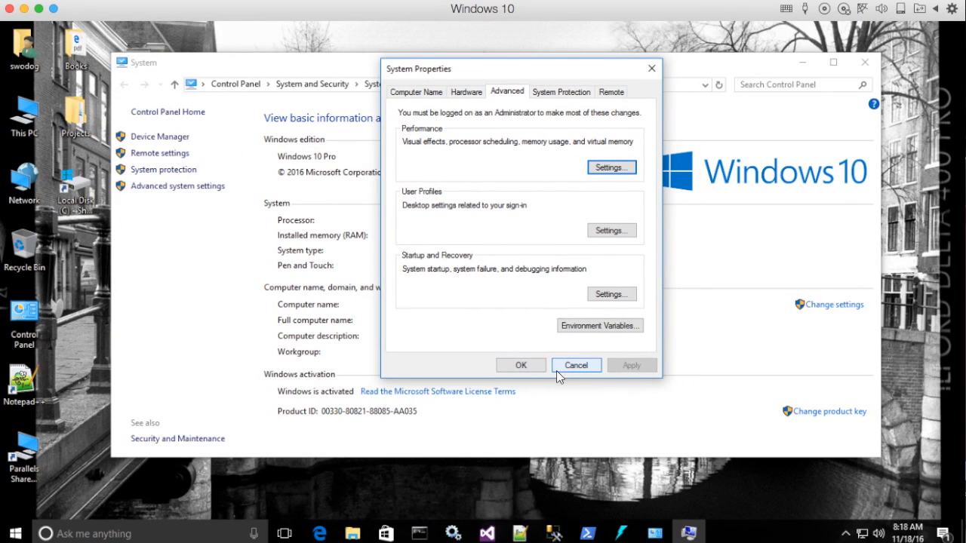
{"action": "left_click", "coordinate": [575, 364]}
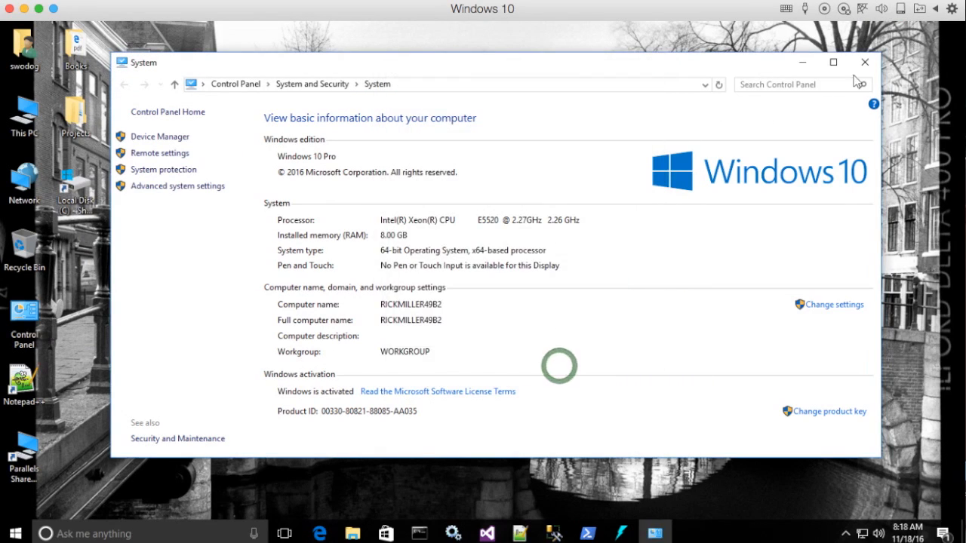
- Close the System window and bring up the Win+X quick links menu listing Control Panel
{"action": "left_click", "coordinate": [864, 62]}
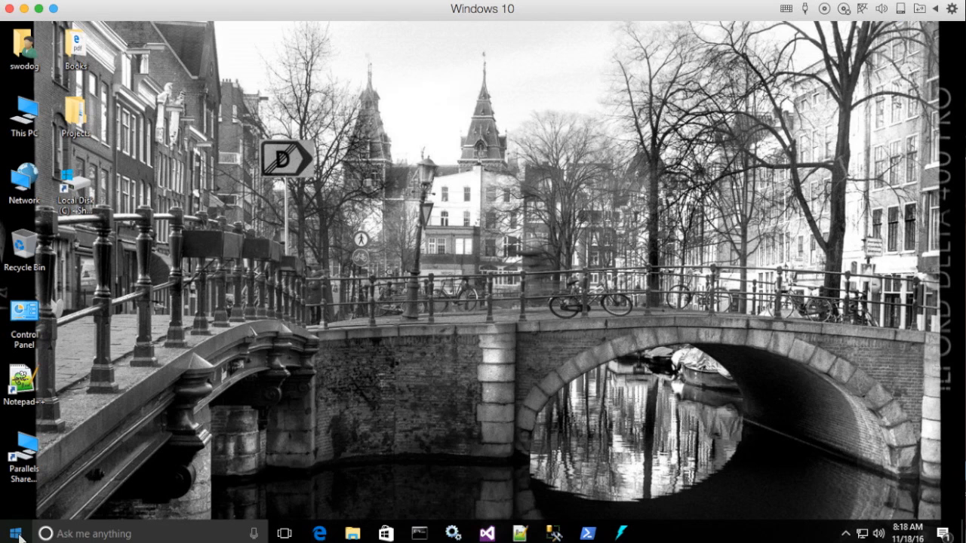
{"action": "right_click", "coordinate": [11, 533]}
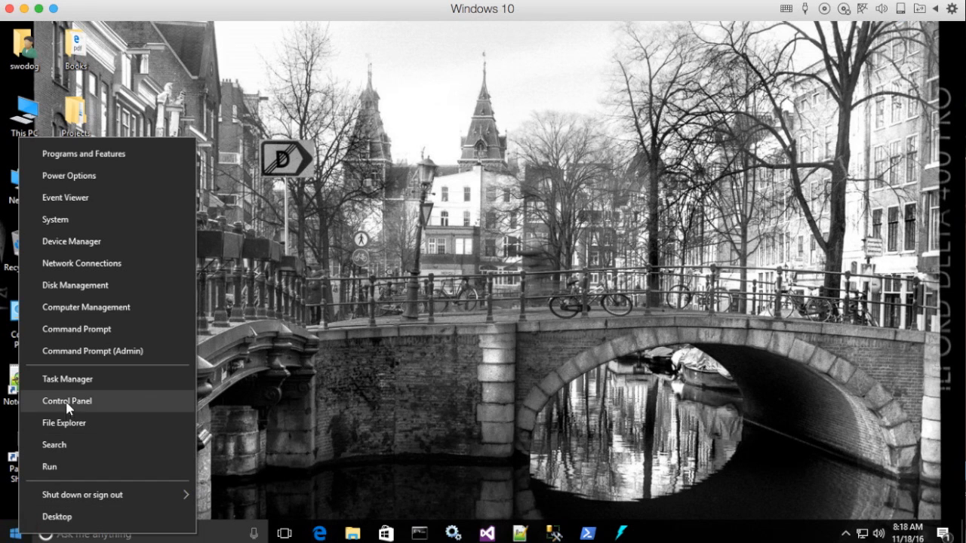
{"action": "left_click", "coordinate": [66, 401]}
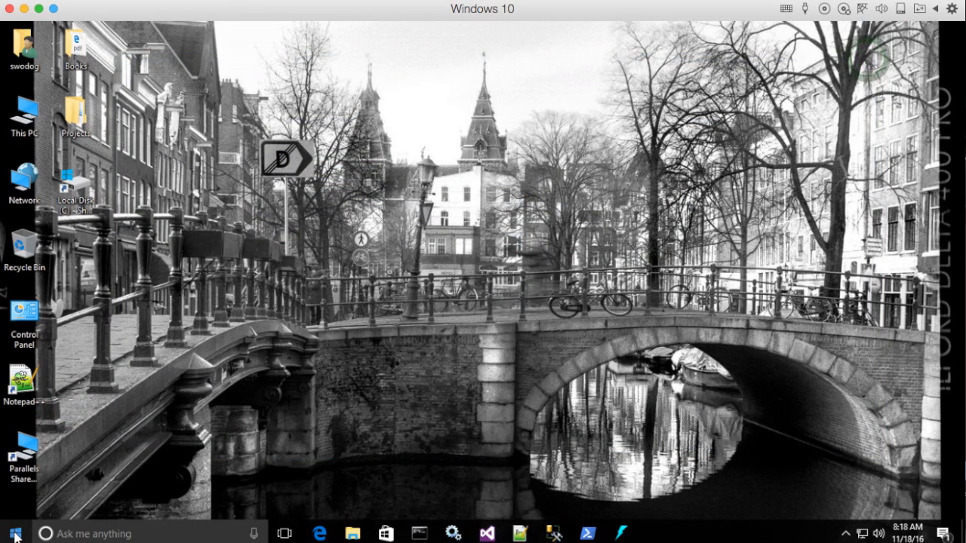
{"action": "right_click", "coordinate": [13, 533]}
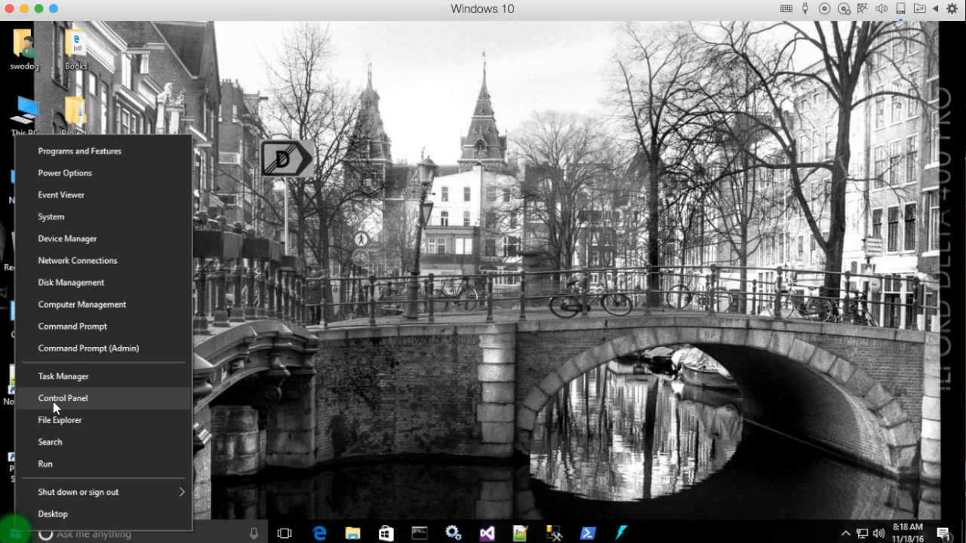
- Launch Control Panel from the quick links and leave it in Category view
{"action": "left_click", "coordinate": [63, 397]}
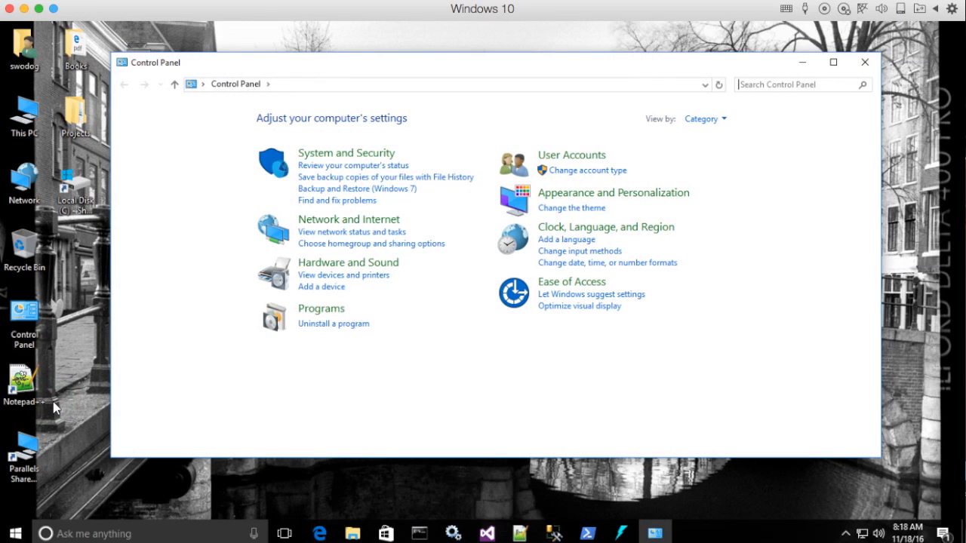
{"action": "mouse_move", "coordinate": [840, 135]}
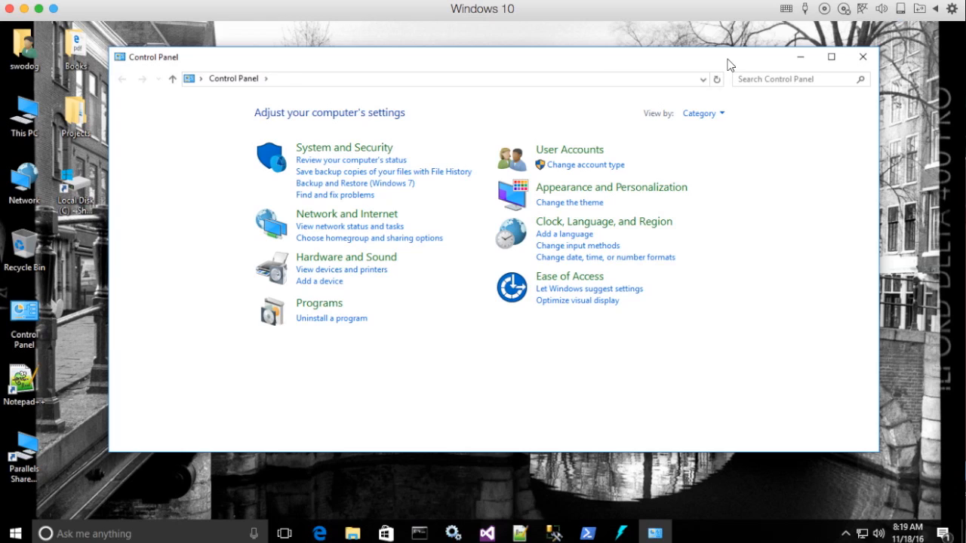
{"action": "left_click", "coordinate": [703, 113]}
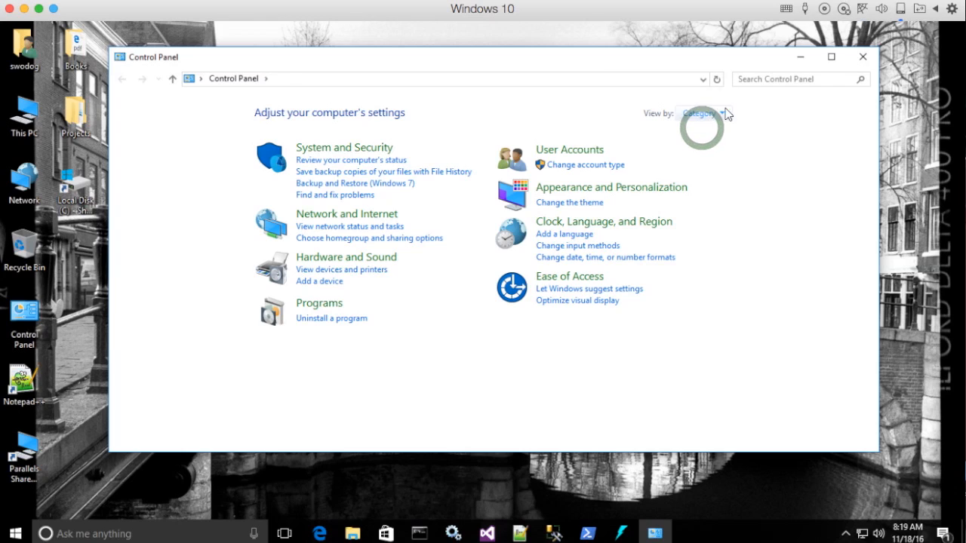
{"action": "mouse_move", "coordinate": [773, 137]}
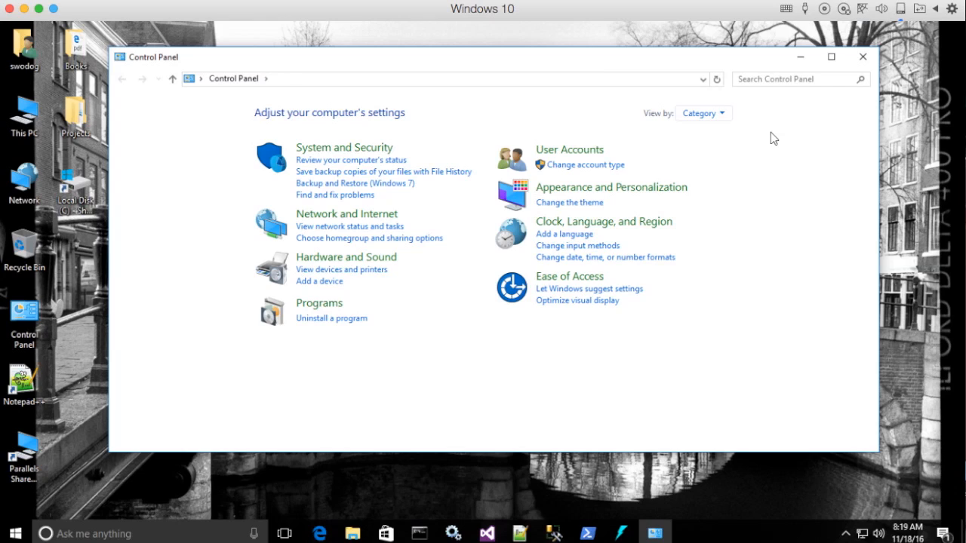
{"action": "mouse_move", "coordinate": [736, 144]}
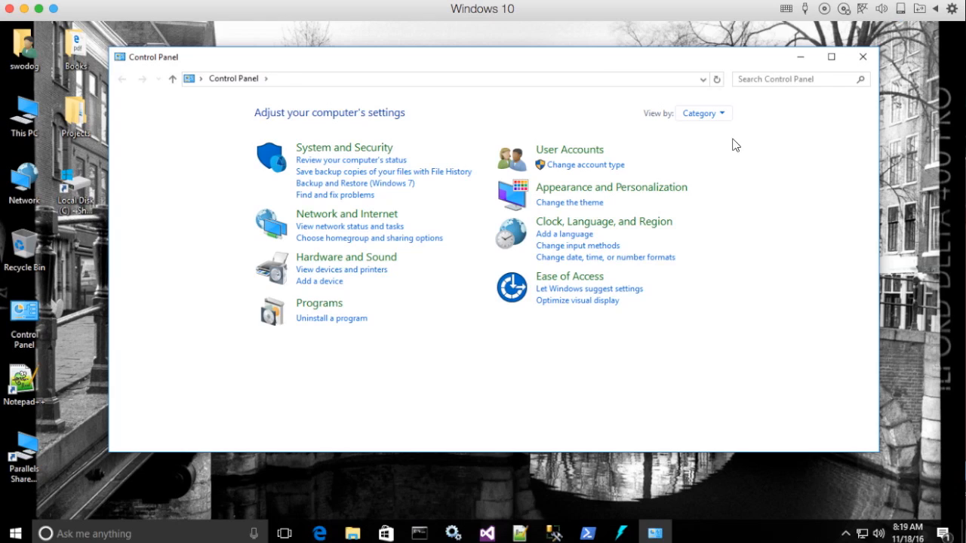
{"action": "mouse_move", "coordinate": [755, 156]}
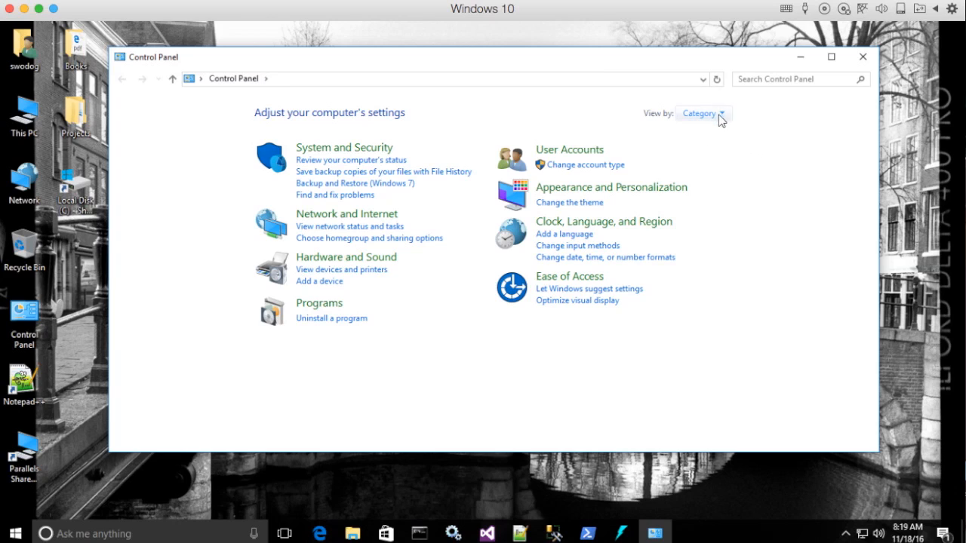
{"action": "mouse_move", "coordinate": [703, 113]}
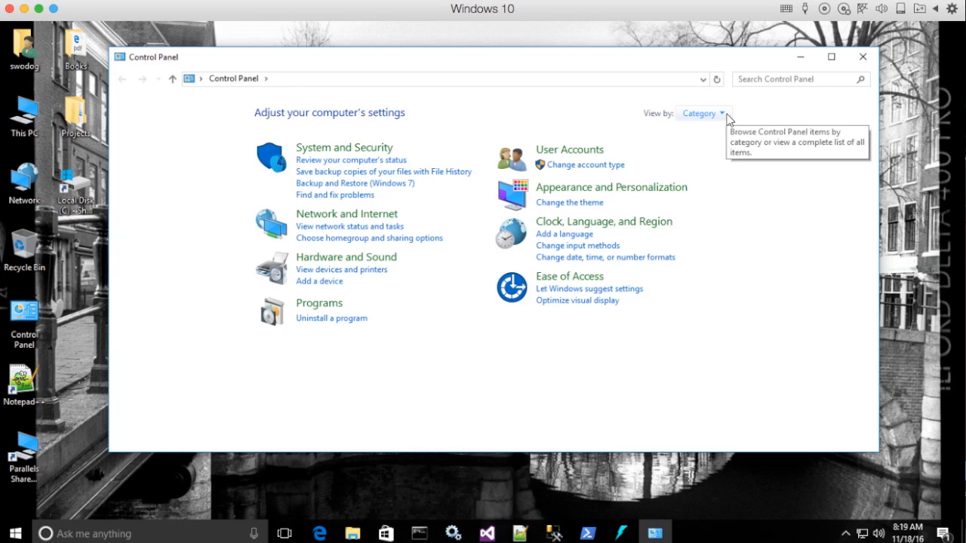
{"action": "mouse_move", "coordinate": [323, 296]}
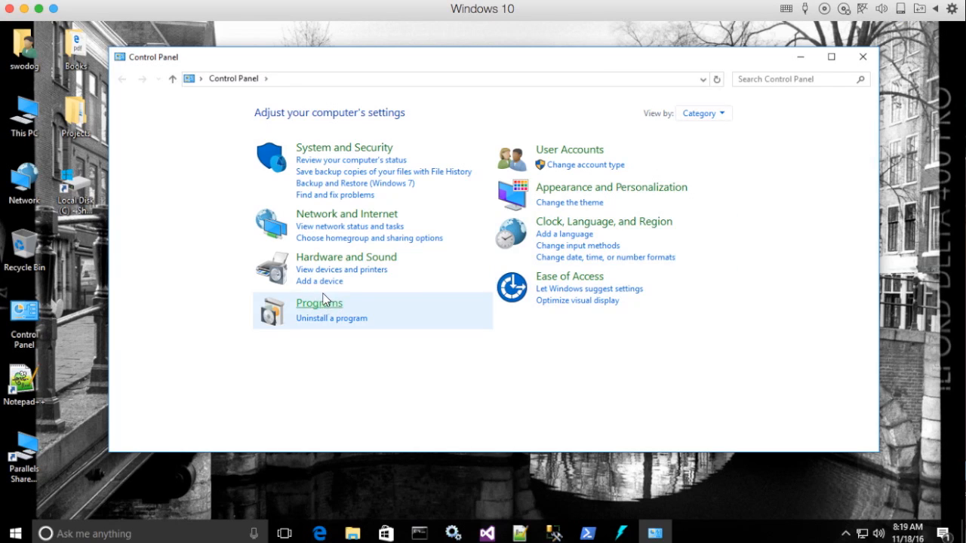
{"action": "mouse_move", "coordinate": [701, 114]}
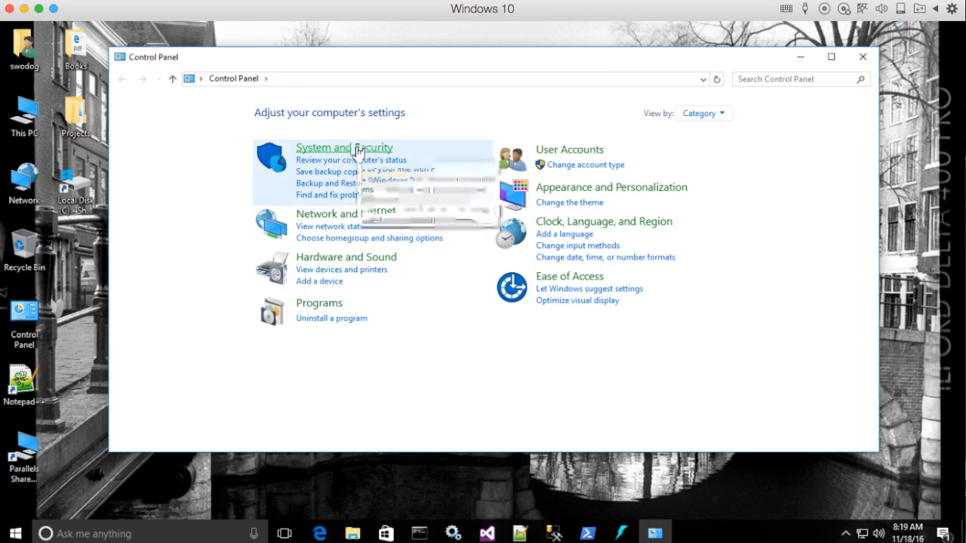
- Reach the System page via System and Security, then close the Control Panel window
{"action": "left_click", "coordinate": [343, 147]}
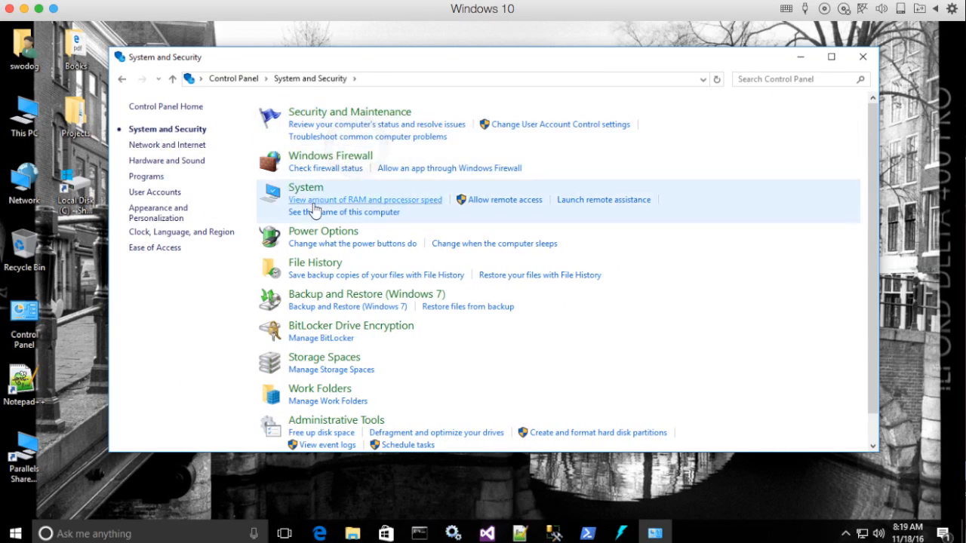
{"action": "left_click", "coordinate": [306, 186]}
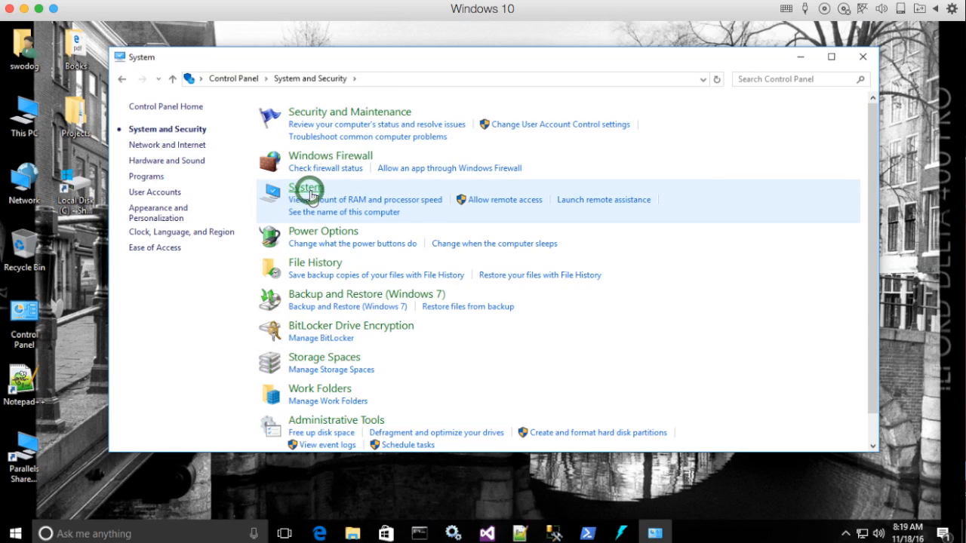
{"action": "left_click", "coordinate": [304, 187]}
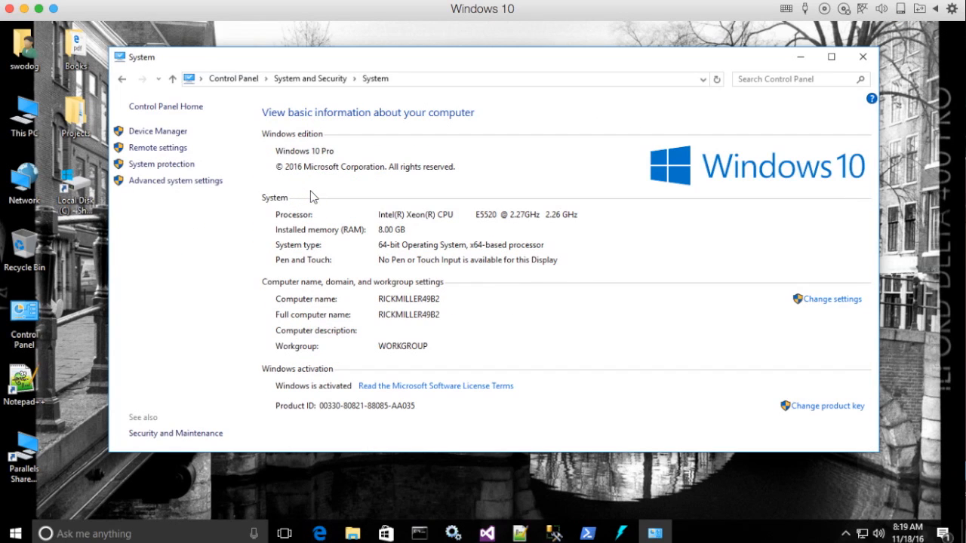
{"action": "mouse_move", "coordinate": [769, 73]}
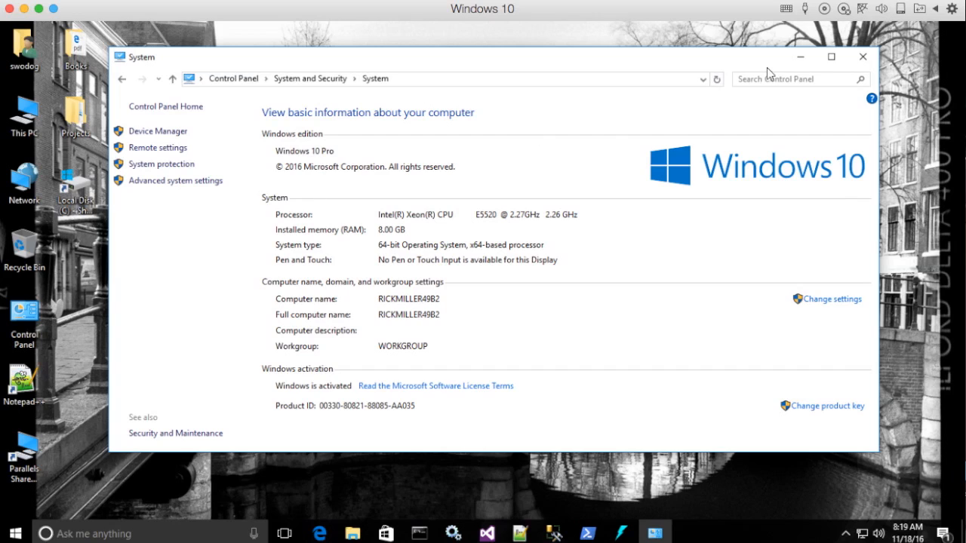
{"action": "left_click", "coordinate": [862, 57]}
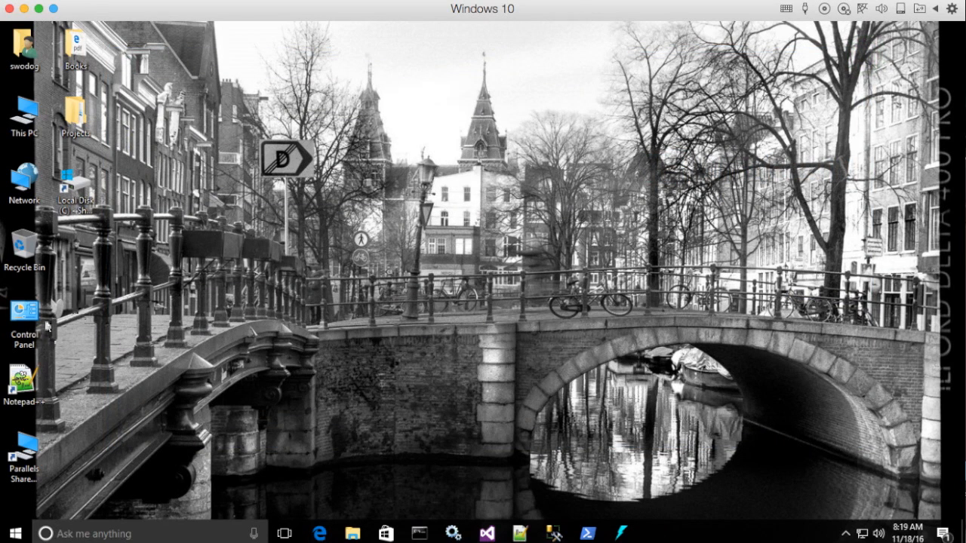
- Reopen Control Panel from the desktop icon, switch to Large icons view and go to System
{"action": "double_click", "coordinate": [22, 310]}
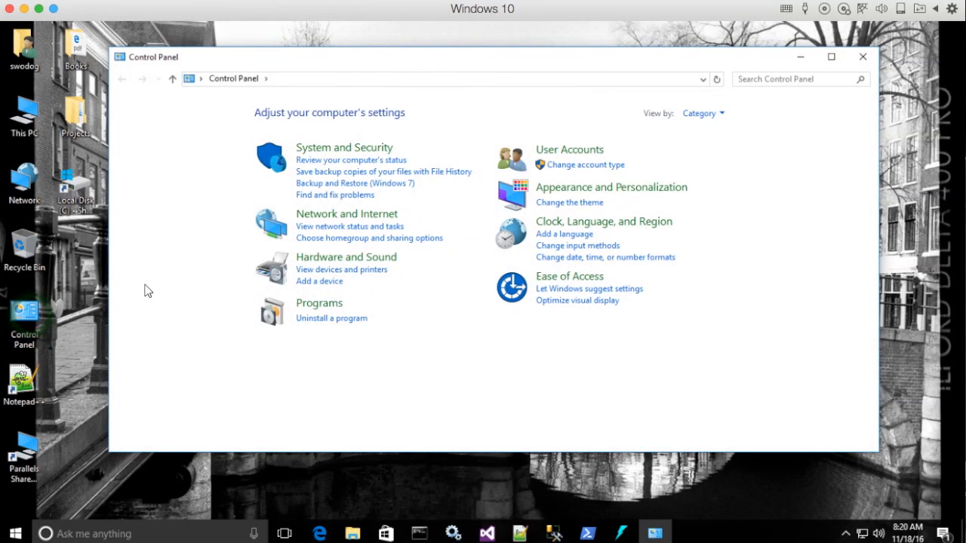
{"action": "left_click", "coordinate": [702, 112]}
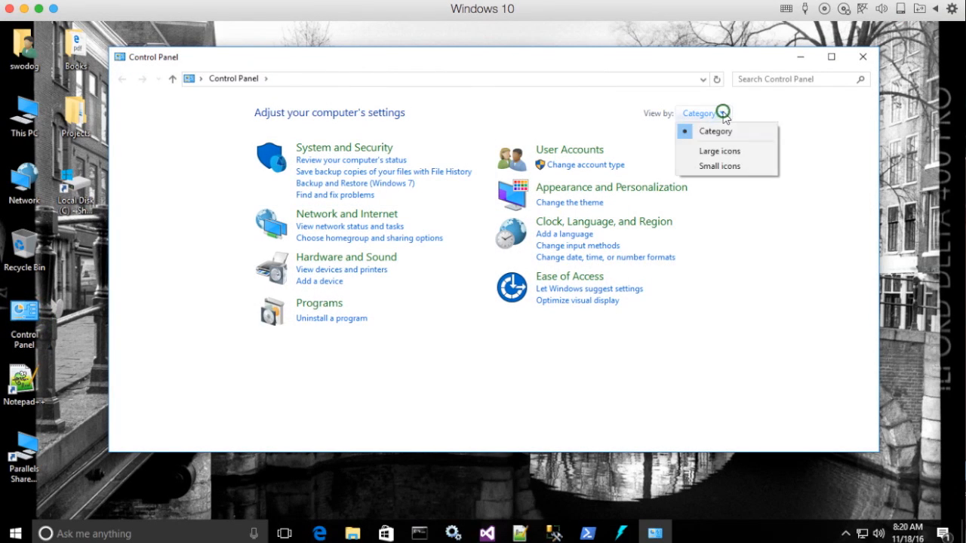
{"action": "mouse_move", "coordinate": [719, 150]}
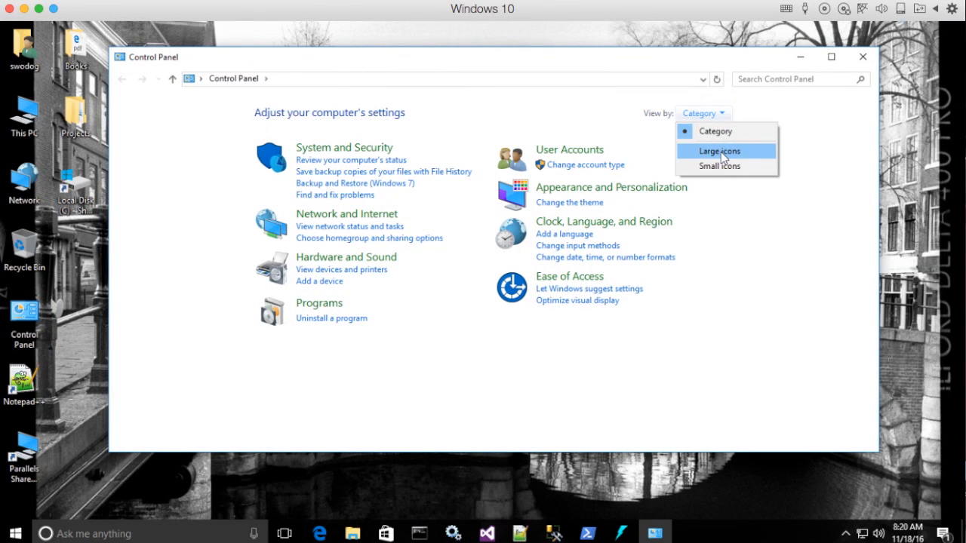
{"action": "left_click", "coordinate": [718, 151]}
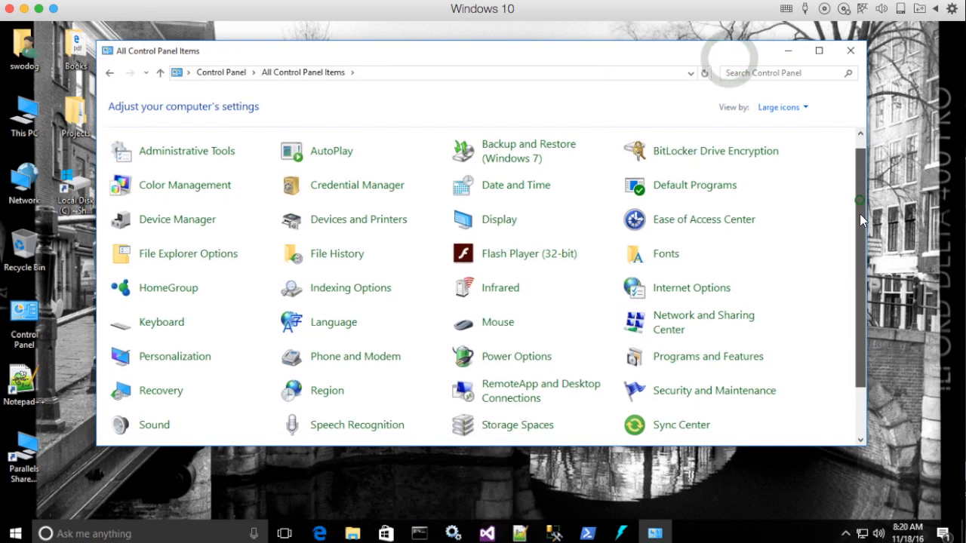
{"action": "scroll", "scroll_direction": "down", "scroll_amount": 3}
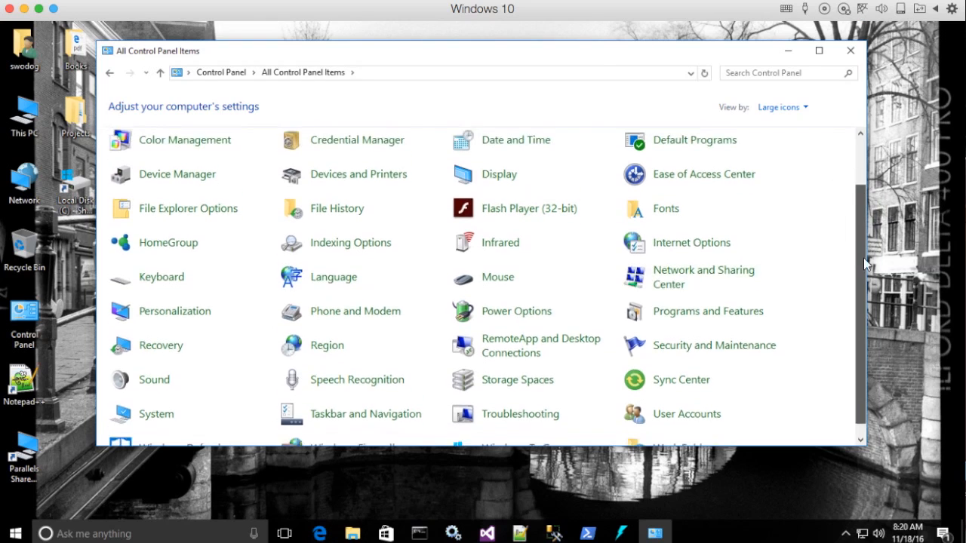
{"action": "scroll", "scroll_direction": "down", "scroll_amount": 3}
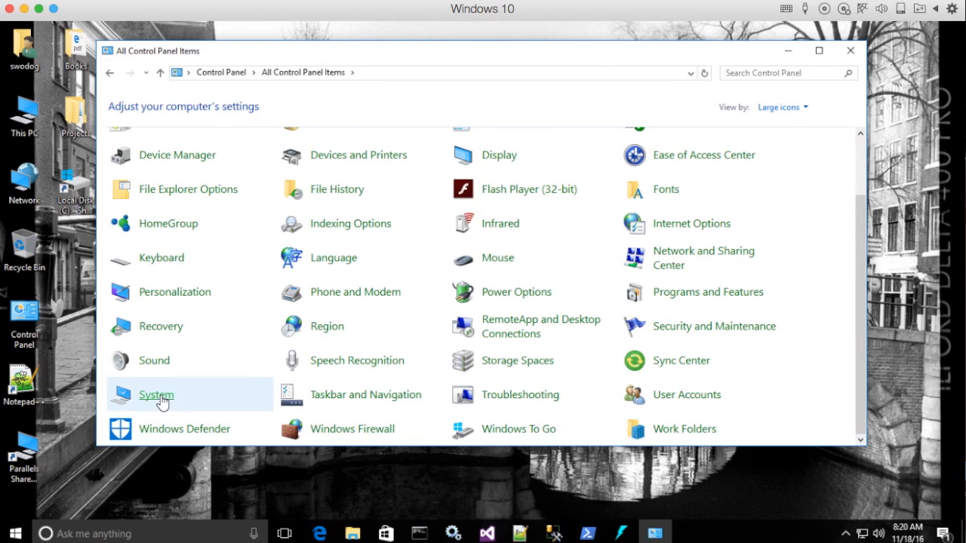
{"action": "left_click", "coordinate": [156, 394]}
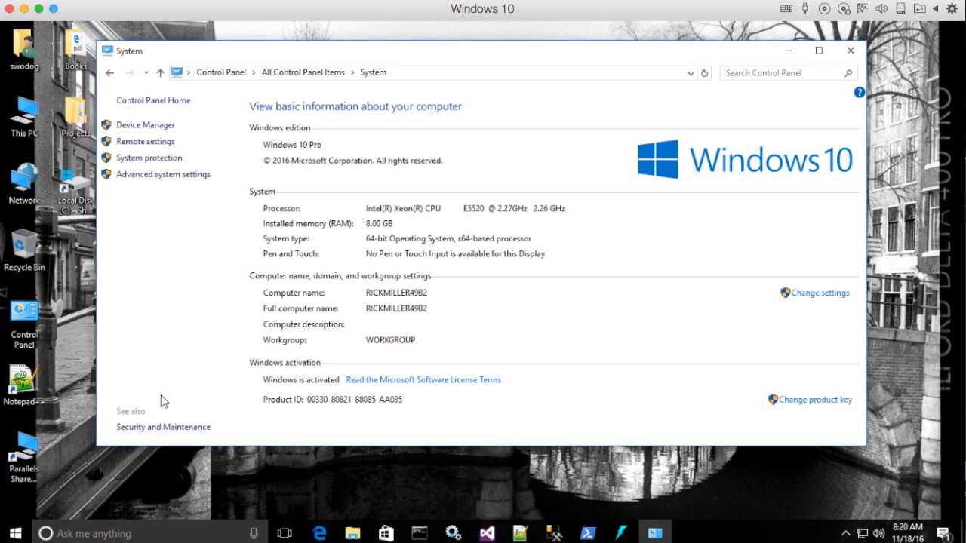
{"action": "mouse_move", "coordinate": [195, 383]}
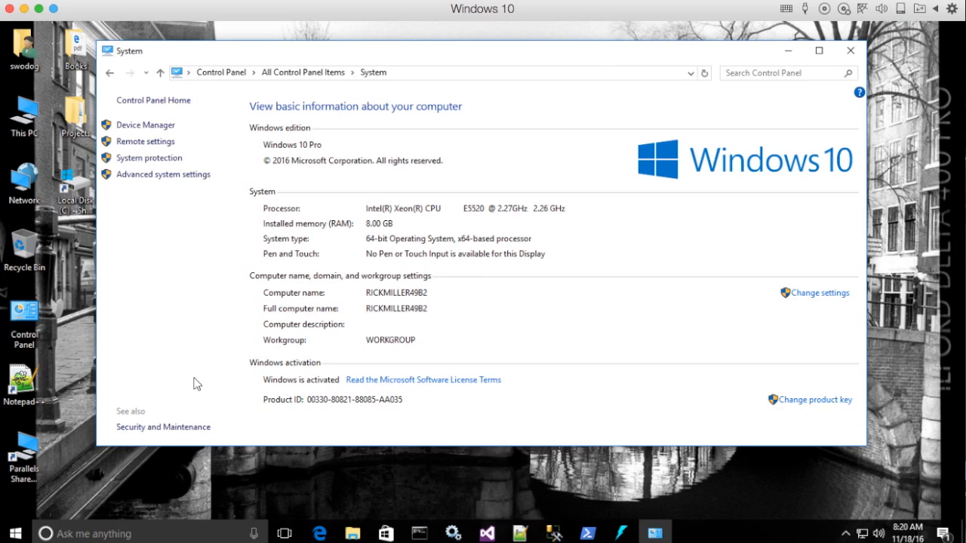
{"action": "mouse_move", "coordinate": [163, 174]}
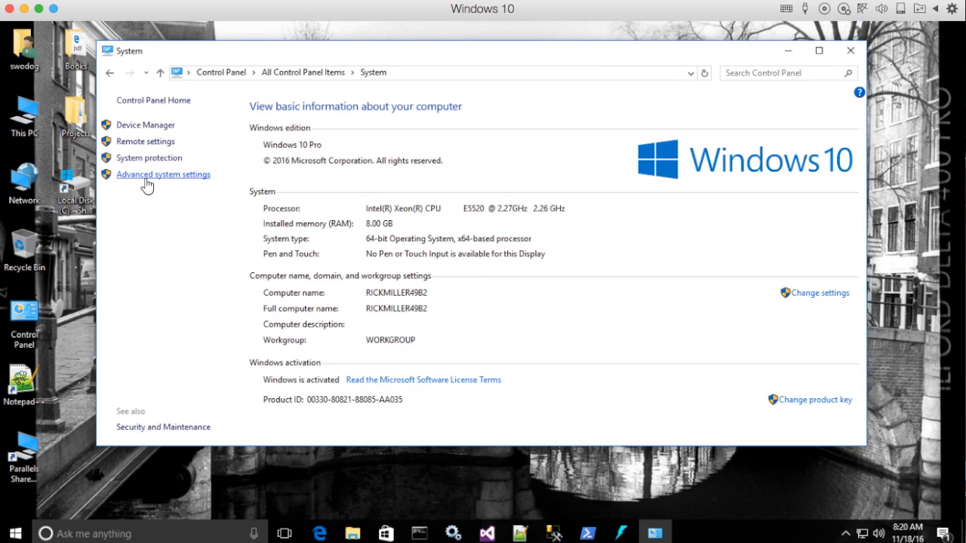
- Bring up System Properties on its Advanced tab and centre the dialog
{"action": "left_click", "coordinate": [163, 175]}
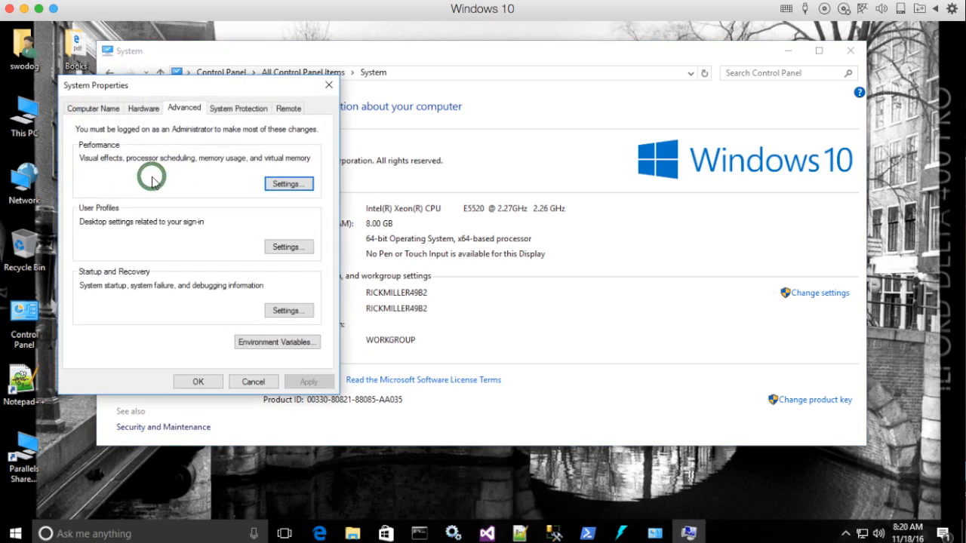
{"action": "left_click_drag", "start_coordinate": [96, 84], "coordinate": [419, 80]}
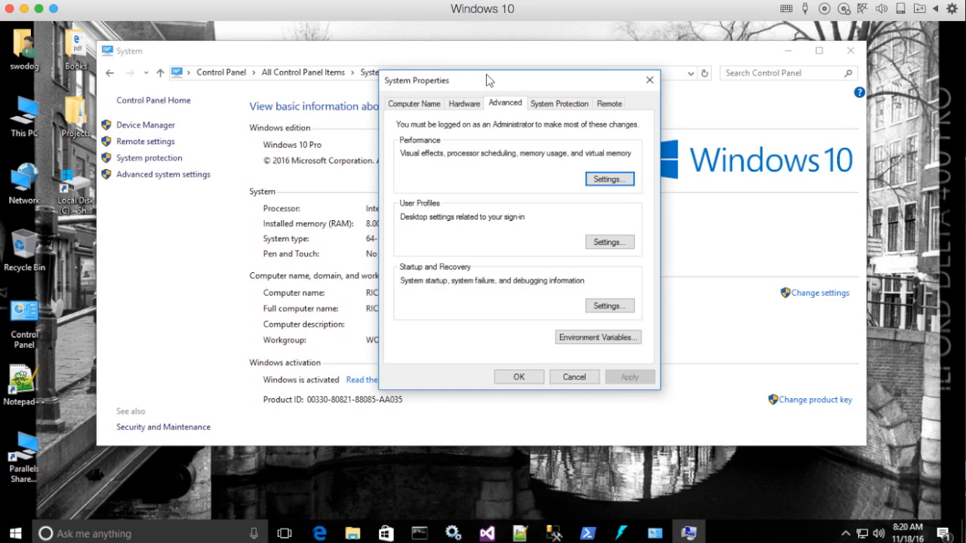
{"action": "left_click", "coordinate": [598, 336]}
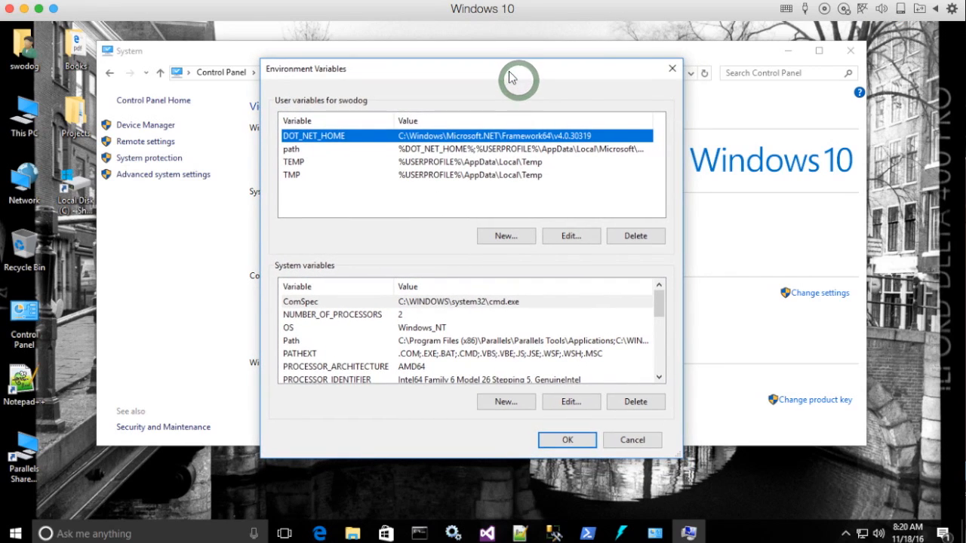
{"action": "mouse_move", "coordinate": [533, 81]}
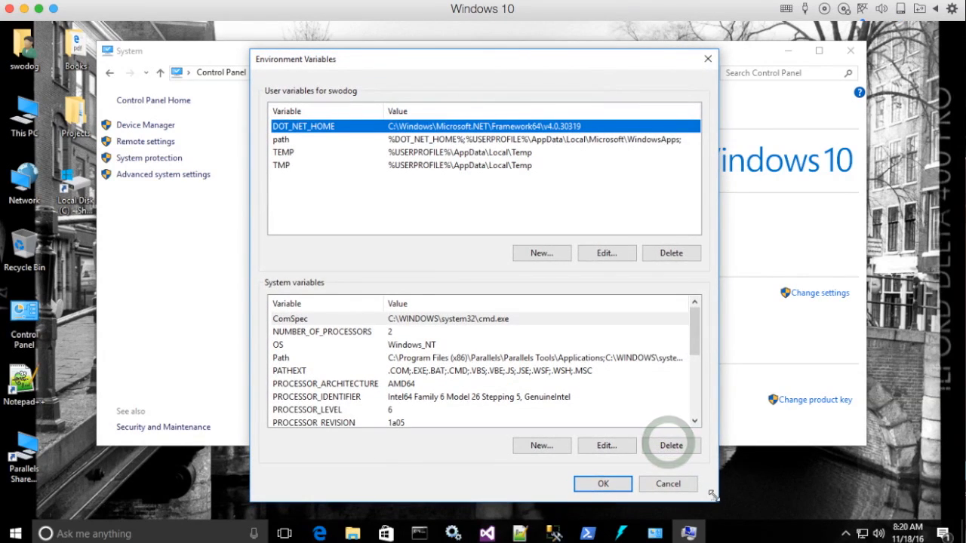
{"action": "mouse_move", "coordinate": [481, 78]}
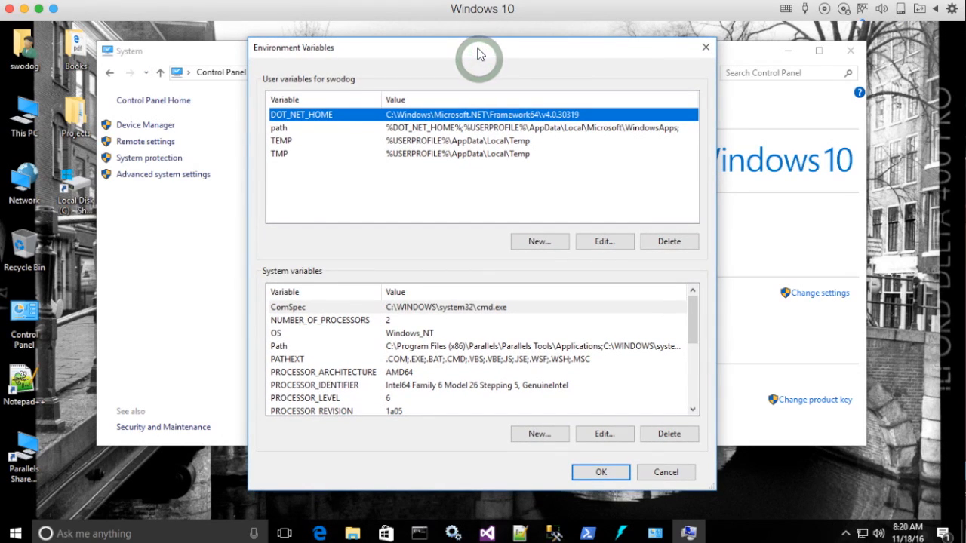
{"action": "mouse_move", "coordinate": [300, 274]}
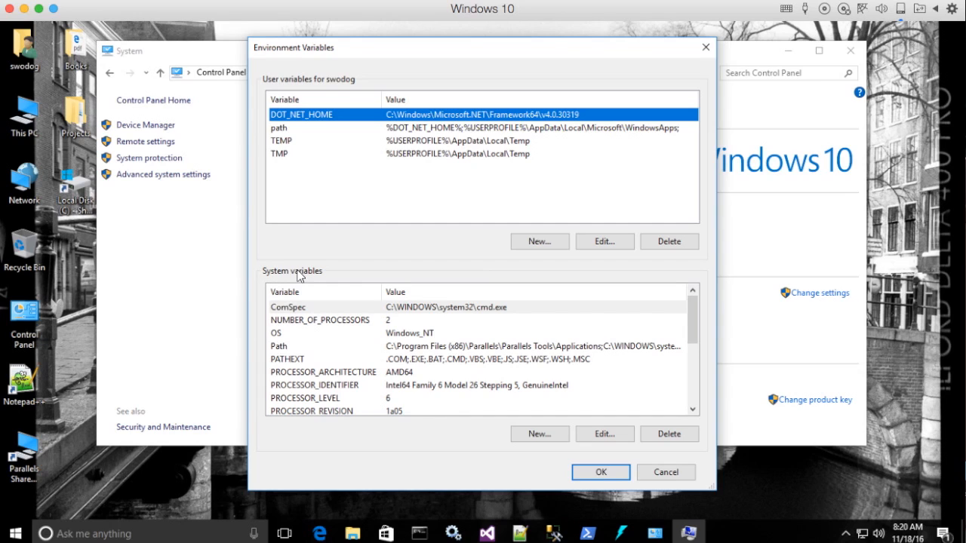
{"action": "mouse_move", "coordinate": [378, 342]}
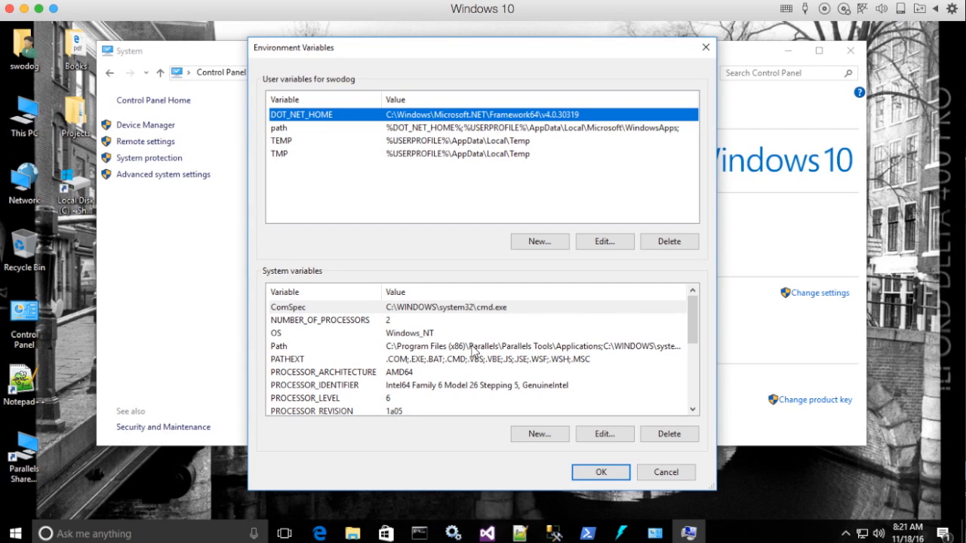
{"action": "scroll", "scroll_direction": "down", "scroll_amount": 3}
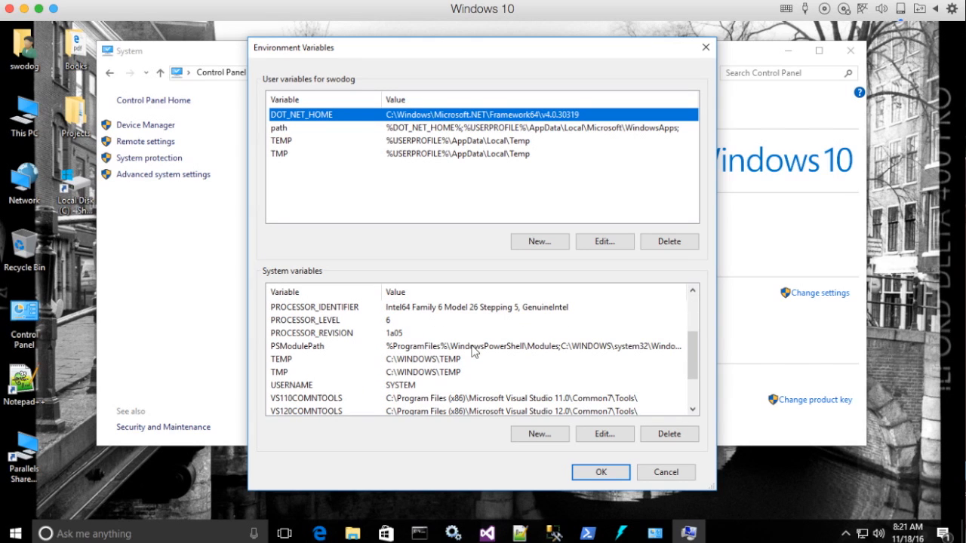
{"action": "mouse_move", "coordinate": [486, 357]}
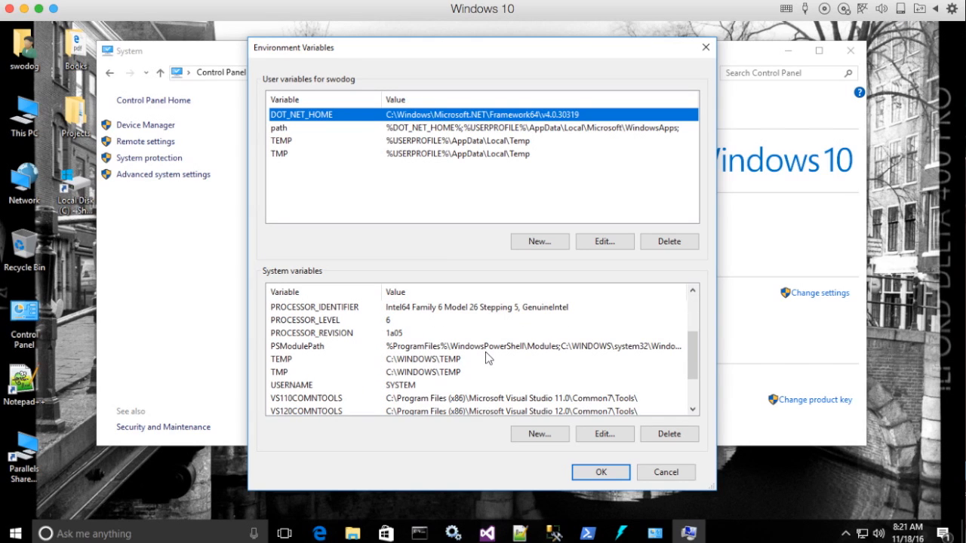
{"action": "scroll", "scroll_direction": "down", "scroll_amount": 3}
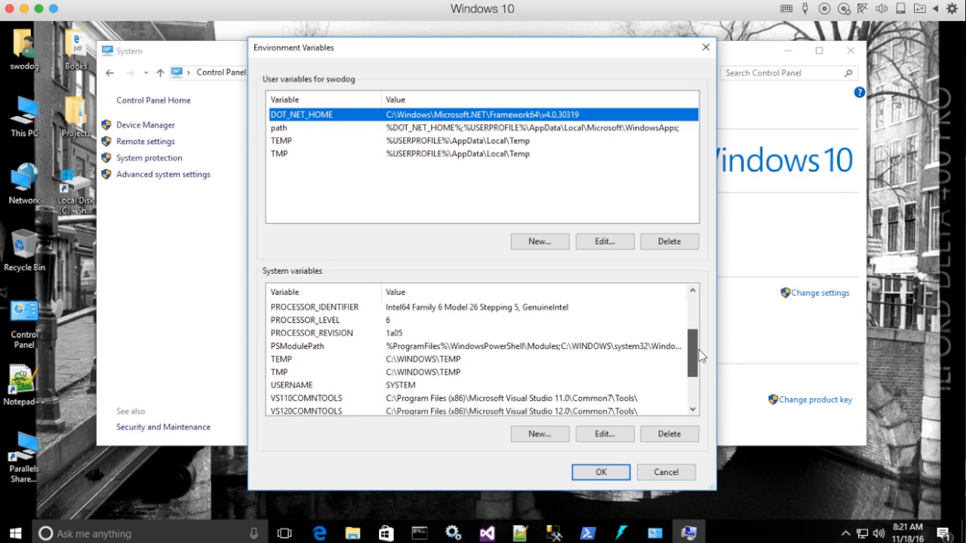
{"action": "scroll", "scroll_direction": "up", "scroll_amount": 3}
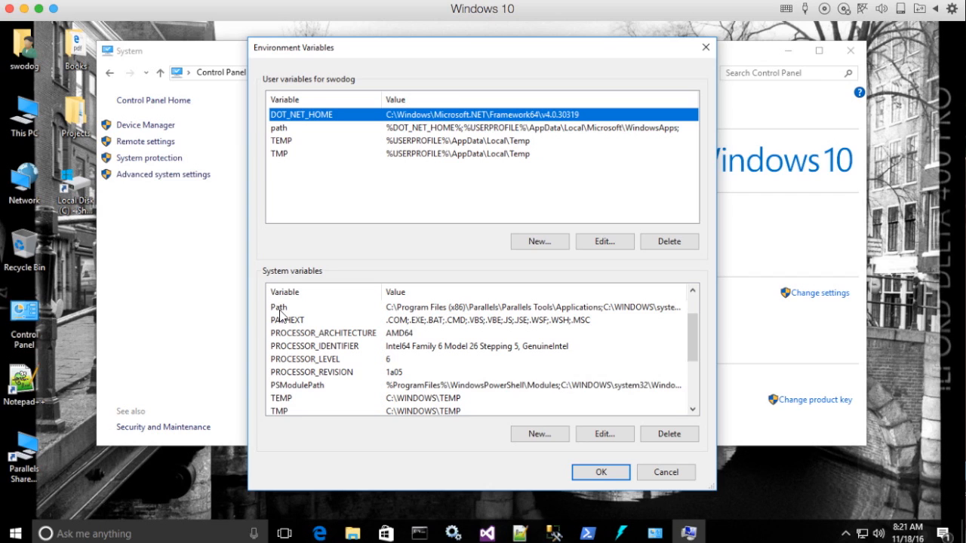
{"action": "mouse_move", "coordinate": [269, 266]}
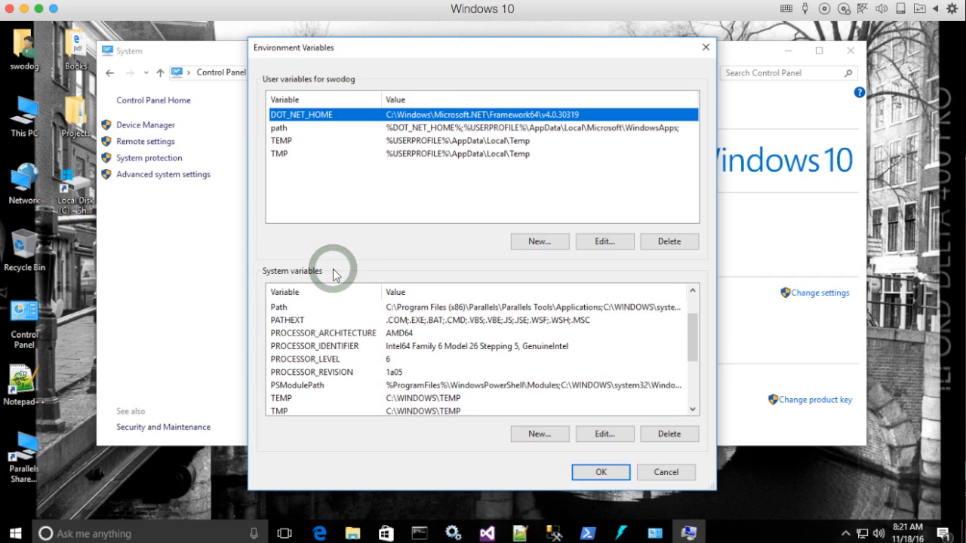
{"action": "mouse_move", "coordinate": [449, 340]}
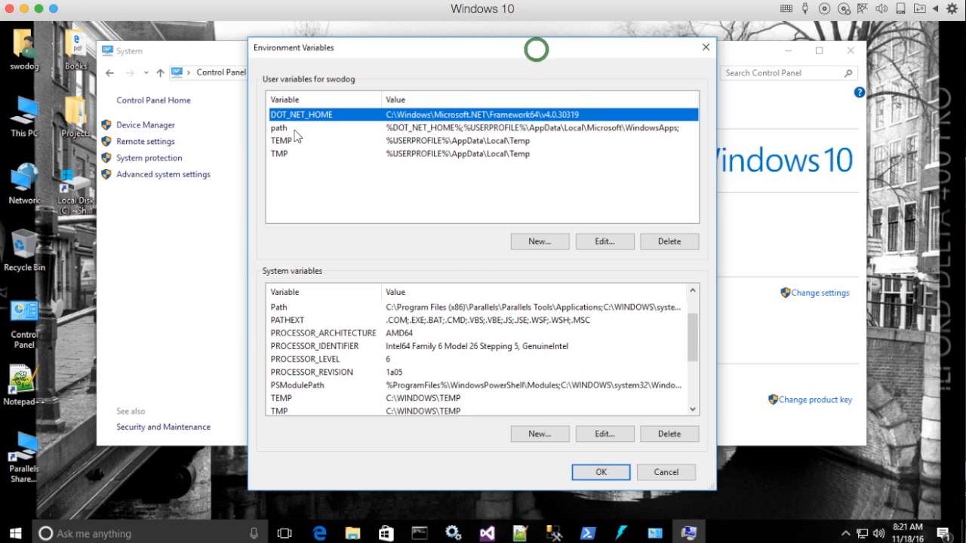
{"action": "mouse_move", "coordinate": [389, 142]}
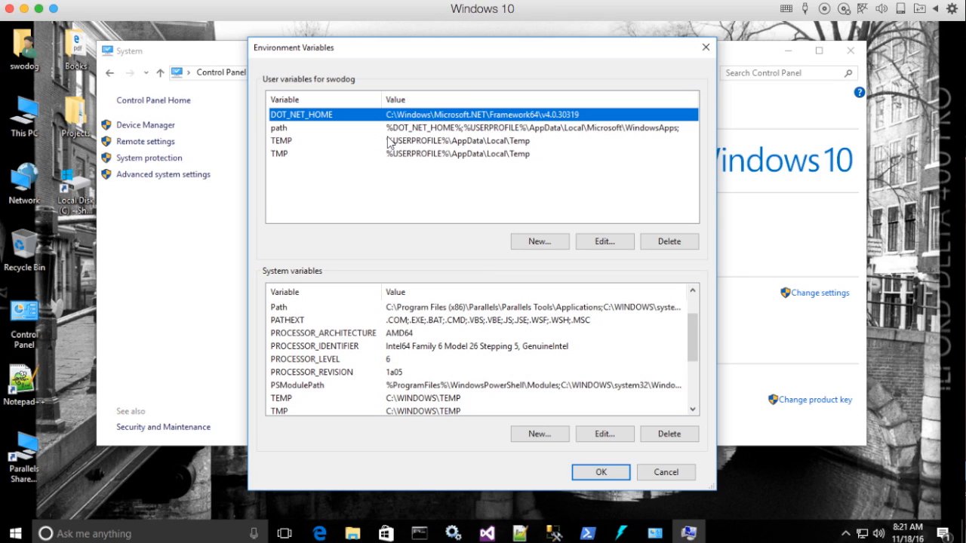
{"action": "mouse_move", "coordinate": [549, 368]}
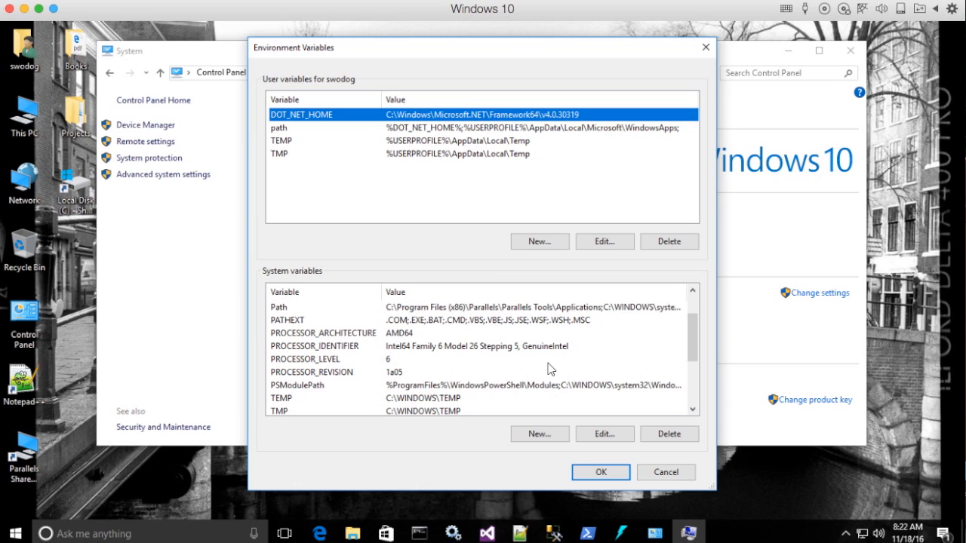
{"action": "mouse_move", "coordinate": [411, 145]}
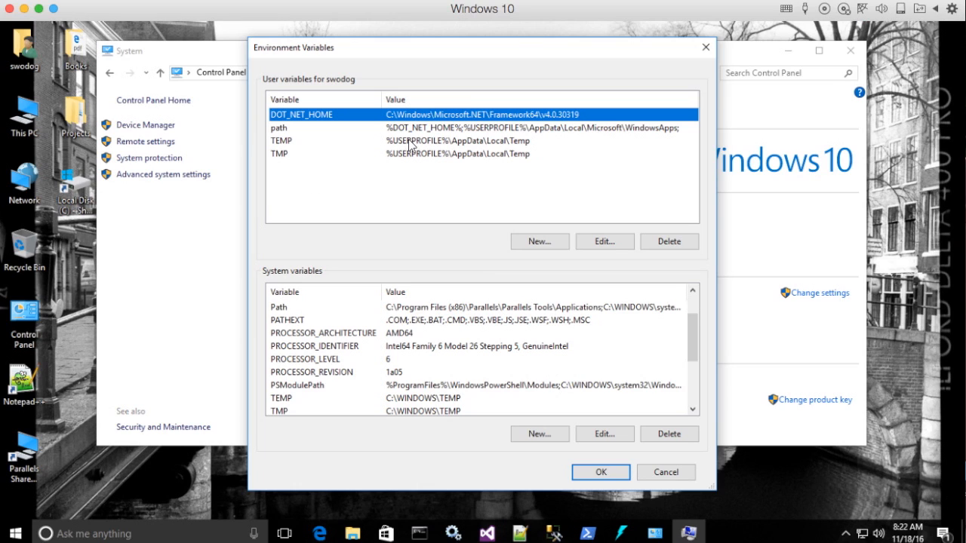
{"action": "mouse_move", "coordinate": [406, 369]}
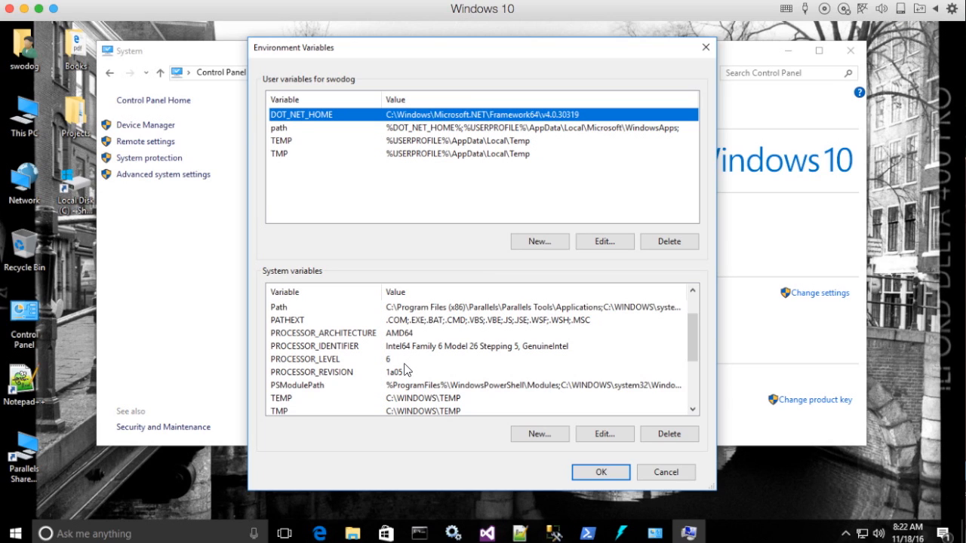
{"action": "mouse_move", "coordinate": [391, 355]}
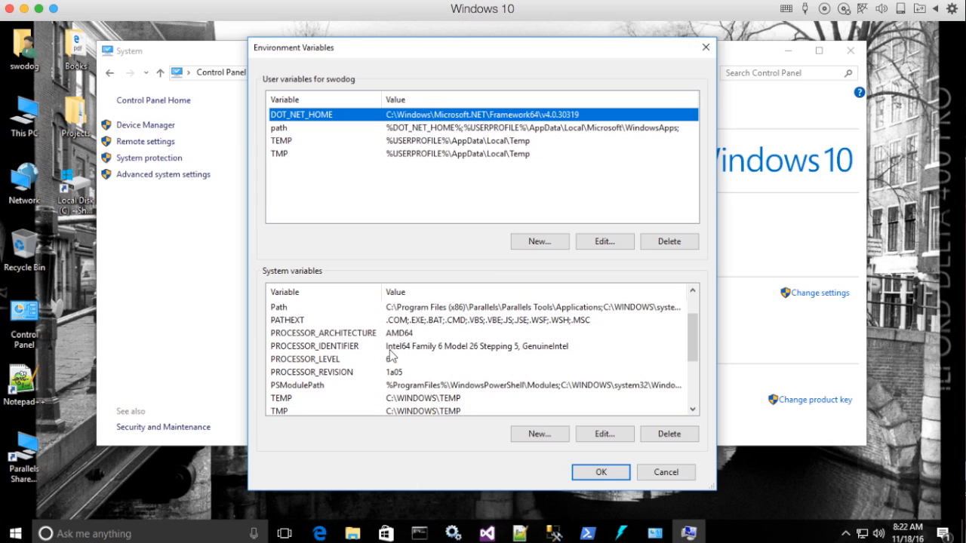
{"action": "mouse_move", "coordinate": [395, 379]}
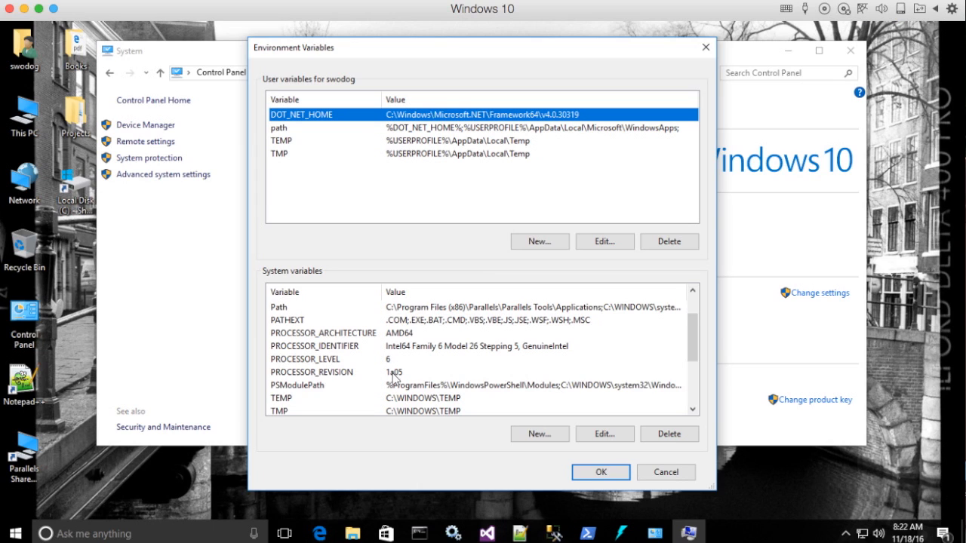
{"action": "mouse_move", "coordinate": [428, 348]}
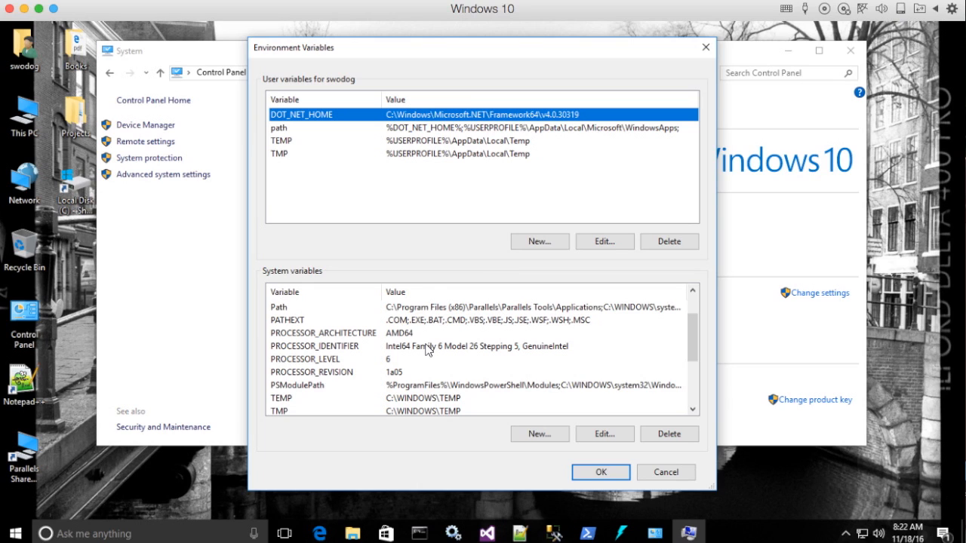
{"action": "mouse_move", "coordinate": [413, 155]}
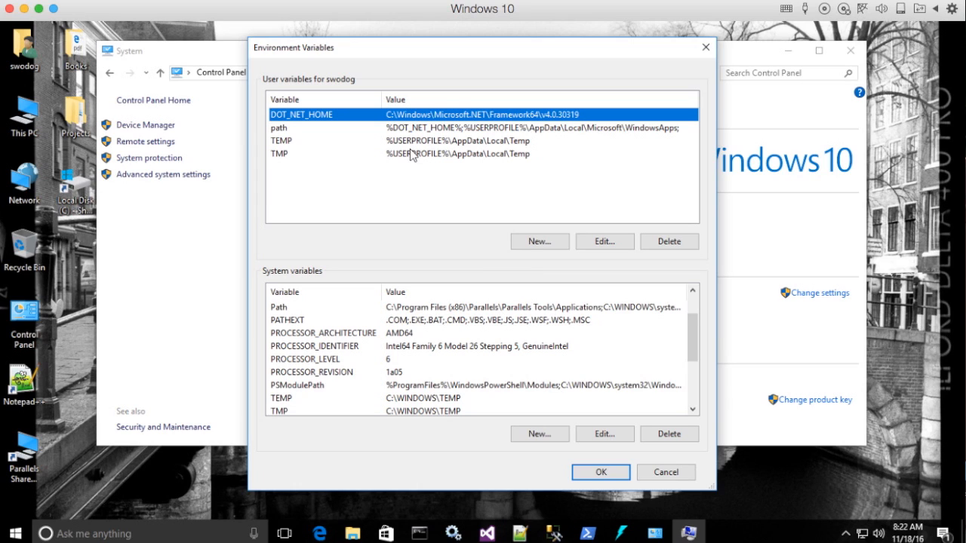
{"action": "mouse_move", "coordinate": [425, 157]}
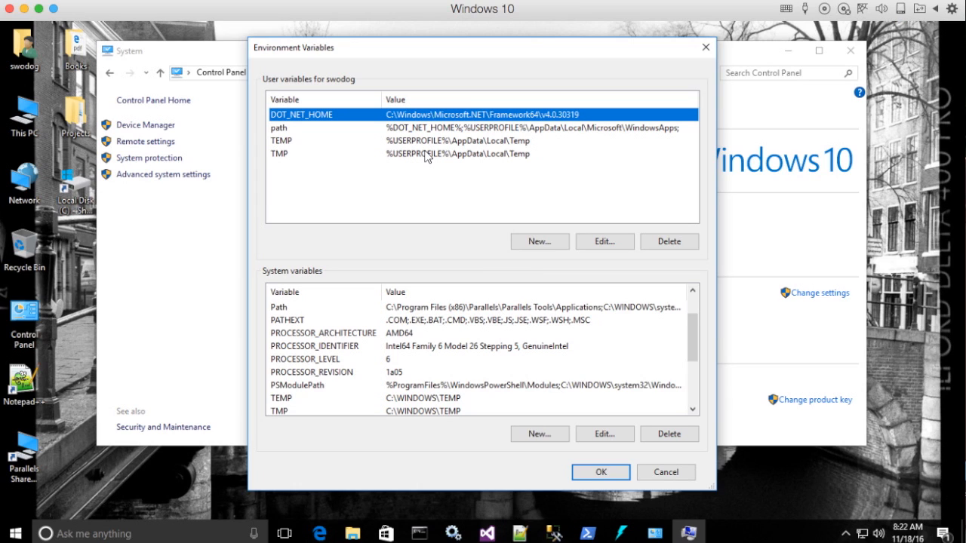
{"action": "mouse_move", "coordinate": [487, 39]}
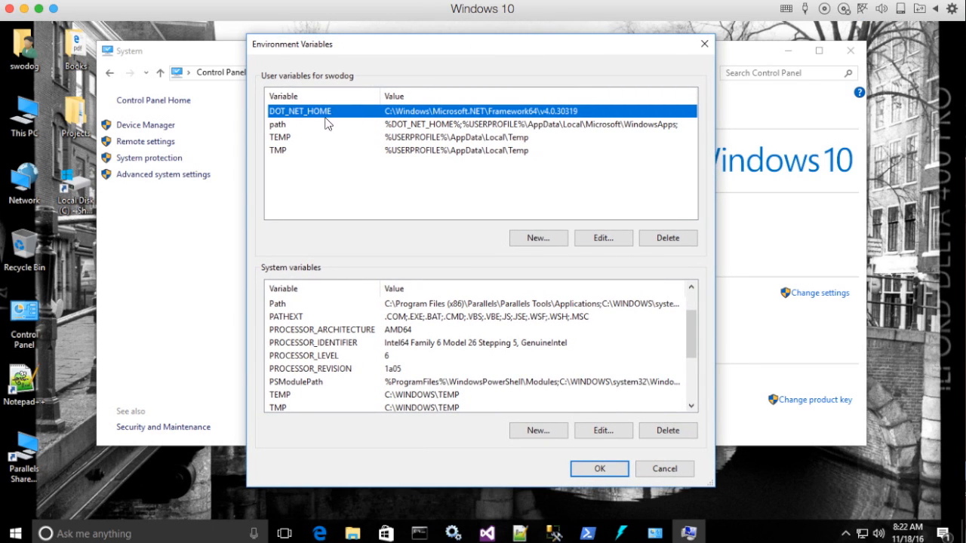
{"action": "mouse_move", "coordinate": [528, 167]}
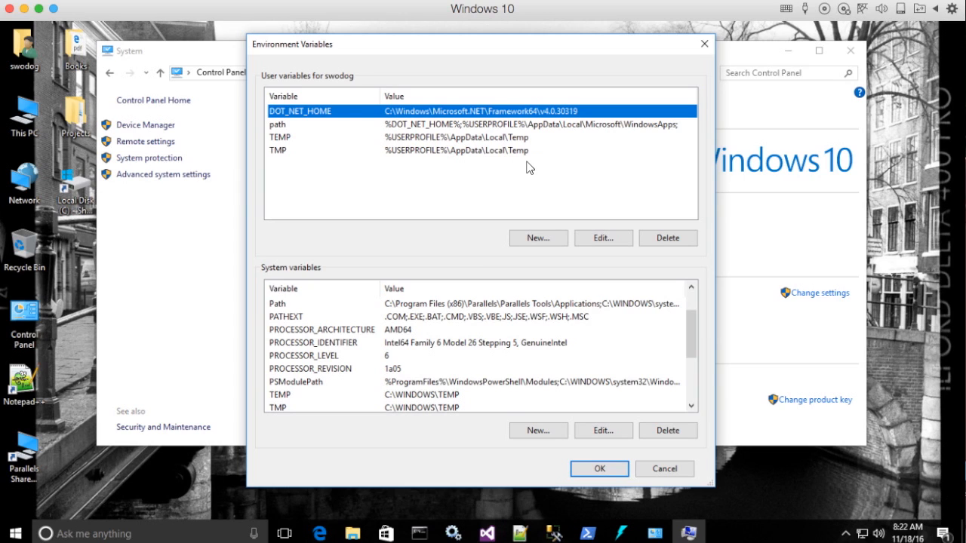
{"action": "mouse_move", "coordinate": [274, 123]}
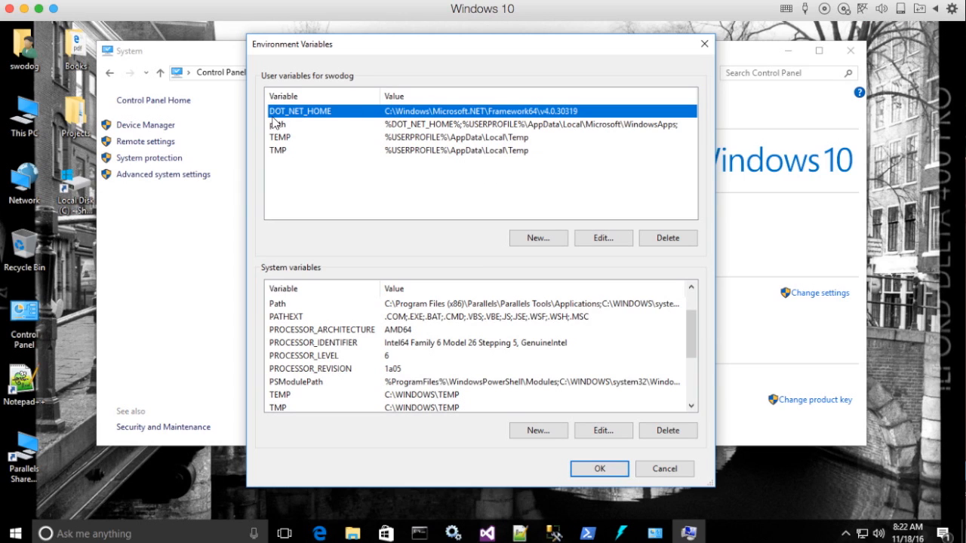
{"action": "left_click", "coordinate": [602, 238]}
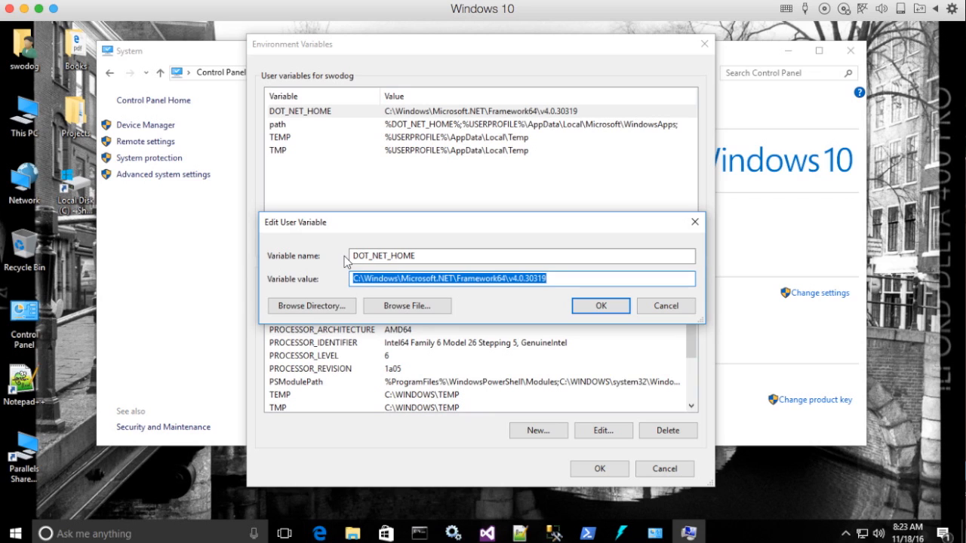
{"action": "left_click", "coordinate": [393, 279]}
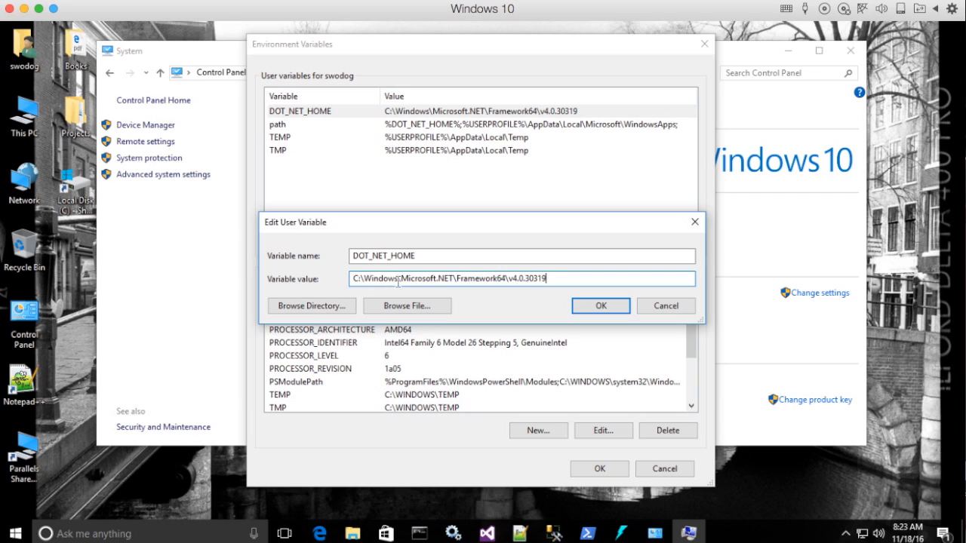
{"action": "mouse_move", "coordinate": [462, 291]}
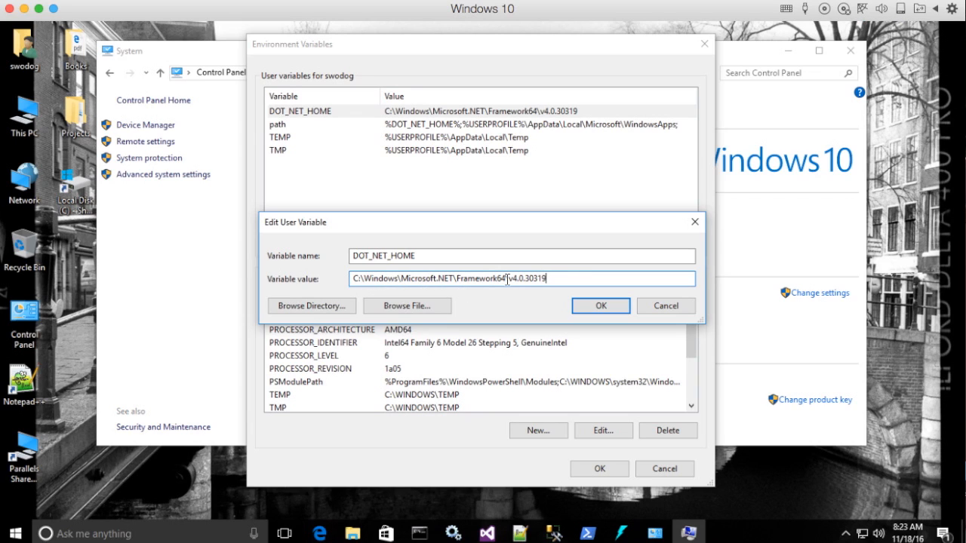
{"action": "mouse_move", "coordinate": [521, 292]}
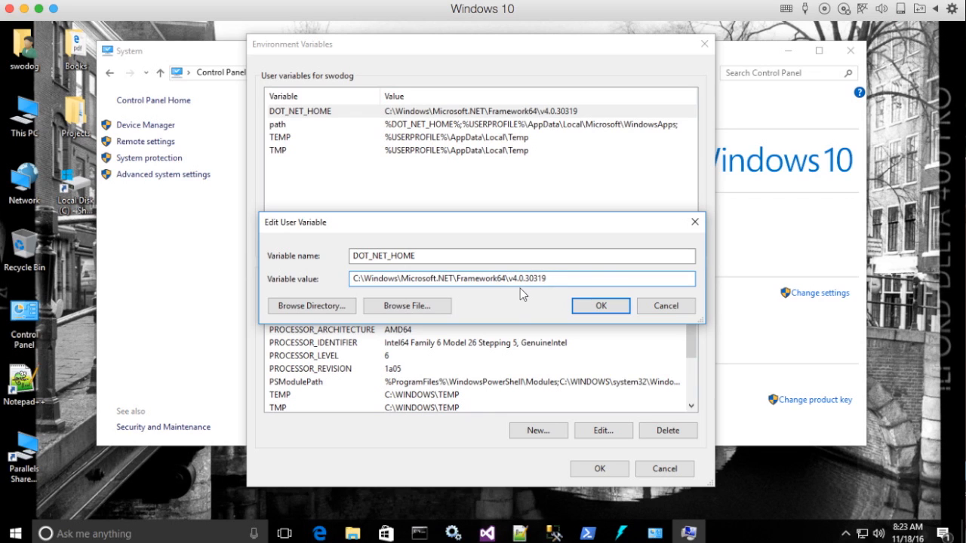
{"action": "left_click", "coordinate": [524, 278]}
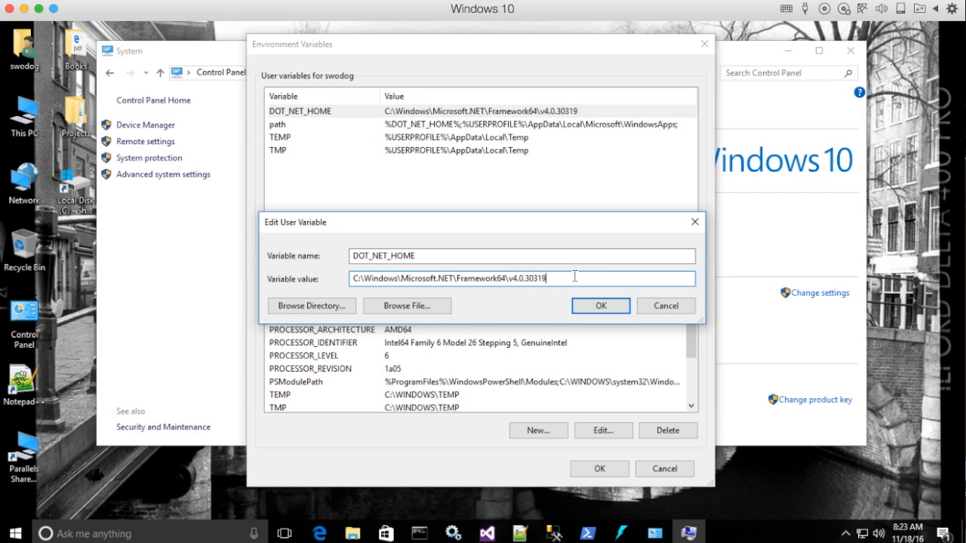
{"action": "left_click", "coordinate": [600, 306]}
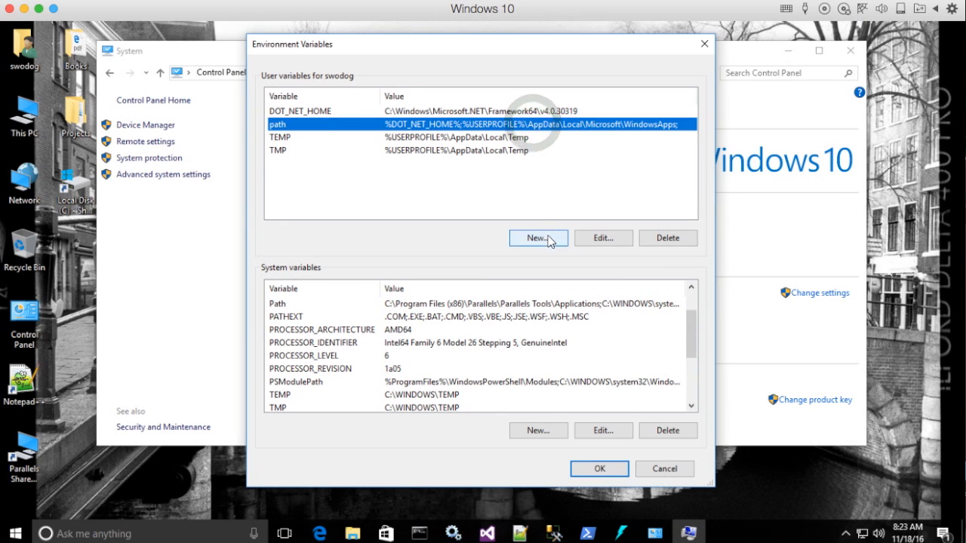
{"action": "left_click", "coordinate": [603, 237]}
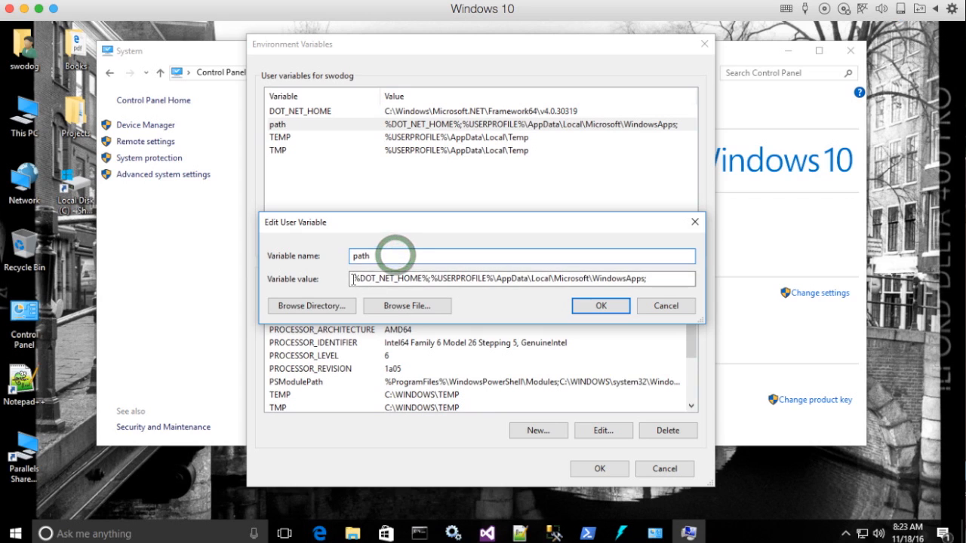
{"action": "left_click", "coordinate": [516, 278]}
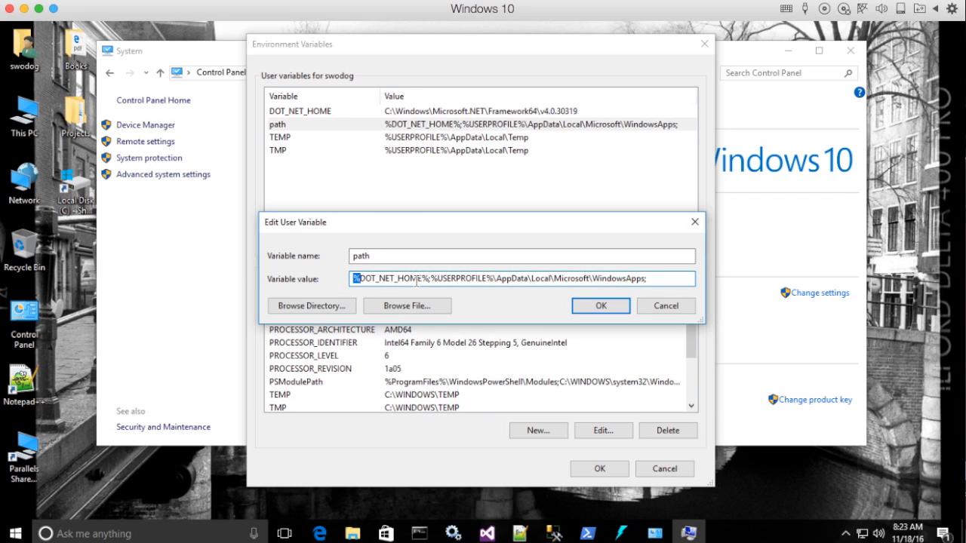
{"action": "left_click", "coordinate": [424, 279]}
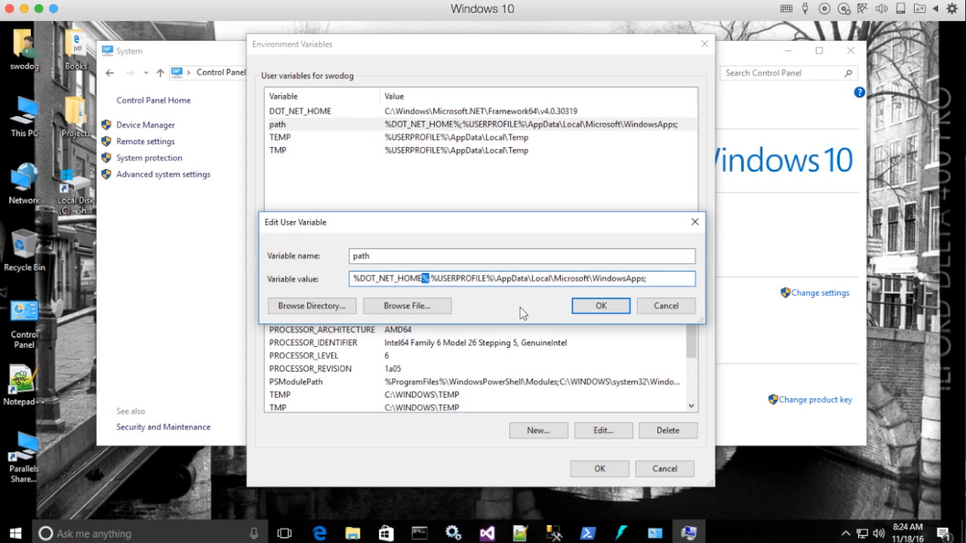
{"action": "left_click", "coordinate": [600, 306]}
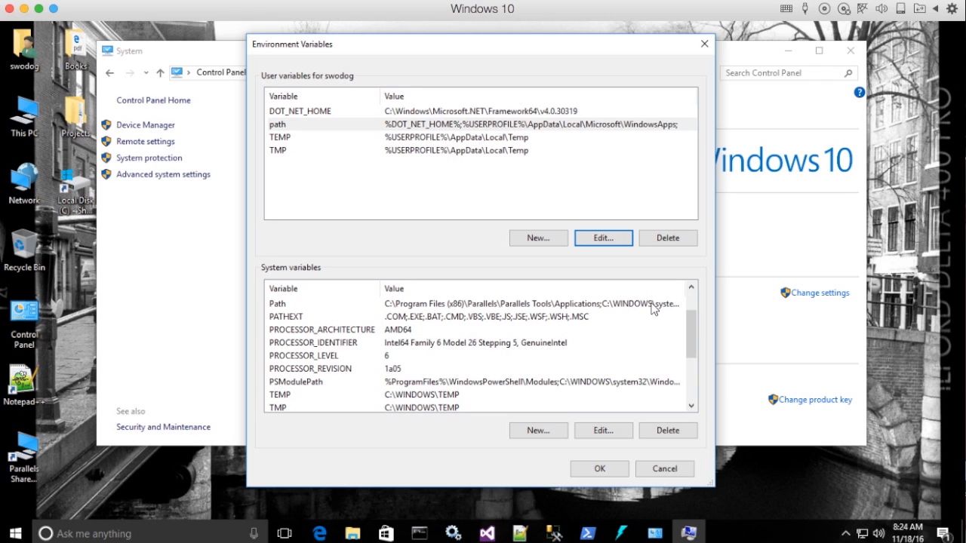
{"action": "mouse_move", "coordinate": [659, 309]}
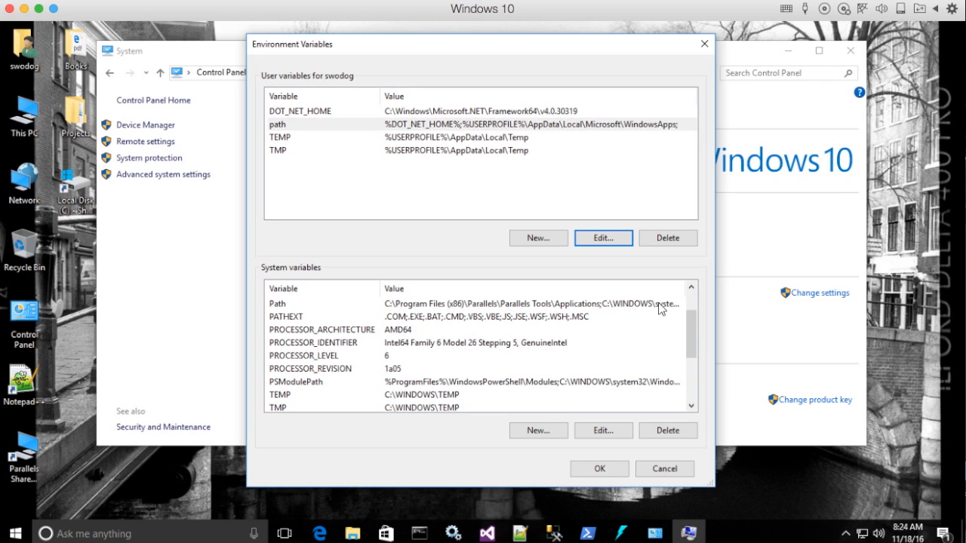
{"action": "mouse_move", "coordinate": [25, 514]}
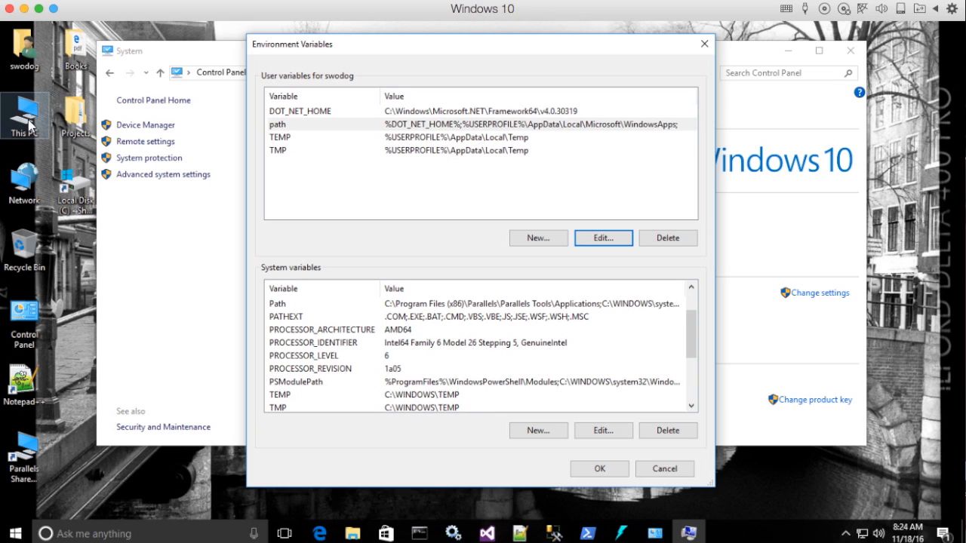
{"action": "mouse_move", "coordinate": [61, 248]}
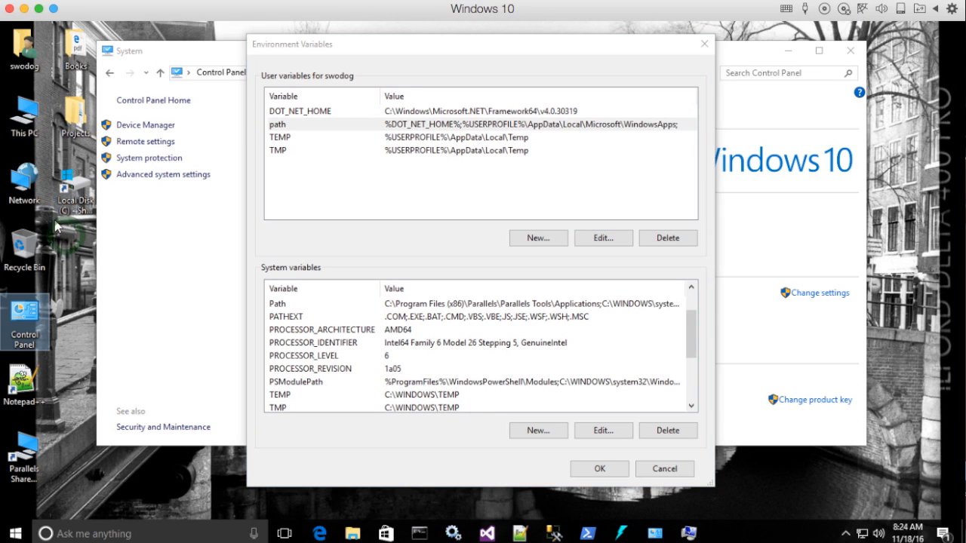
{"action": "mouse_move", "coordinate": [72, 189]}
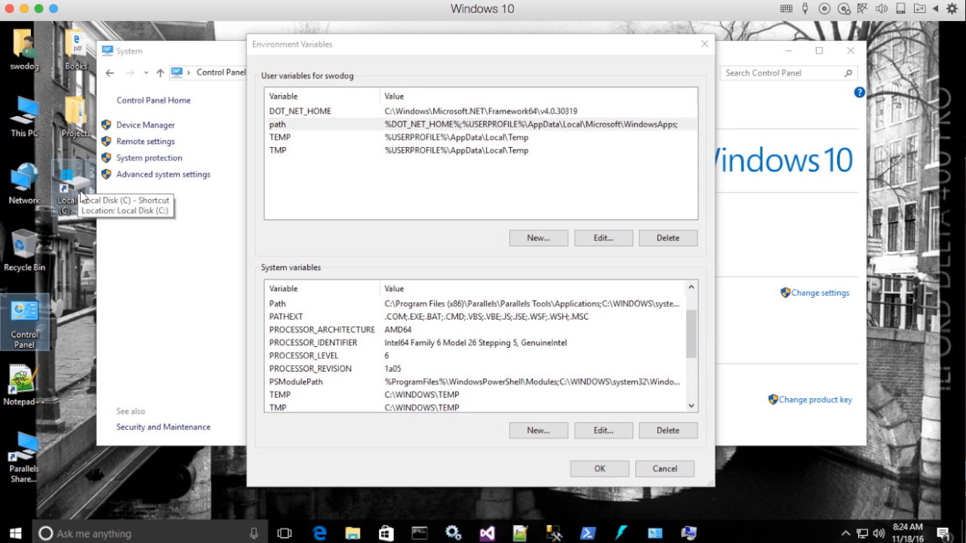
{"action": "double_click", "coordinate": [79, 188]}
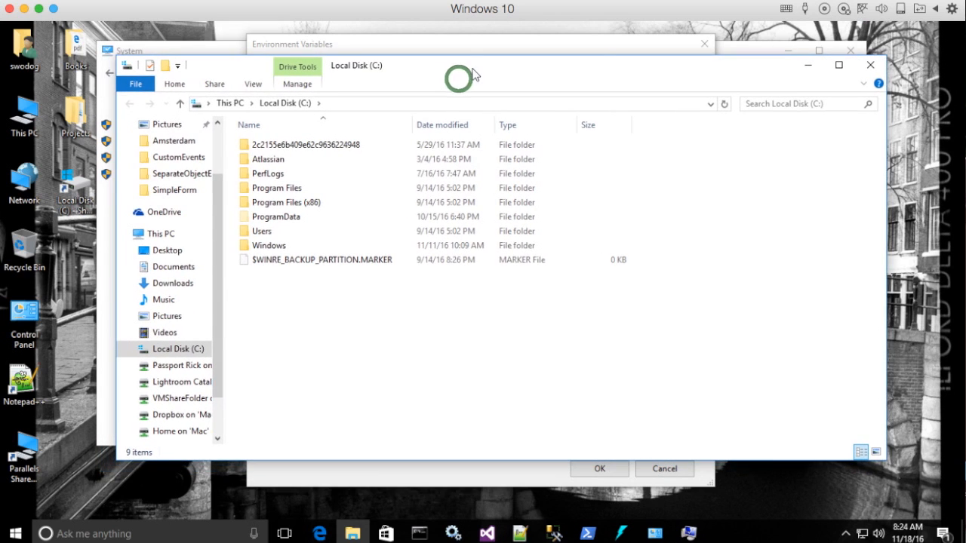
{"action": "mouse_move", "coordinate": [242, 191]}
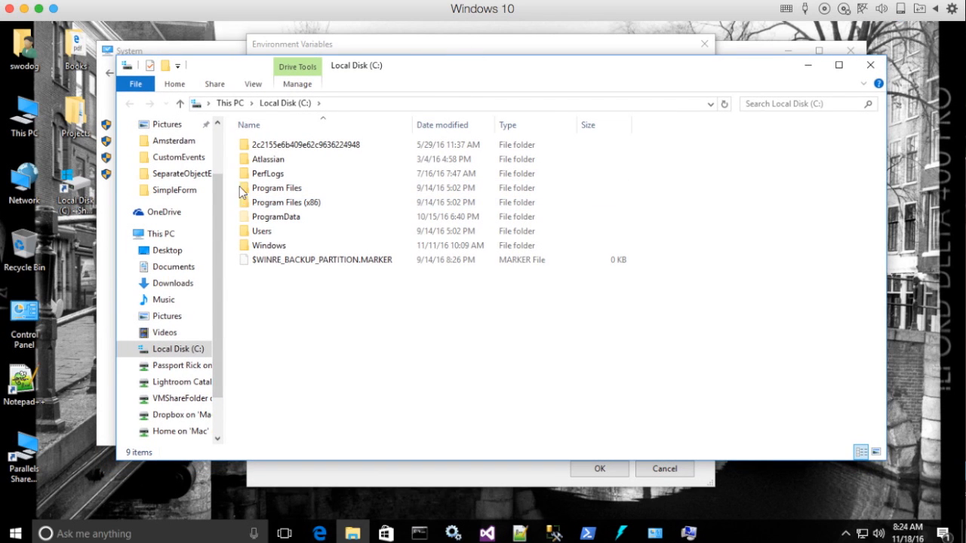
{"action": "double_click", "coordinate": [276, 188]}
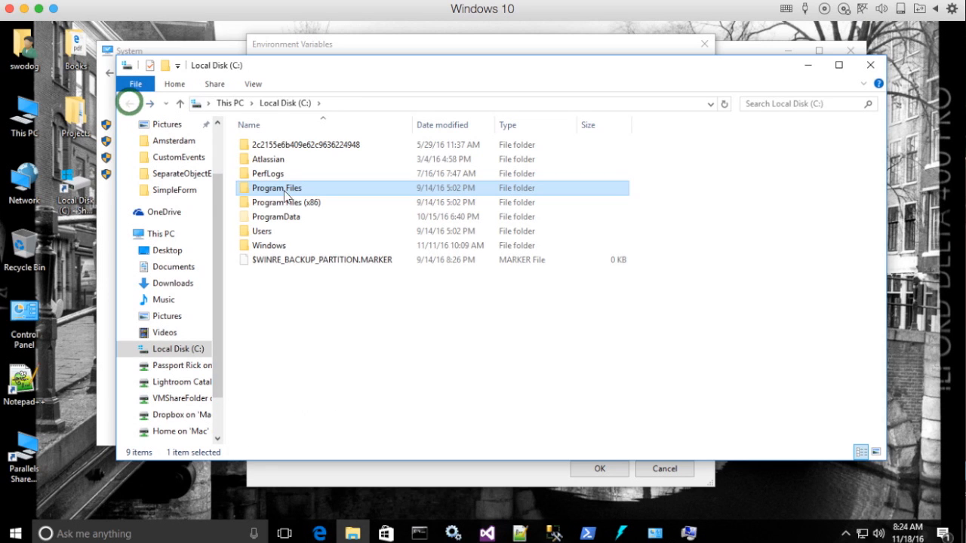
{"action": "double_click", "coordinate": [286, 202]}
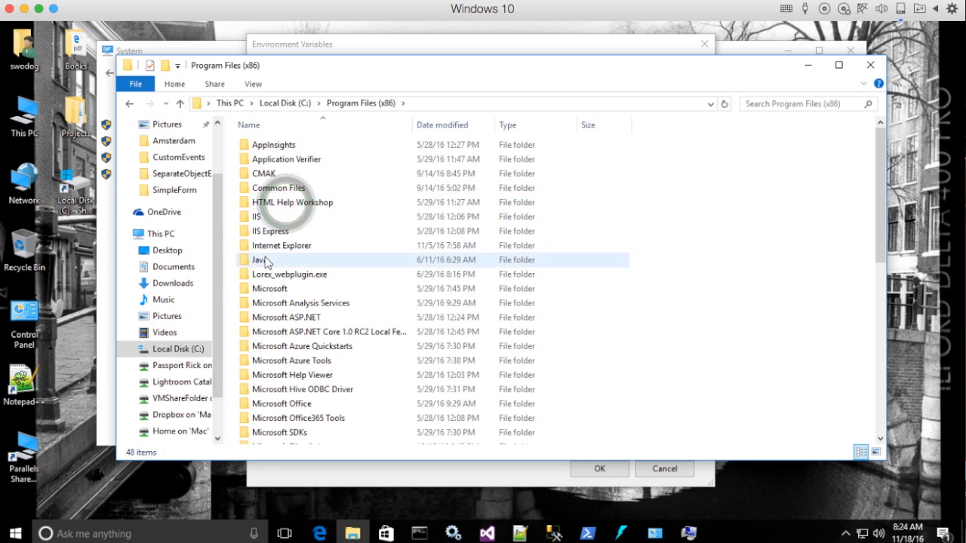
{"action": "double_click", "coordinate": [260, 259]}
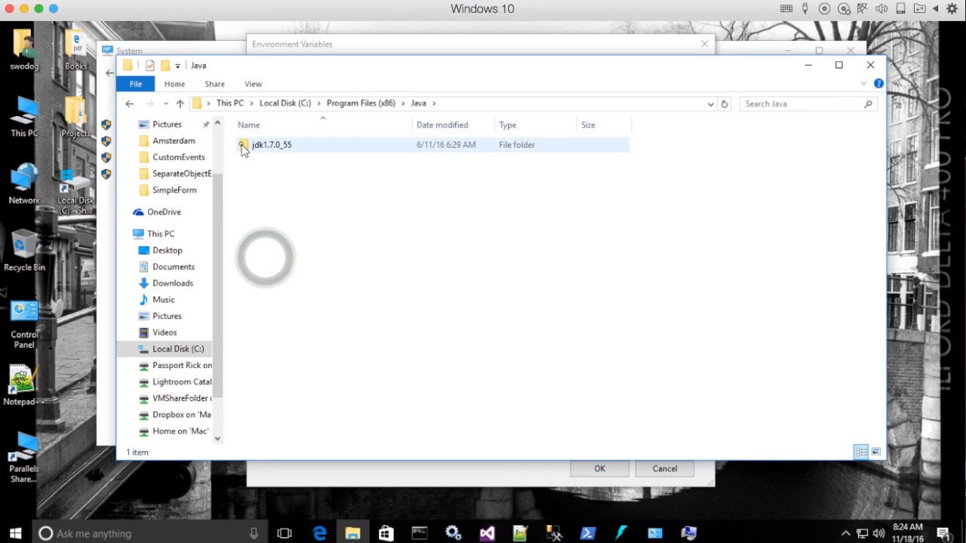
{"action": "double_click", "coordinate": [270, 144]}
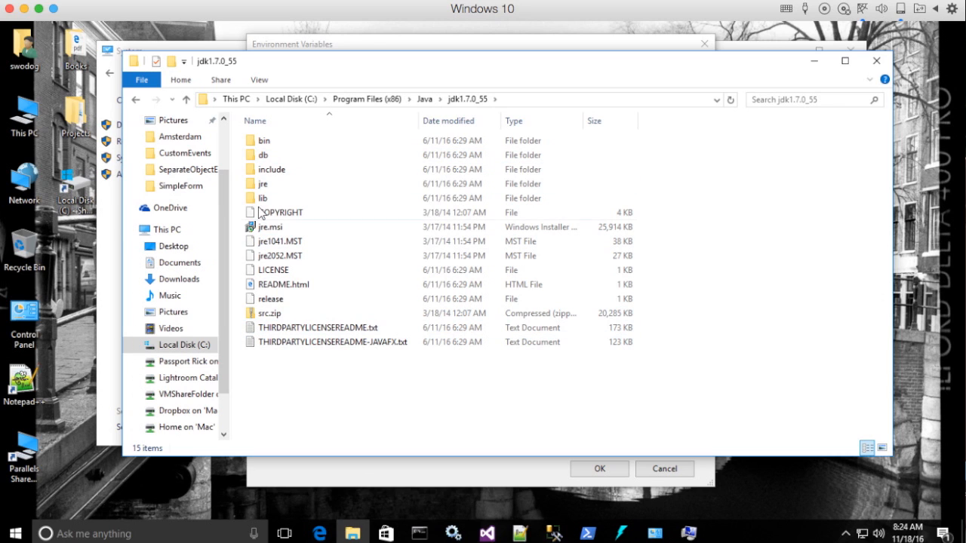
{"action": "double_click", "coordinate": [263, 140]}
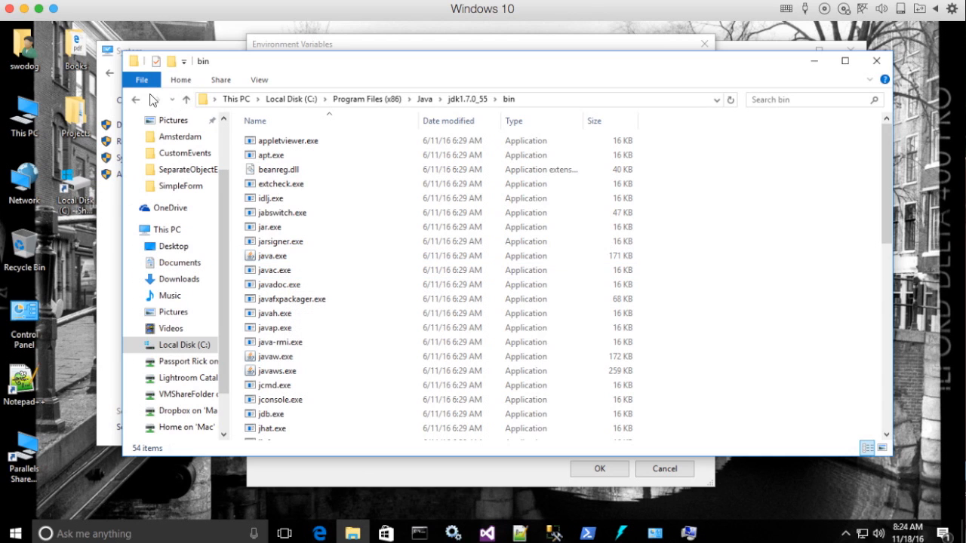
{"action": "mouse_move", "coordinate": [134, 99]}
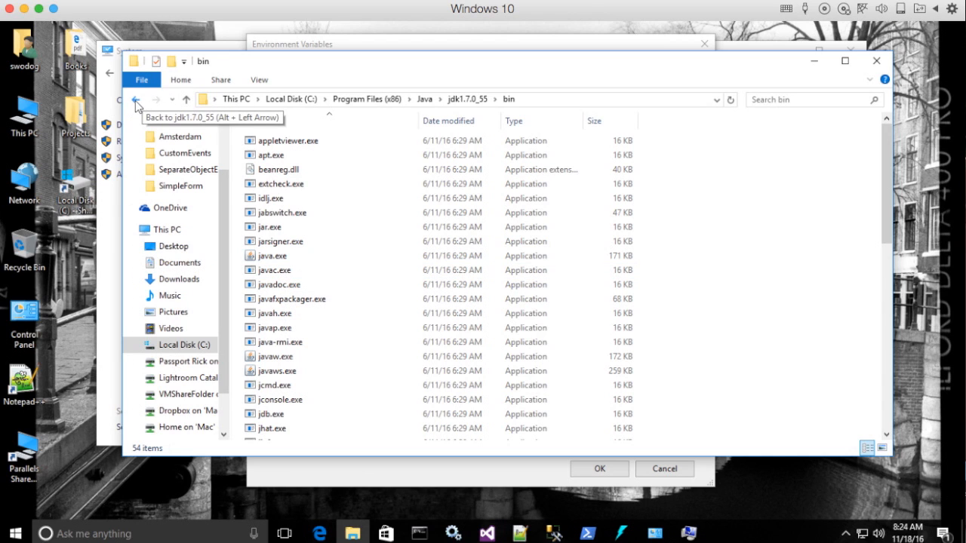
{"action": "left_click", "coordinate": [135, 99]}
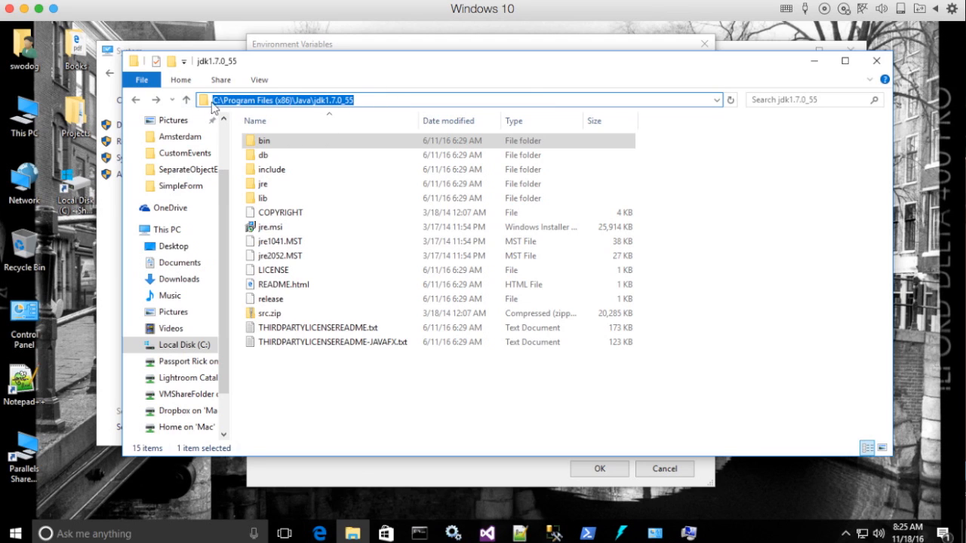
{"action": "left_click", "coordinate": [377, 99]}
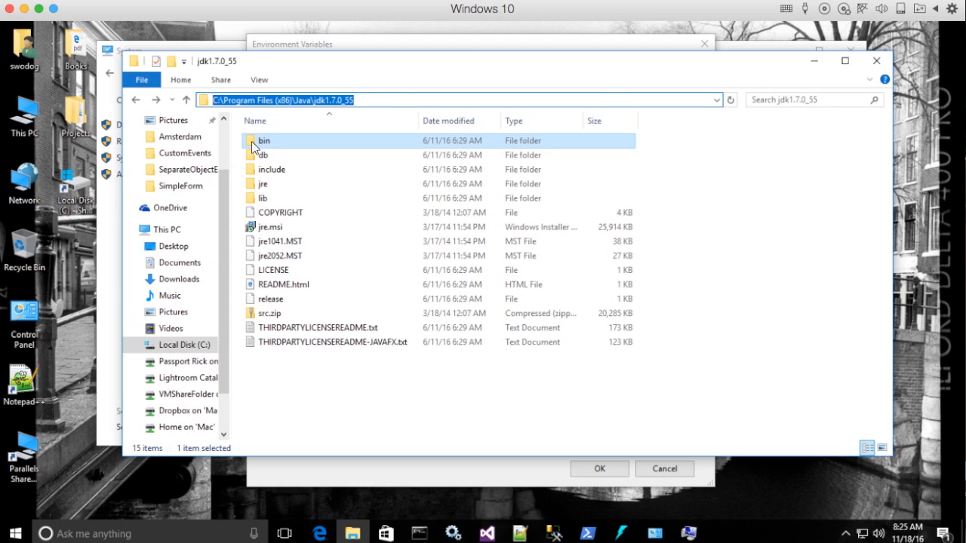
{"action": "mouse_move", "coordinate": [558, 105]}
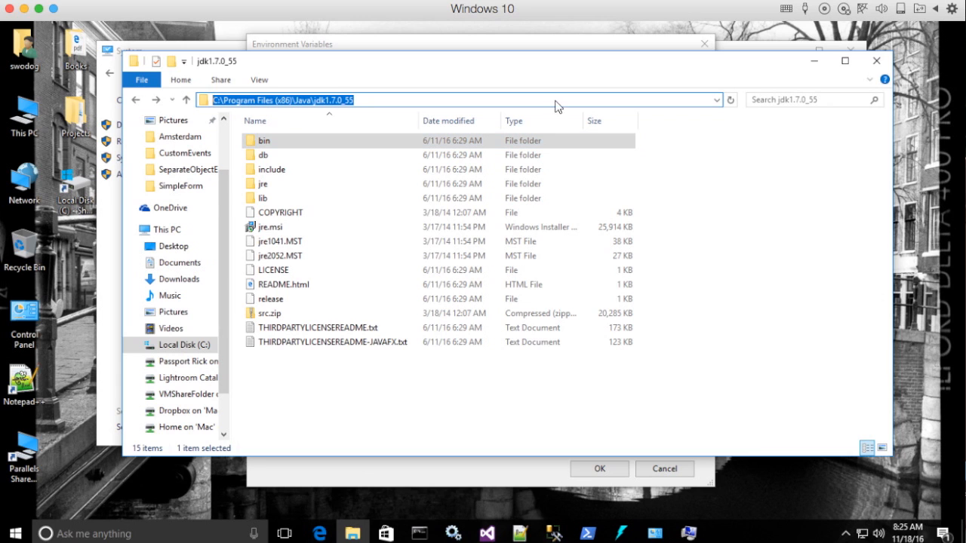
{"action": "mouse_move", "coordinate": [876, 60]}
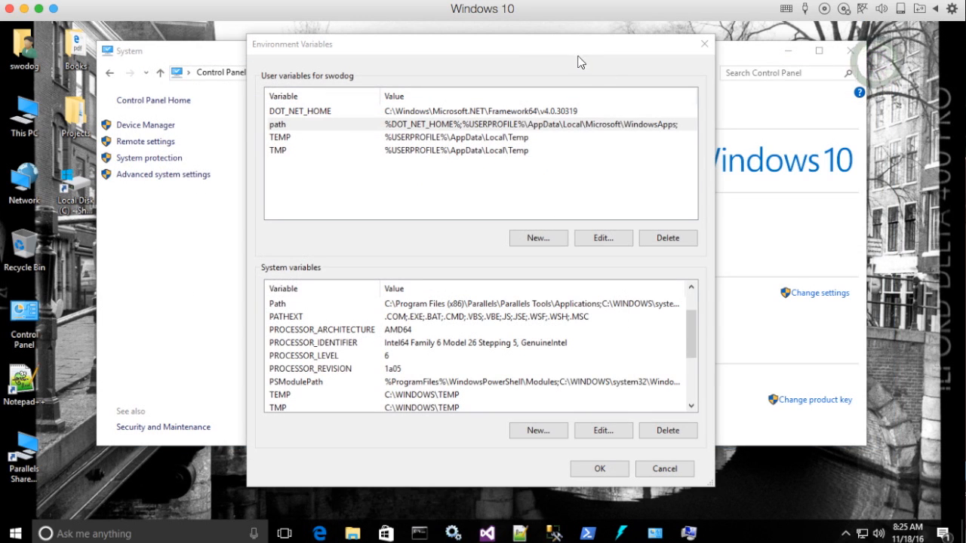
- Add user variable JAVA_HOME with value C:\Program Files (x86)\Java\jdk1.7.0_55
{"action": "left_click", "coordinate": [538, 238]}
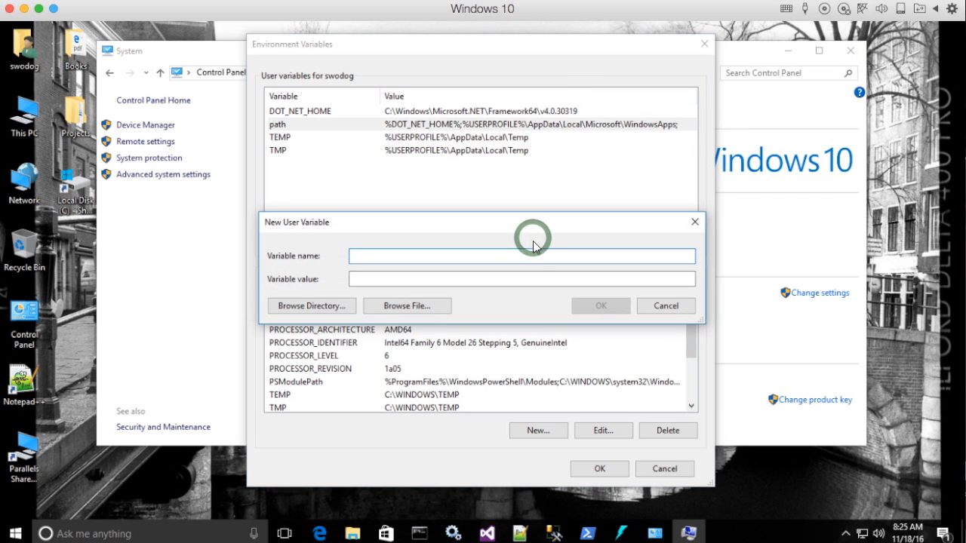
{"action": "type", "text": "JA"}
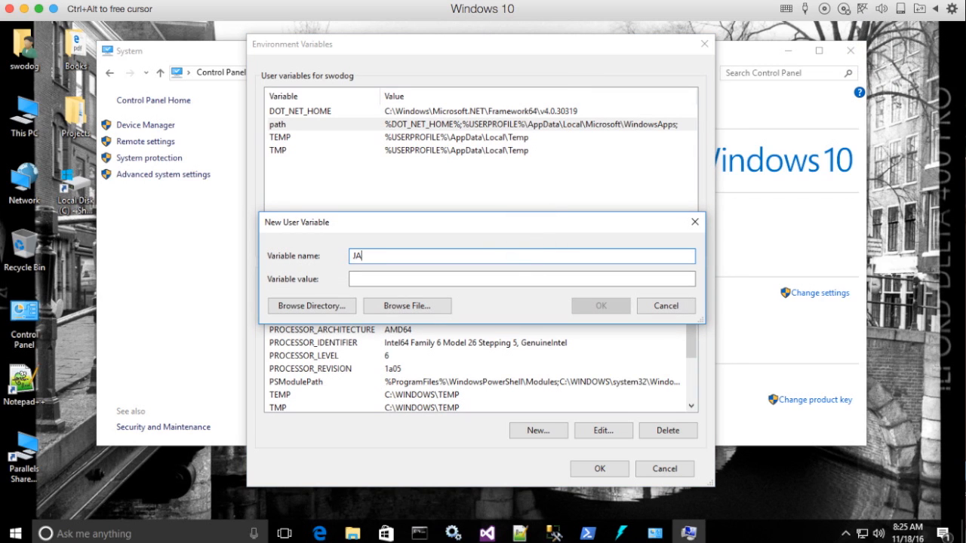
{"action": "type", "text": "VA_HOME"}
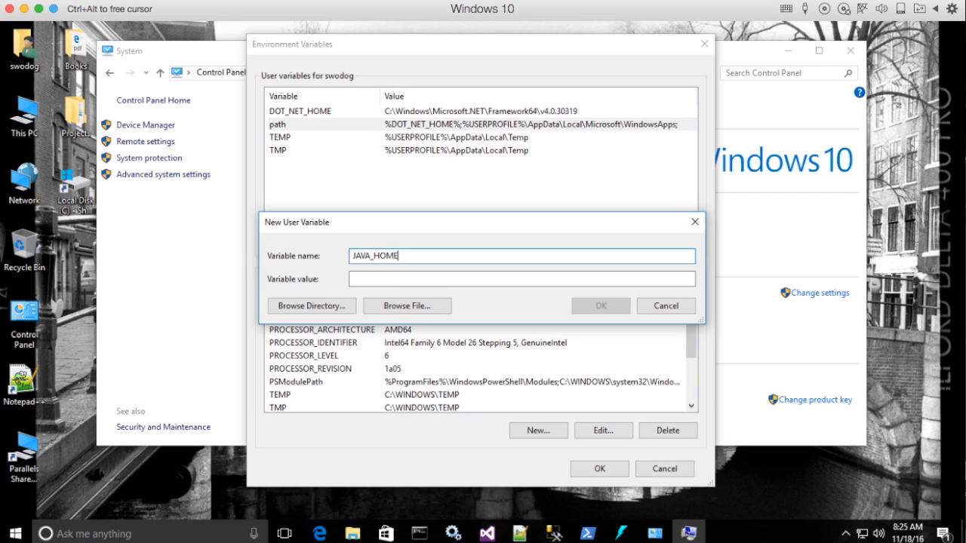
{"action": "left_click", "coordinate": [518, 279]}
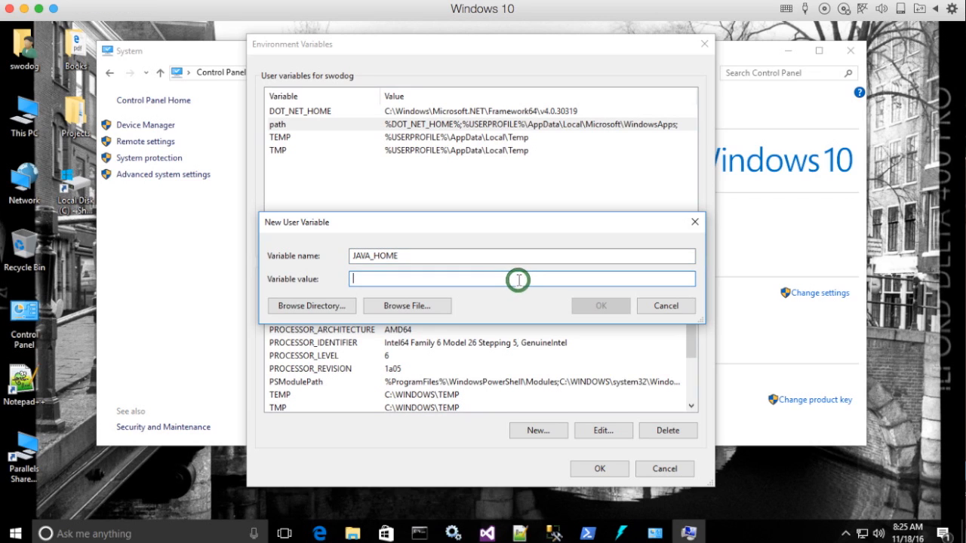
{"action": "type", "text": "C:\\Program Files (x86)\\Java\\jdk1.7.0_55"}
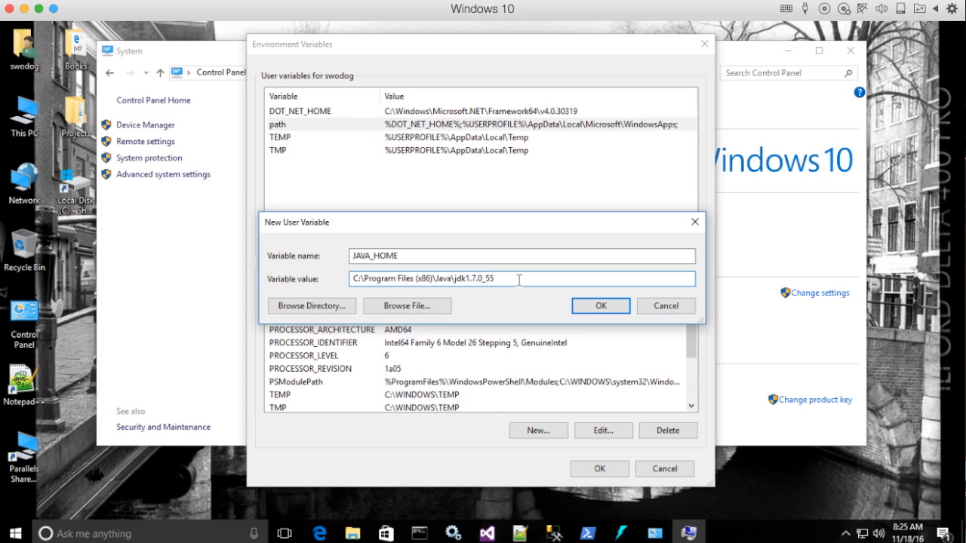
{"action": "left_click", "coordinate": [600, 306]}
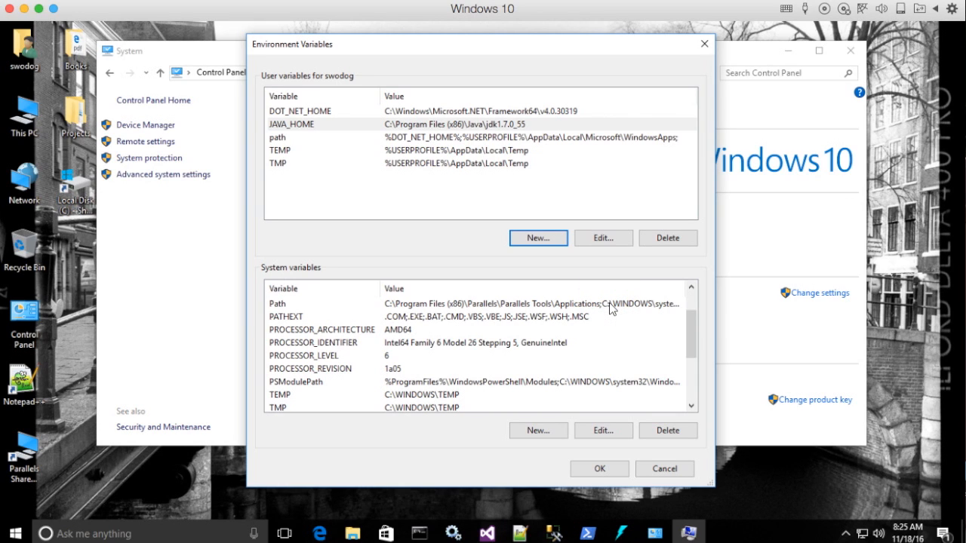
{"action": "mouse_move", "coordinate": [577, 145]}
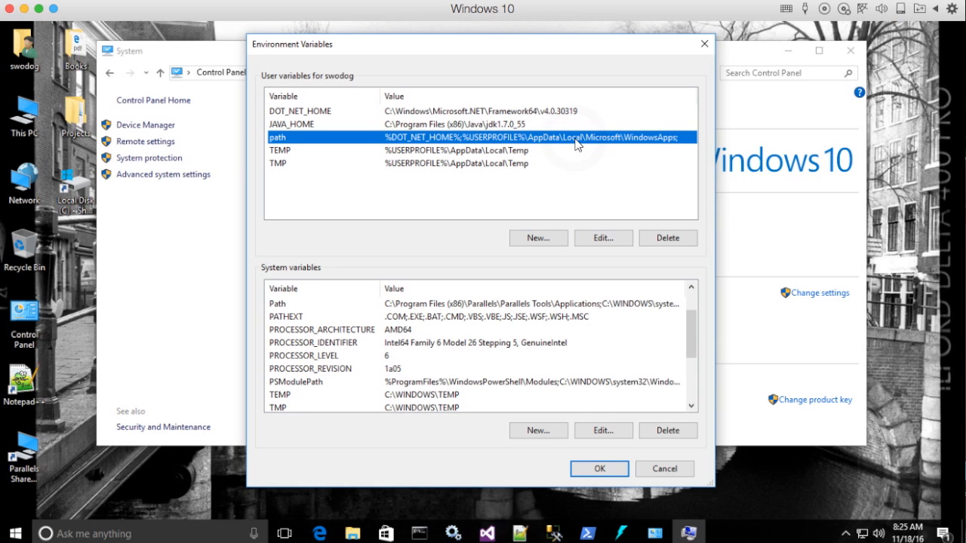
- Append %JAVA_HOME%\bin to the end of the user Path variable and confirm
{"action": "left_click", "coordinate": [603, 238]}
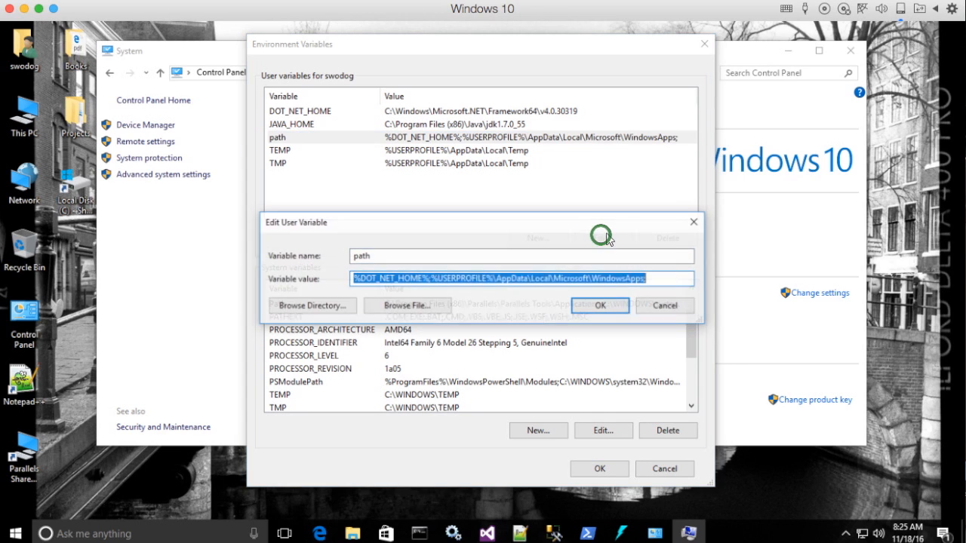
{"action": "left_click", "coordinate": [664, 279]}
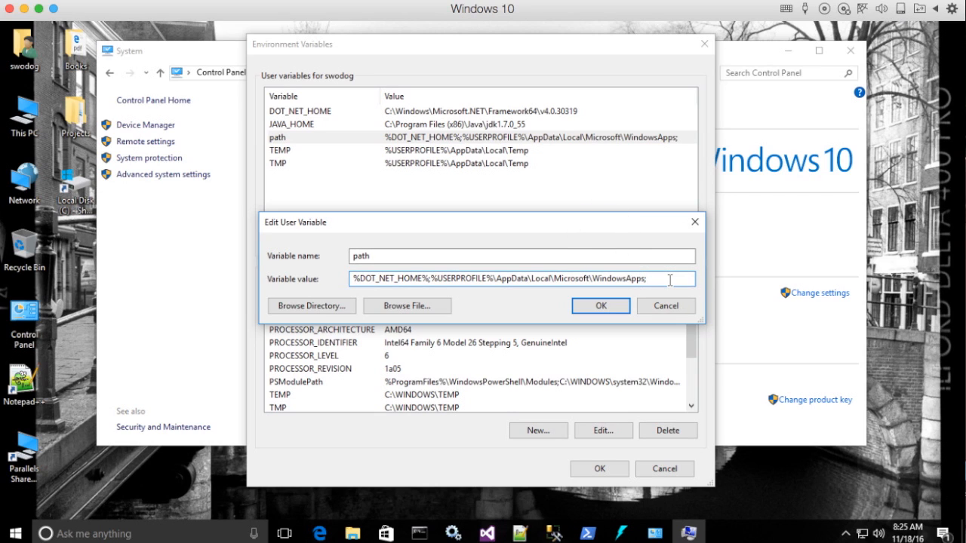
{"action": "type", "text": "%"}
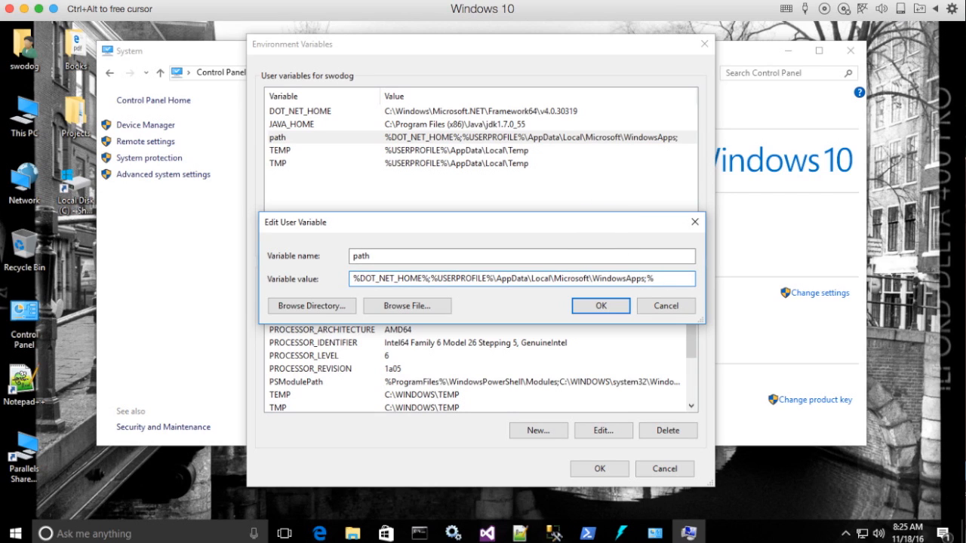
{"action": "type", "text": "%JAVA_HOME%\\"}
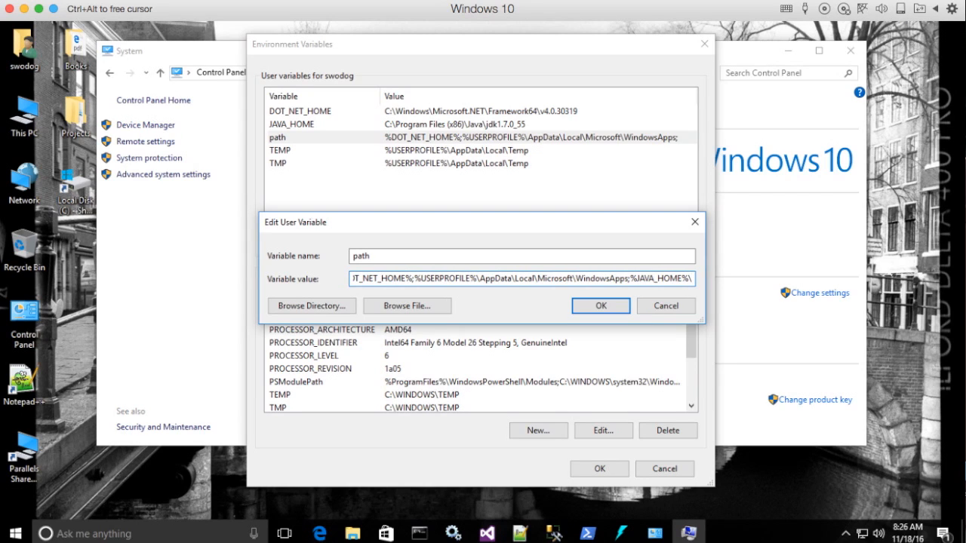
{"action": "type", "text": "bin;"}
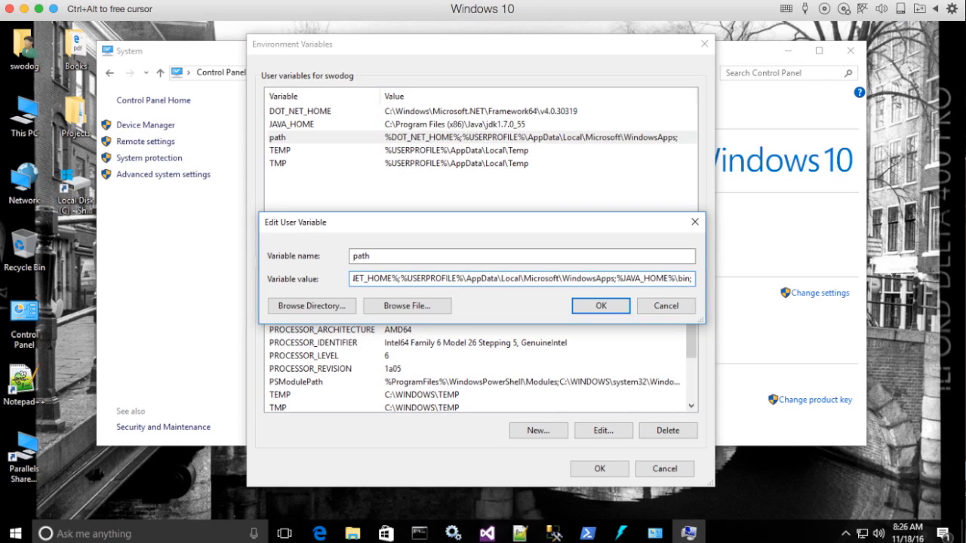
{"action": "left_click", "coordinate": [600, 305]}
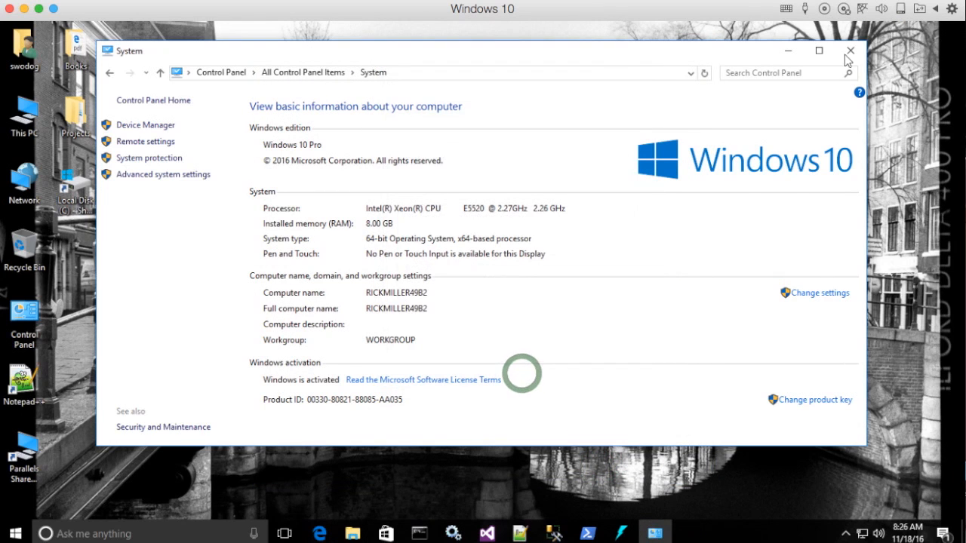
- Close the System page and relaunch a fresh Command Prompt at C:\Users\swodog
{"action": "left_click", "coordinate": [850, 50]}
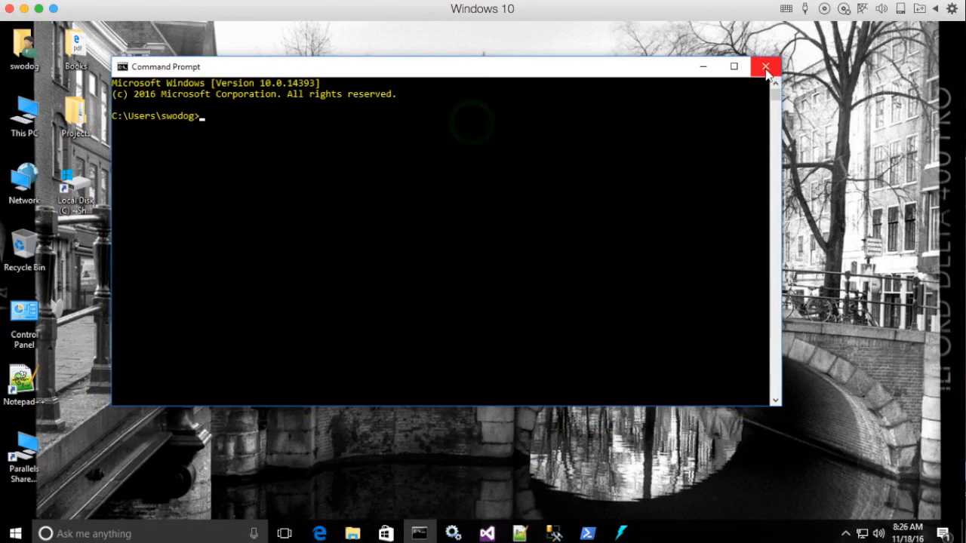
{"action": "left_click", "coordinate": [766, 67]}
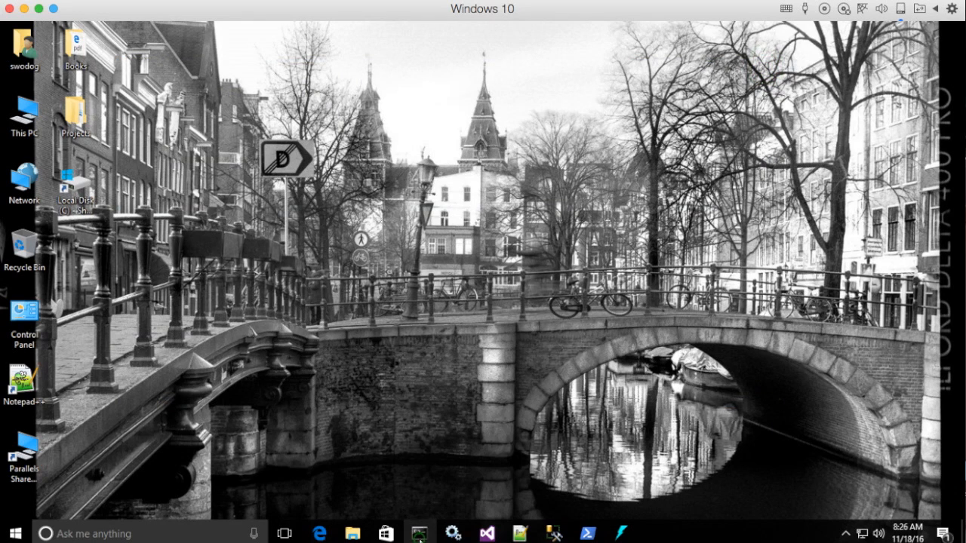
{"action": "left_click", "coordinate": [418, 533]}
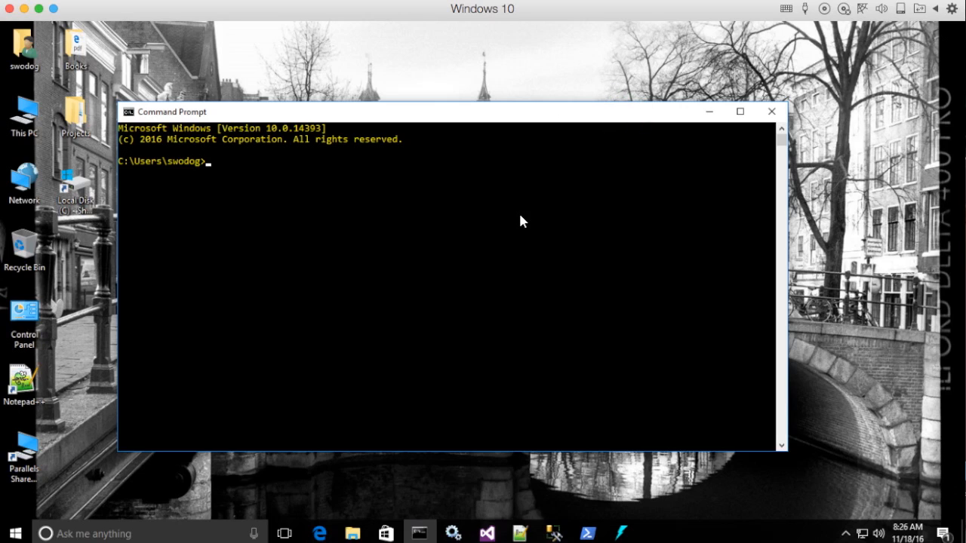
{"action": "mouse_move", "coordinate": [610, 119]}
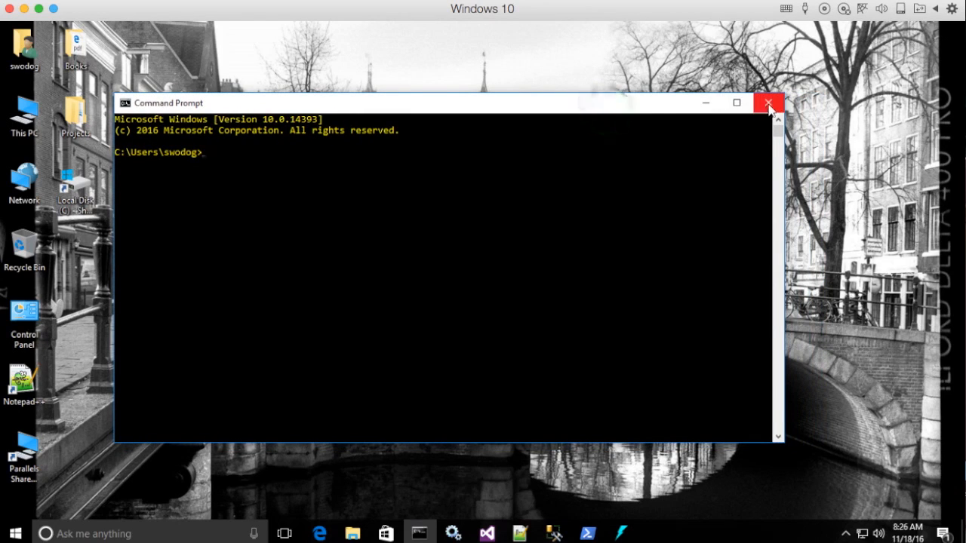
{"action": "mouse_move", "coordinate": [655, 120]}
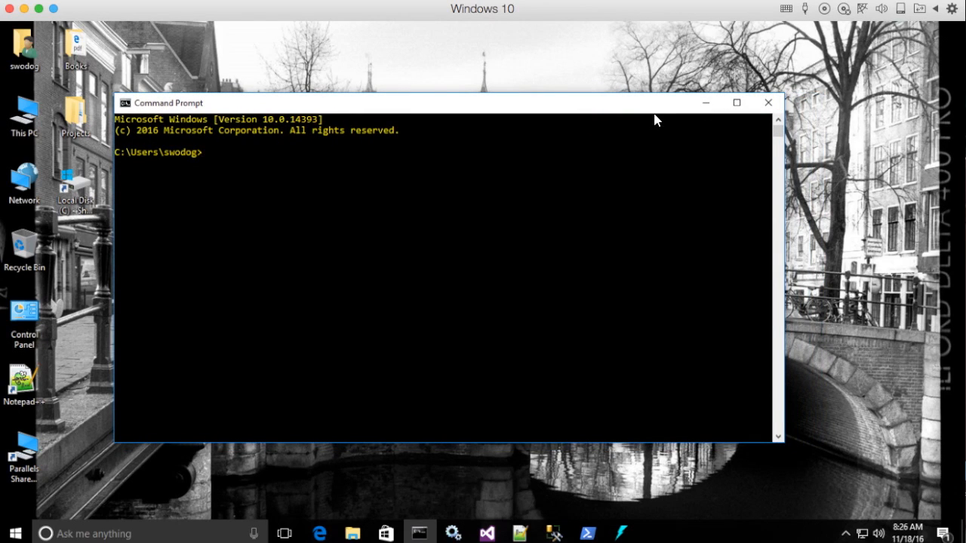
{"action": "mouse_move", "coordinate": [615, 156]}
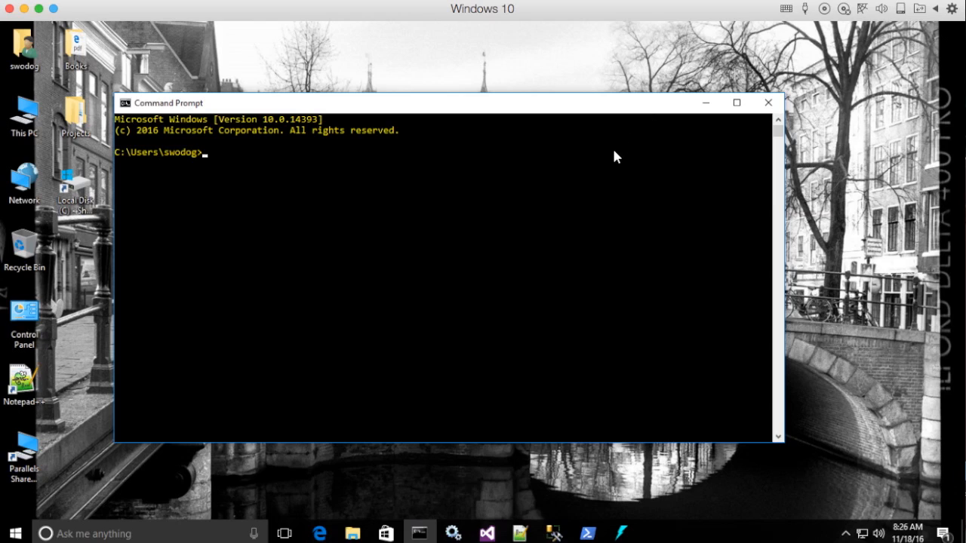
{"action": "left_click", "coordinate": [612, 153]}
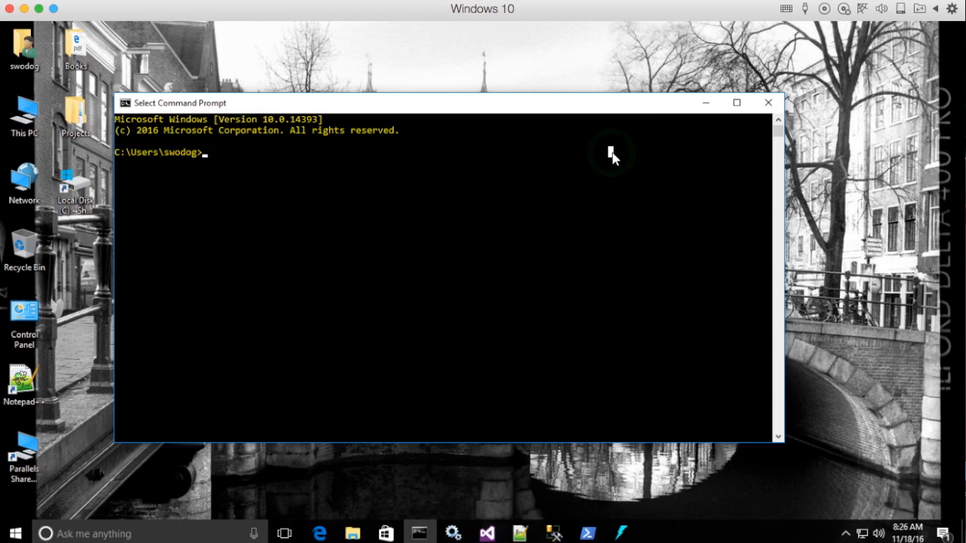
- Run javac to confirm the compiler prints its usage and options list
{"action": "type", "text": "java"}
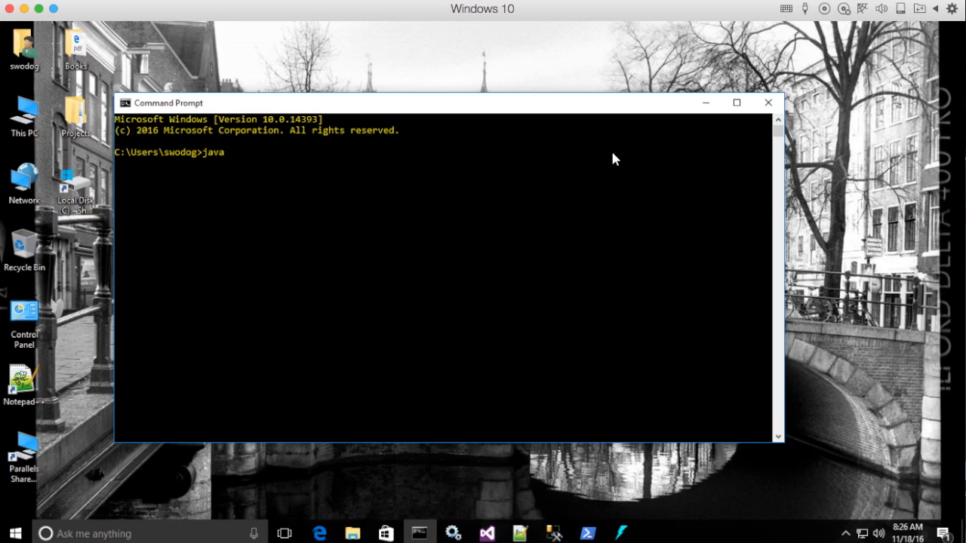
{"action": "type", "text": "c"}
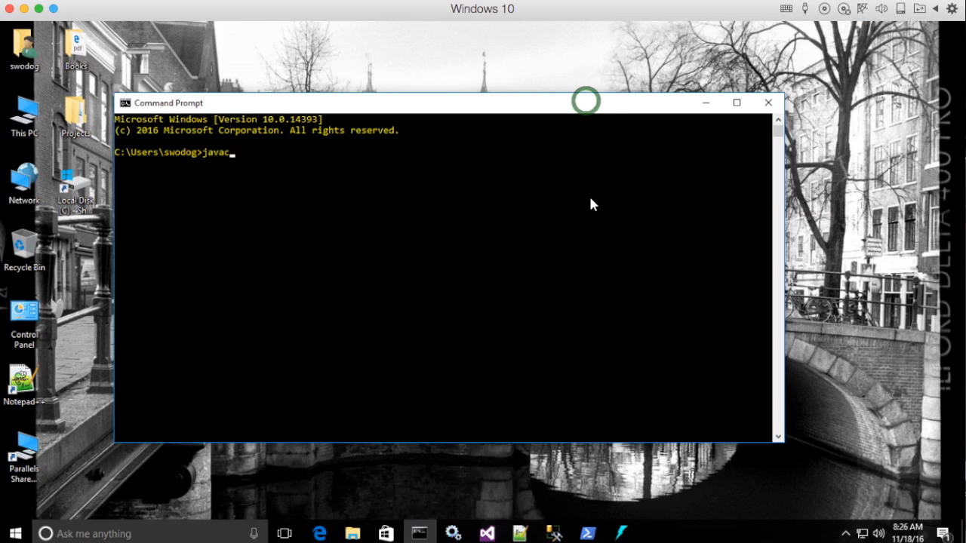
{"action": "key", "text": "Return"}
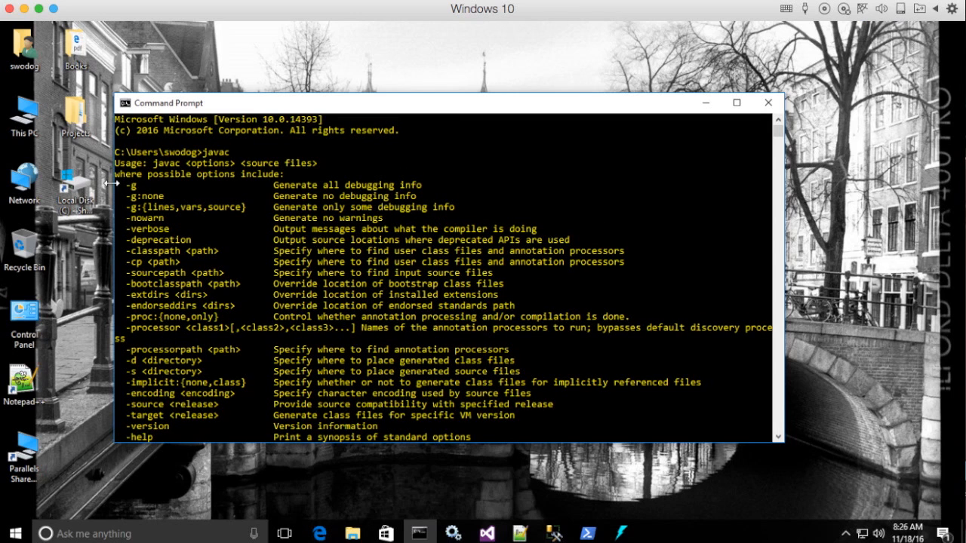
{"action": "mouse_move", "coordinate": [422, 200]}
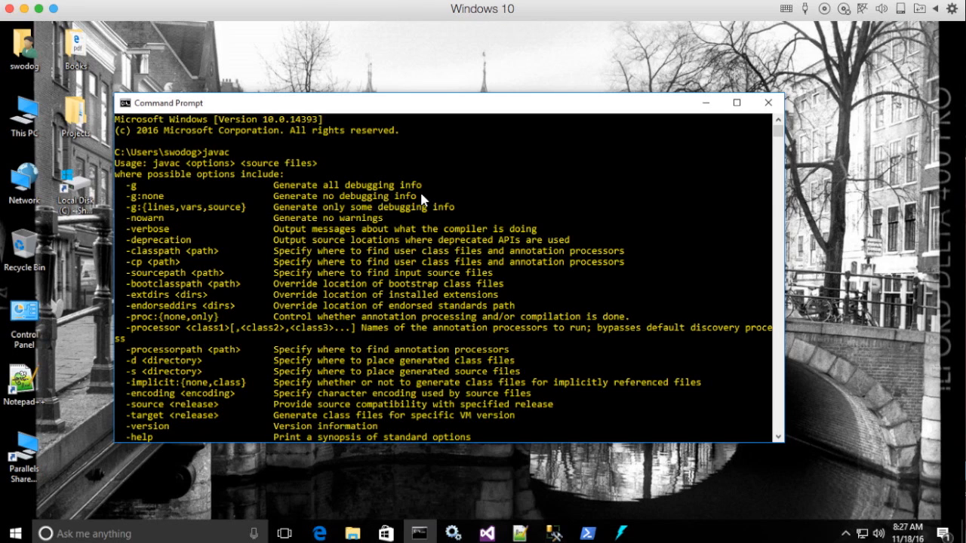
{"action": "mouse_move", "coordinate": [567, 113]}
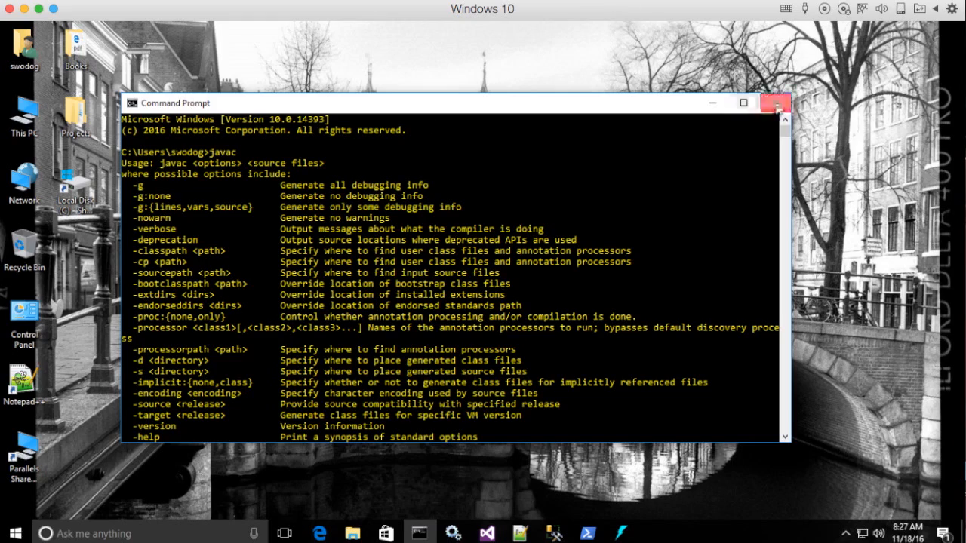
- Close the Command Prompt window showing javac's options
{"action": "left_click", "coordinate": [775, 102]}
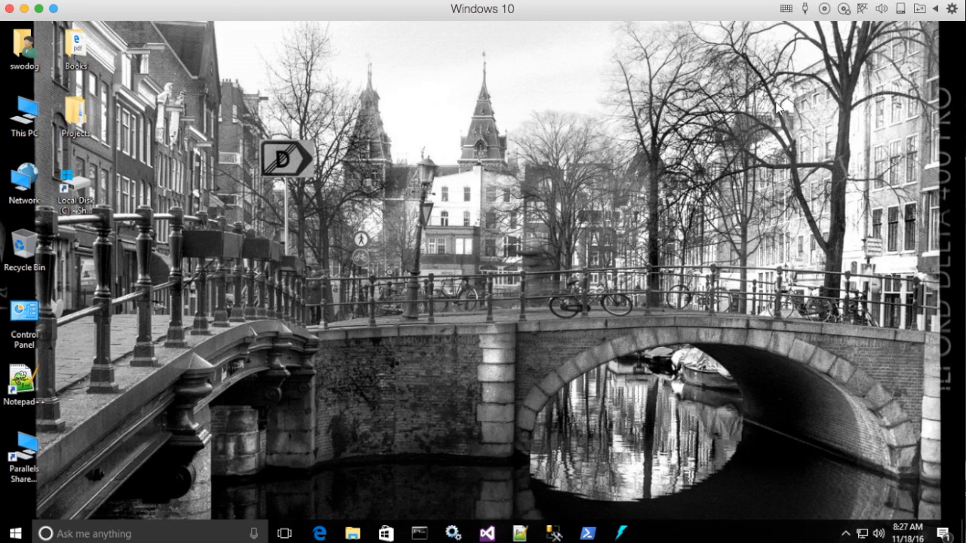
{"action": "mouse_move", "coordinate": [507, 71]}
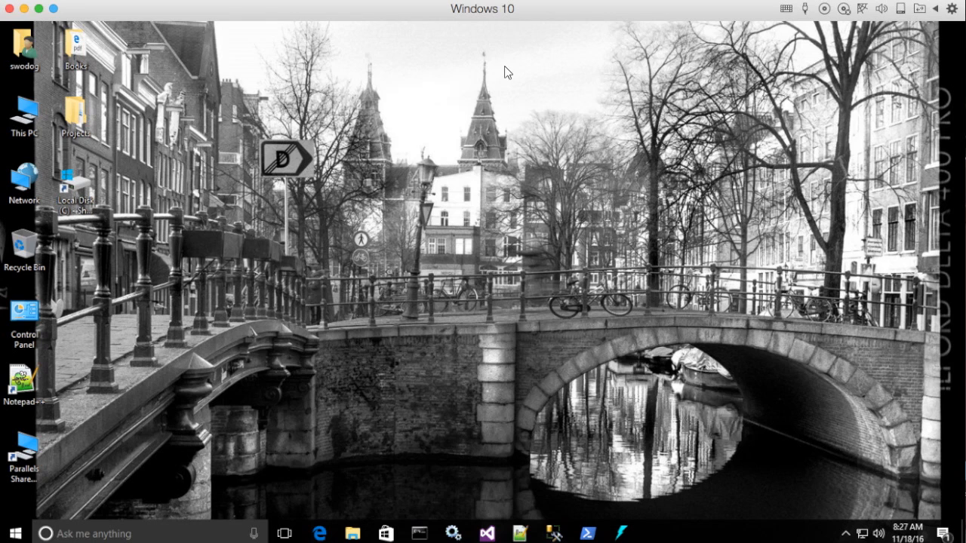
{"action": "mouse_move", "coordinate": [653, 144]}
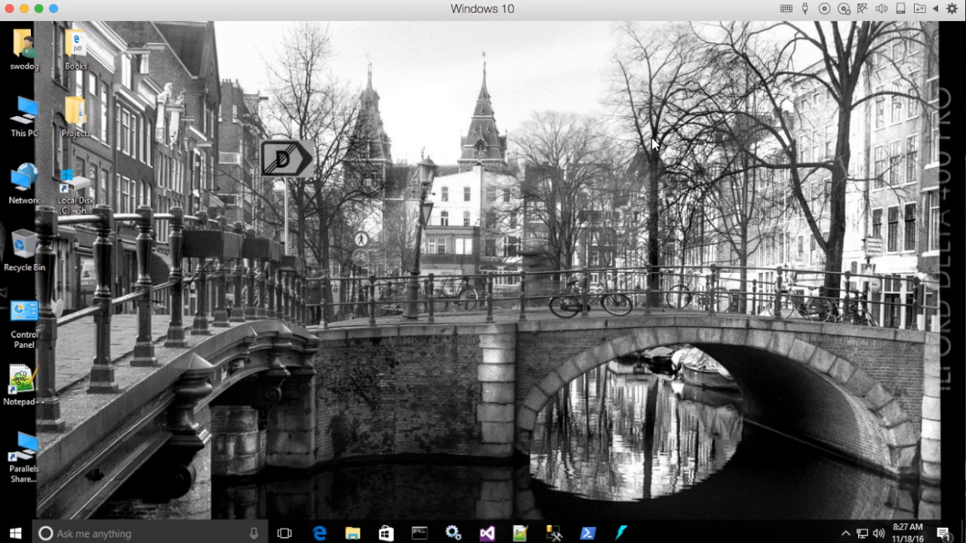
{"action": "mouse_move", "coordinate": [425, 137]}
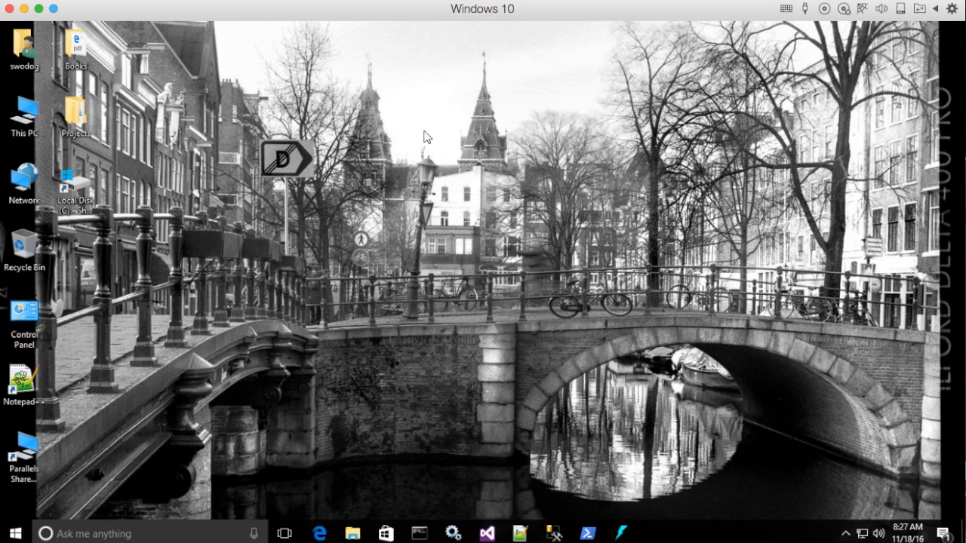
{"action": "mouse_move", "coordinate": [415, 419]}
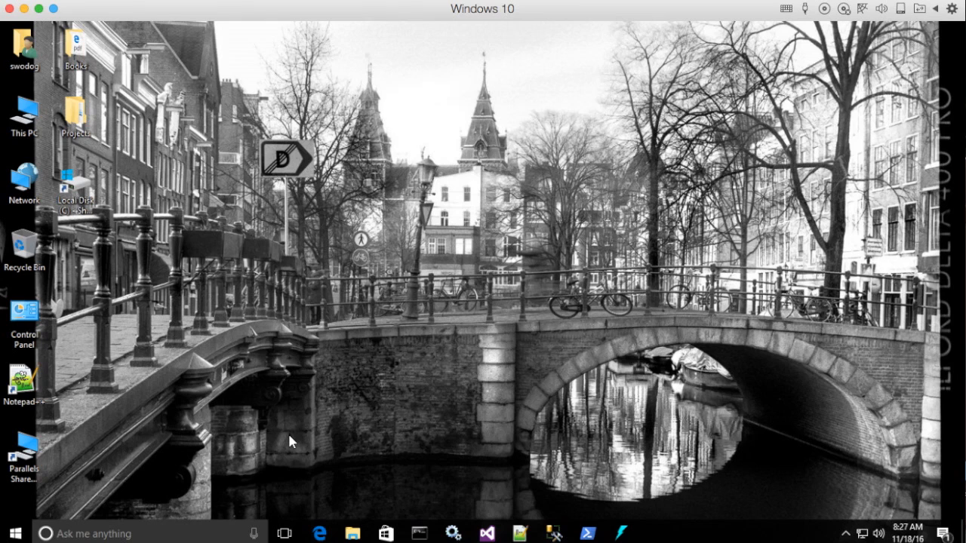
{"action": "mouse_move", "coordinate": [343, 474]}
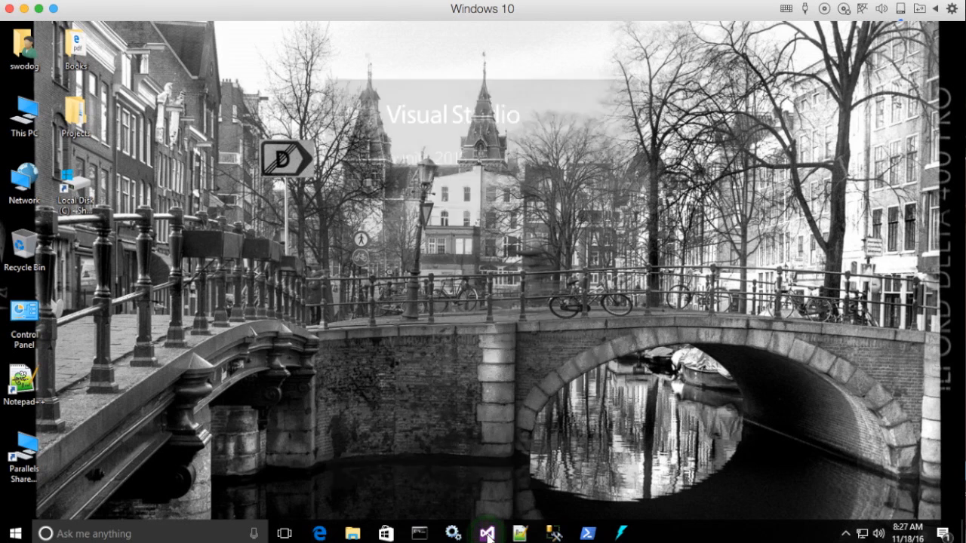
- Launch Visual Studio Community 2015 from the taskbar to its Start Page
{"action": "left_click", "coordinate": [486, 533]}
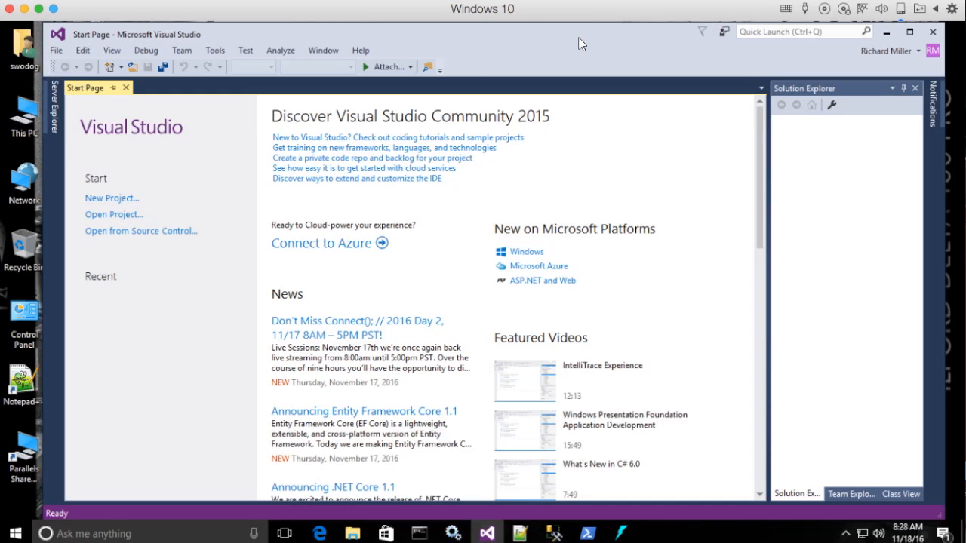
{"action": "mouse_move", "coordinate": [673, 42]}
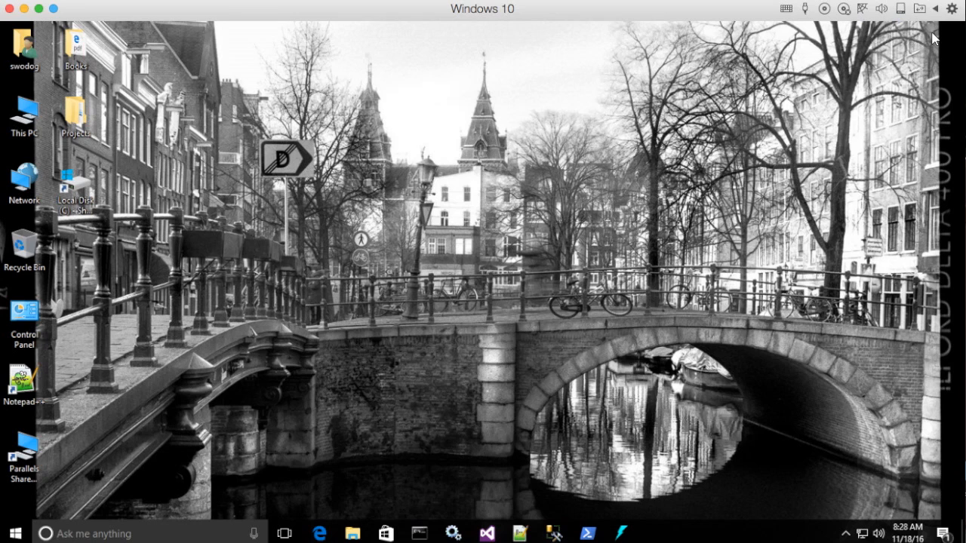
{"action": "mouse_move", "coordinate": [775, 28]}
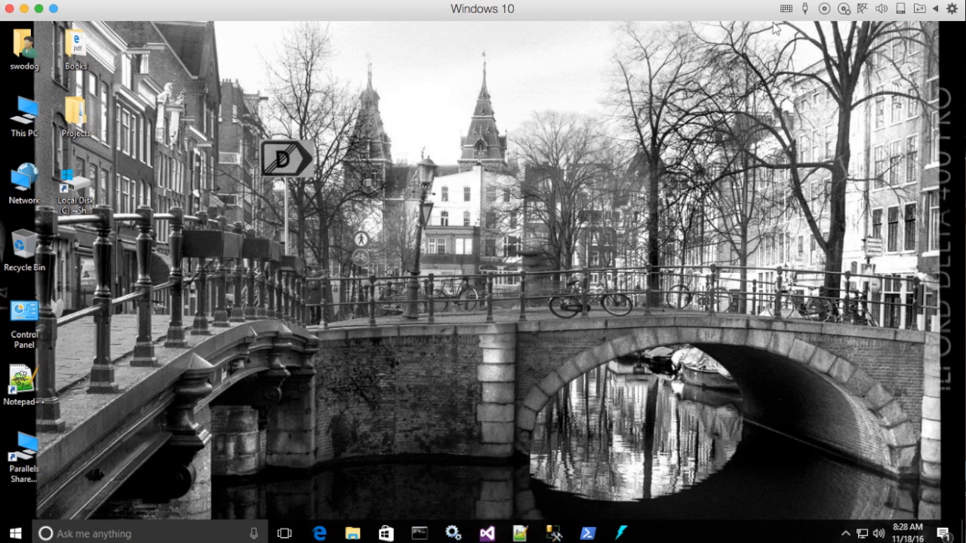
{"action": "mouse_move", "coordinate": [683, 19]}
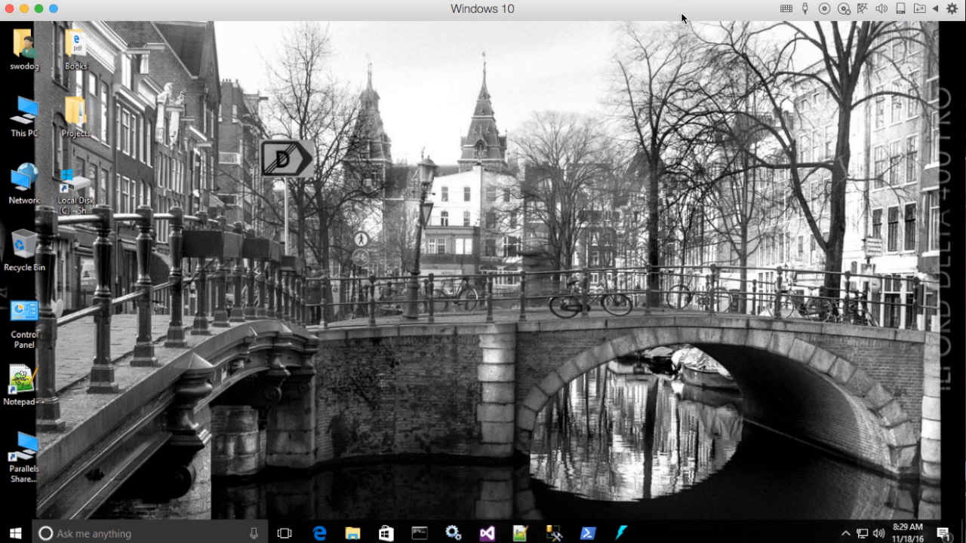
{"action": "mouse_move", "coordinate": [709, 13]}
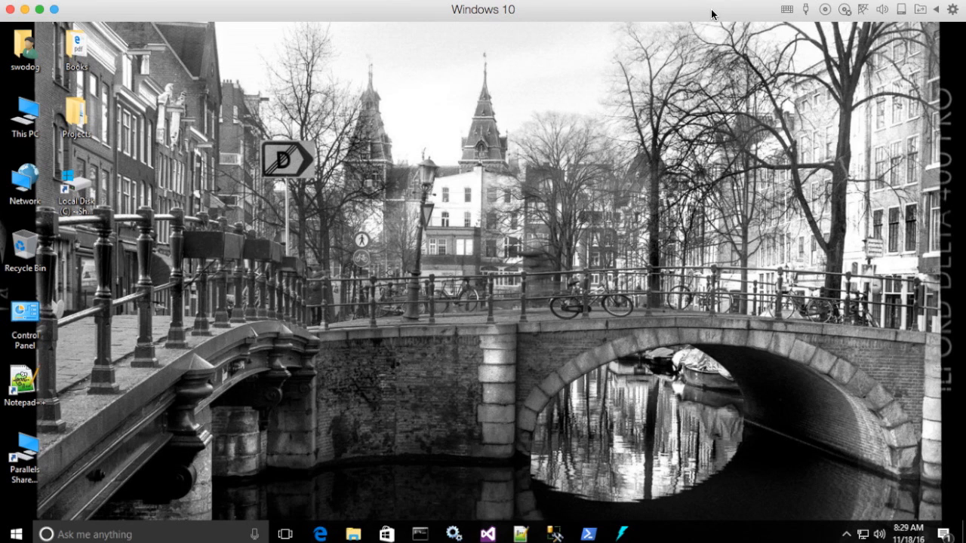
{"action": "mouse_move", "coordinate": [661, 159]}
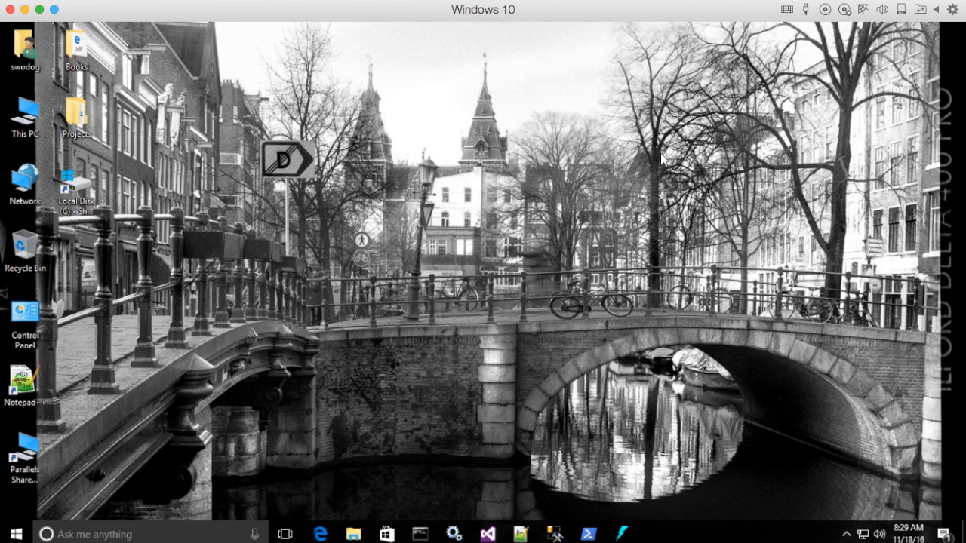
- Start a fresh Command Prompt at the C:\Users\swodog prompt
{"action": "left_click", "coordinate": [420, 535]}
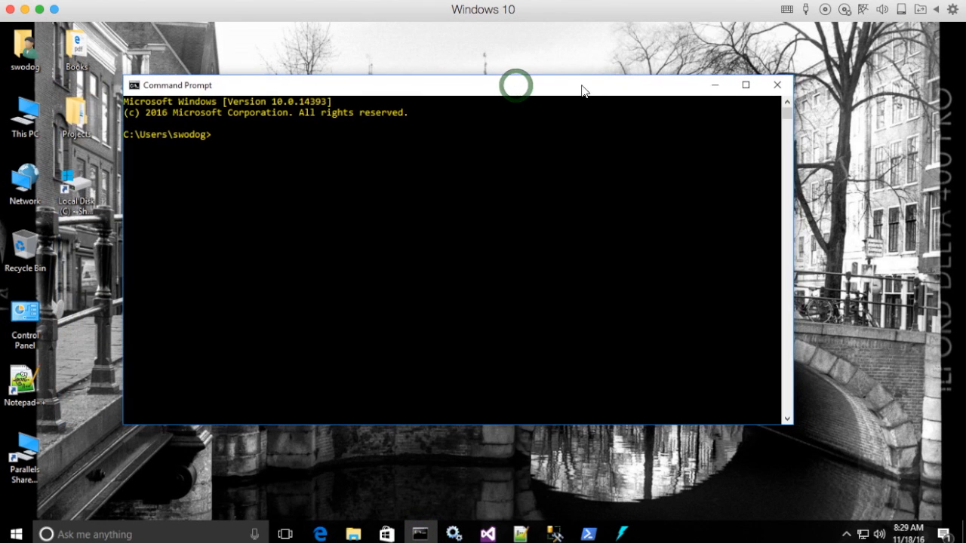
{"action": "mouse_move", "coordinate": [570, 109]}
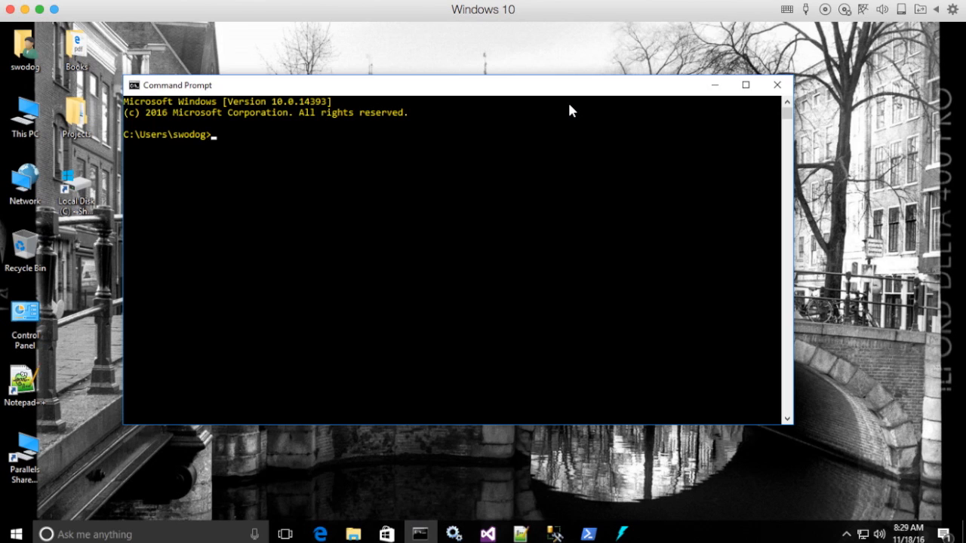
- Run cd %JAVA_HOME% to move into C:\Program Files (x86)\Java\jdk1.7.0_55
{"action": "type", "text": "cd"}
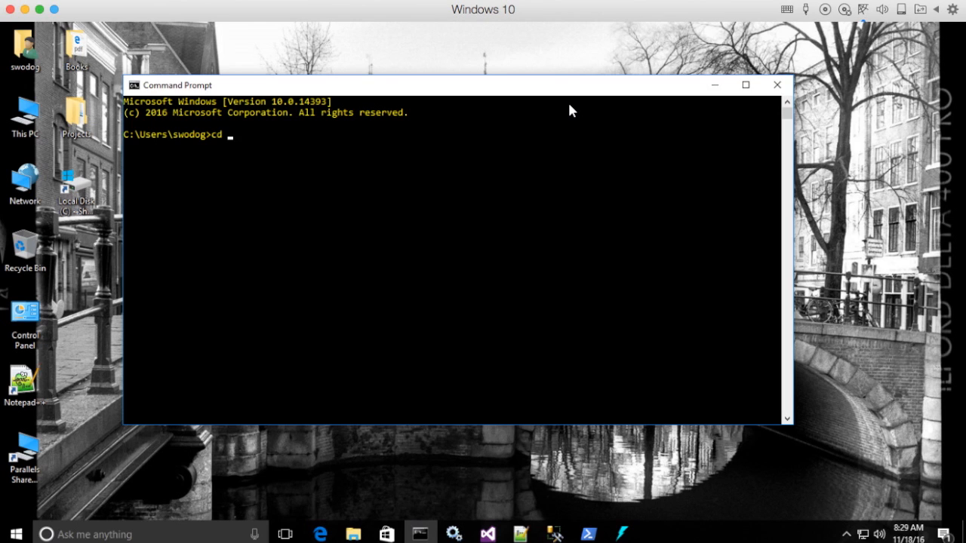
{"action": "type", "text": "%"}
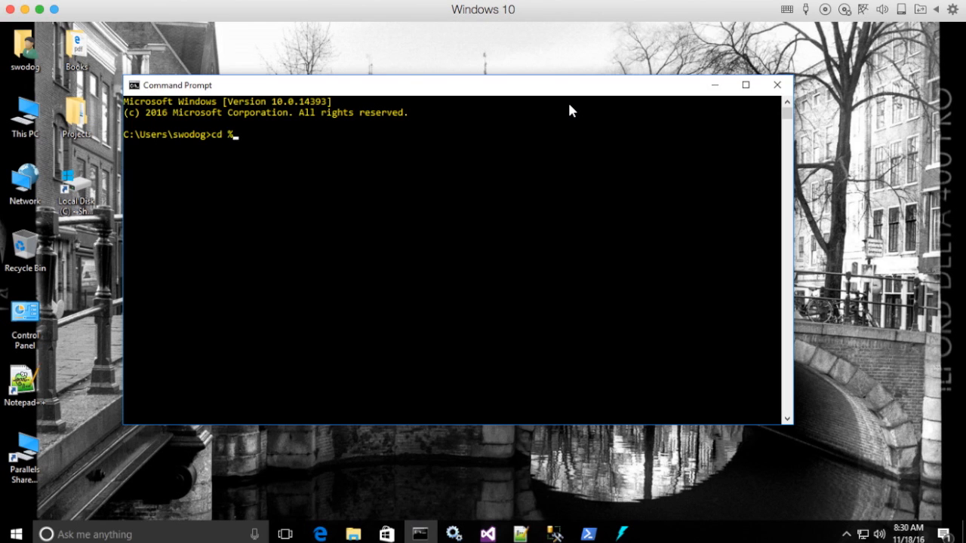
{"action": "type", "text": "JAVA_HO"}
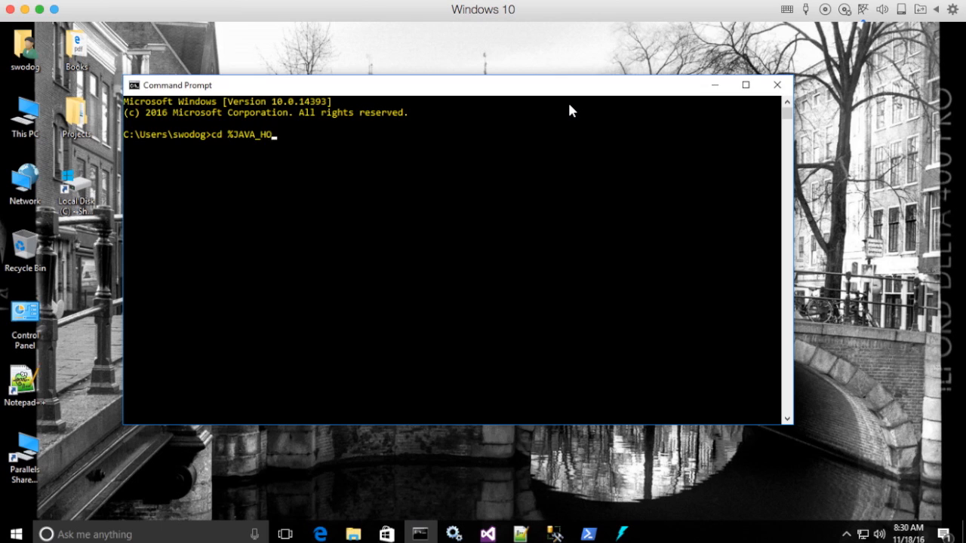
{"action": "type", "text": "ME%"}
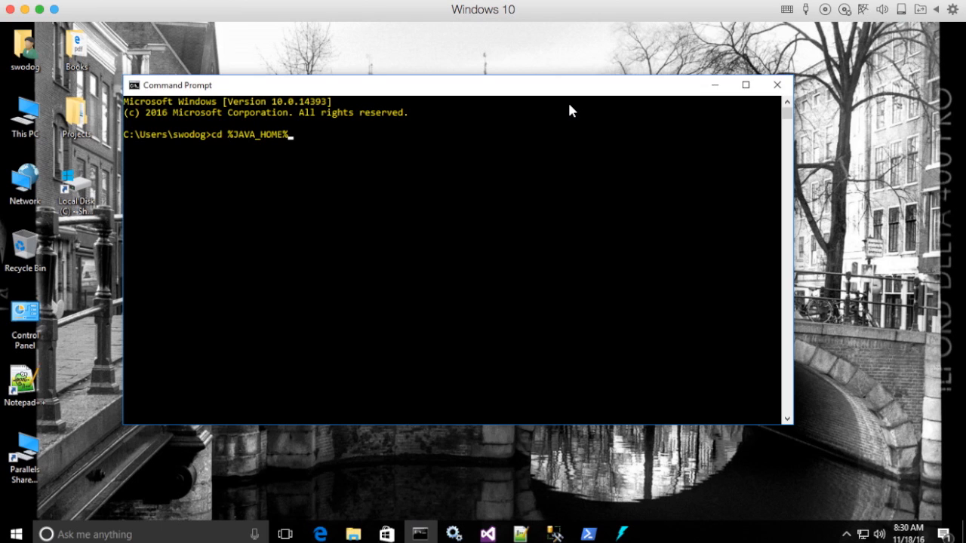
{"action": "key", "text": "Return"}
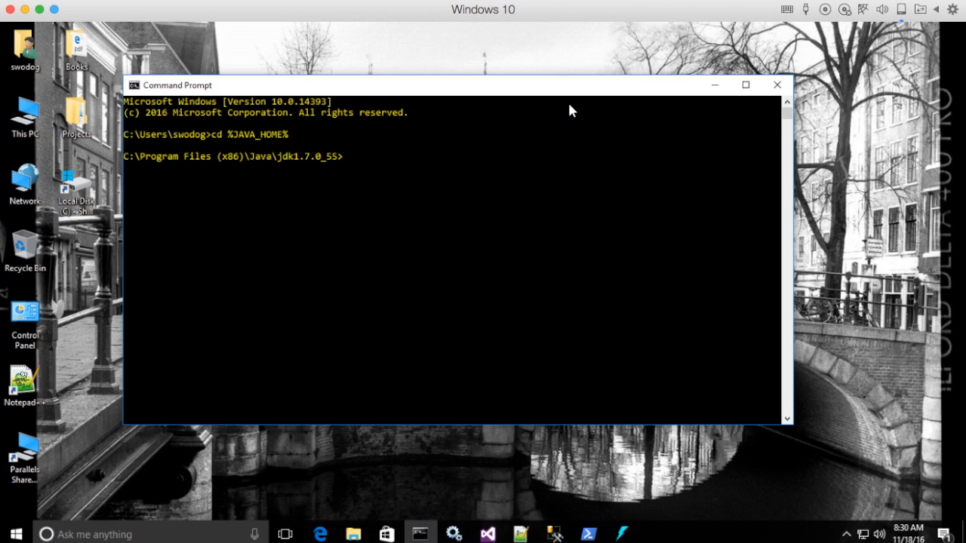
{"action": "mouse_move", "coordinate": [579, 85]}
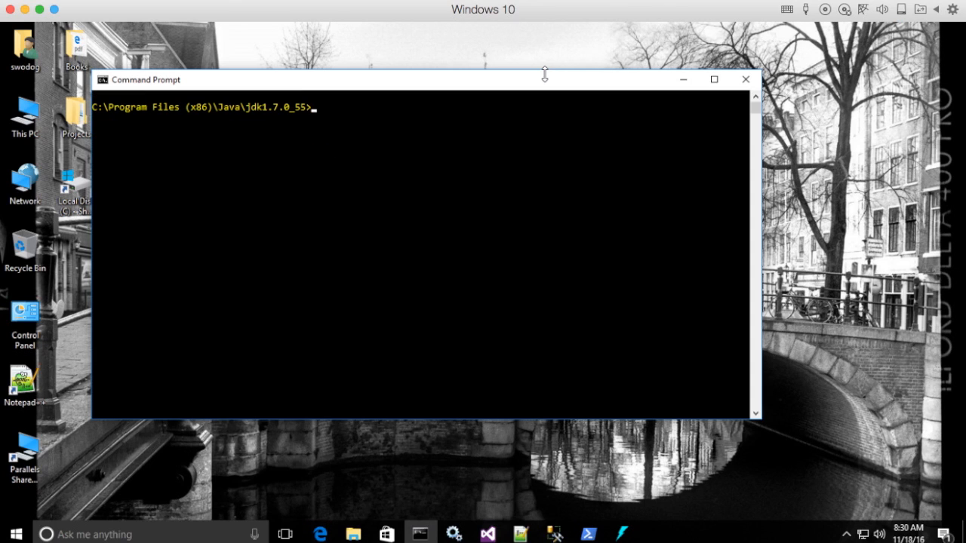
{"action": "mouse_move", "coordinate": [256, 217]}
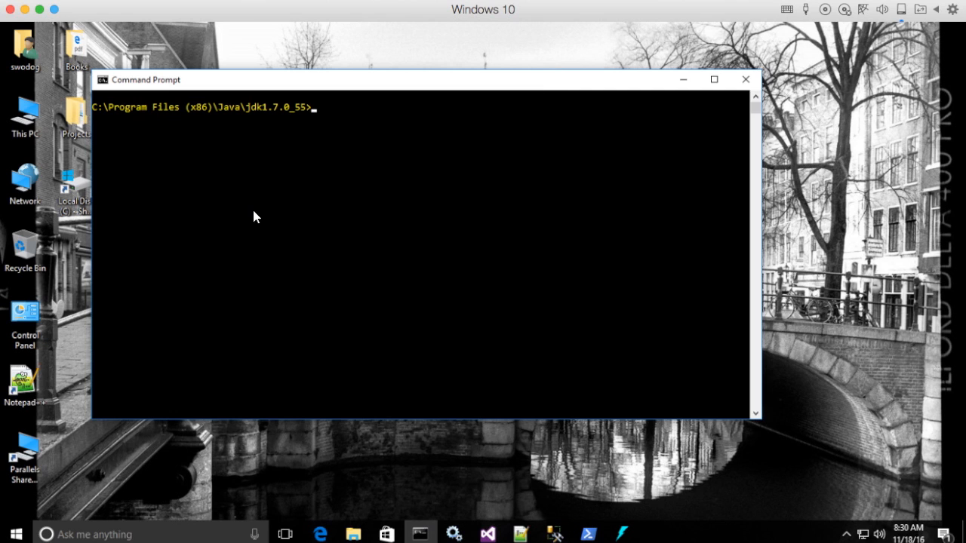
{"action": "mouse_move", "coordinate": [76, 189]}
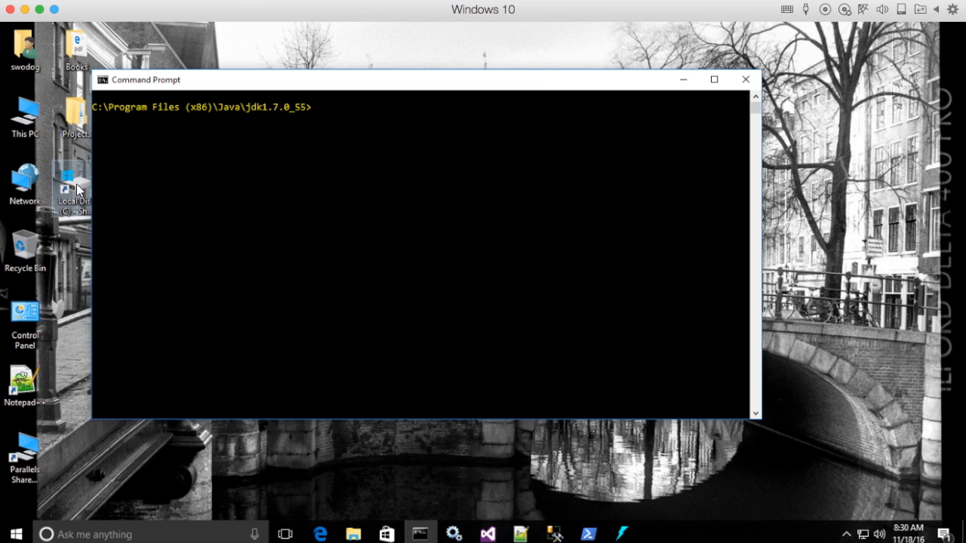
- Browse File Explorer into C:\Program Files\Microsoft toward the Web Platform Installer folder
{"action": "double_click", "coordinate": [73, 181]}
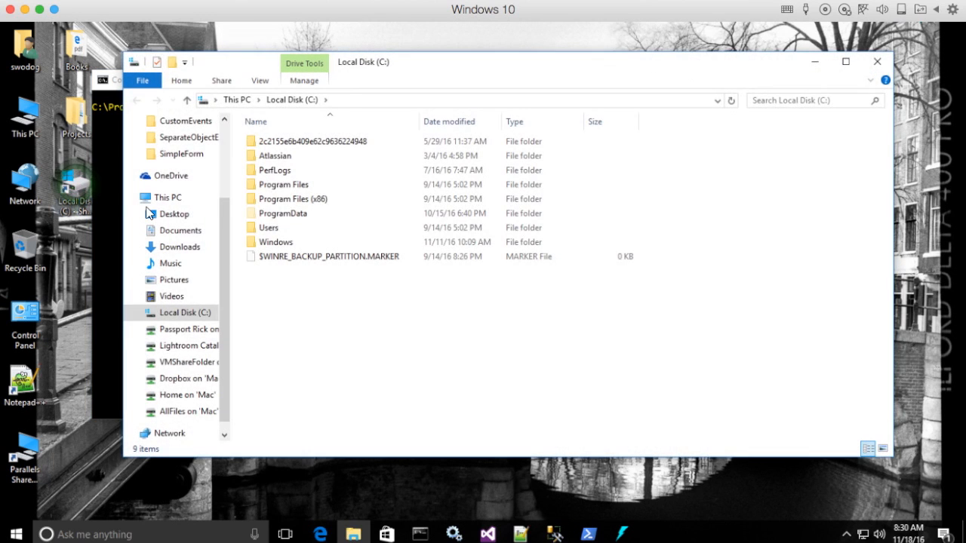
{"action": "double_click", "coordinate": [284, 185]}
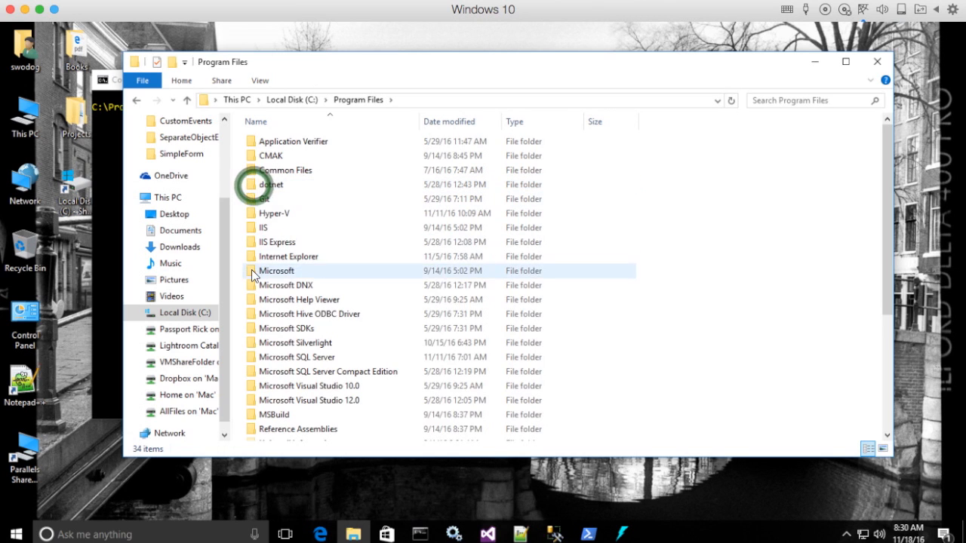
{"action": "double_click", "coordinate": [275, 270]}
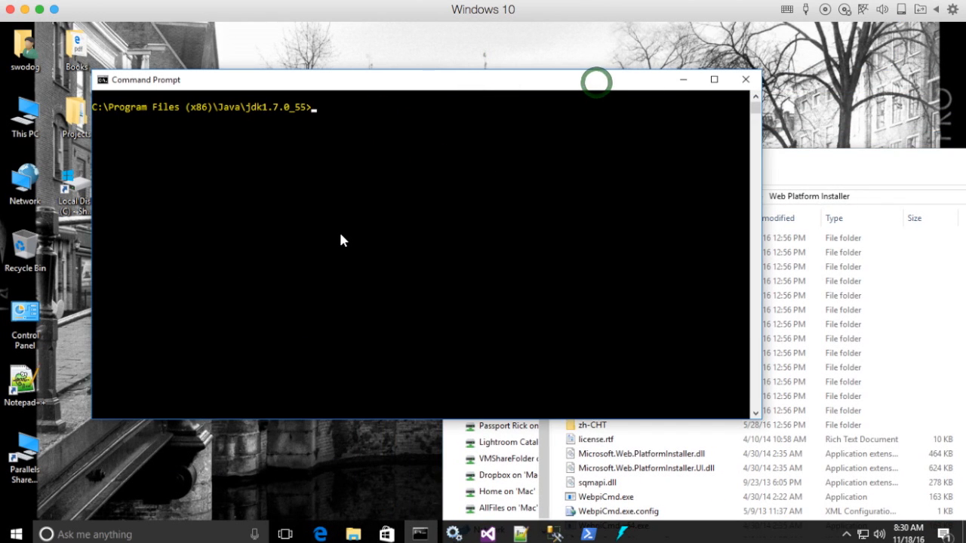
- Change directory to C:\Program Files\Microsoft\Web Platform Installer using the dragged folder path, then begin another cd
{"action": "type", "text": "cd"}
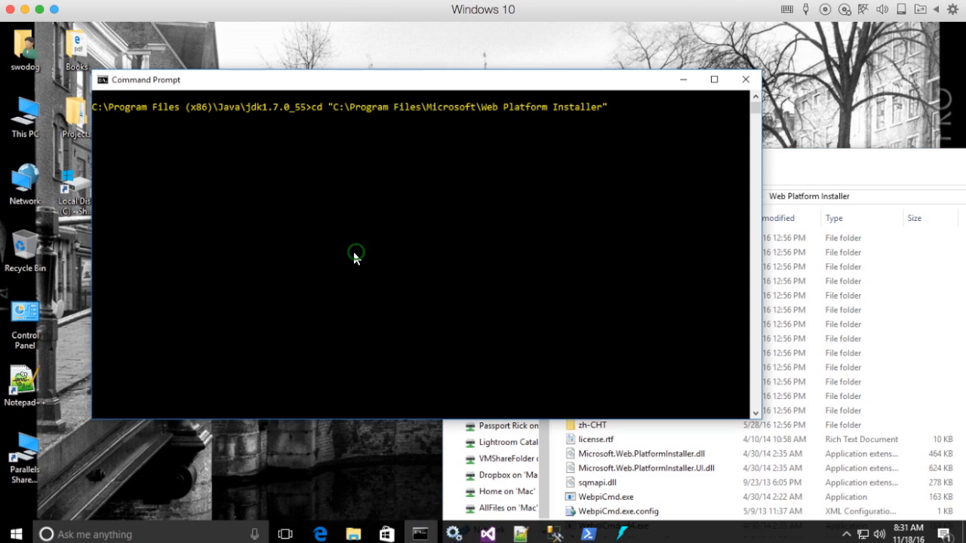
{"action": "mouse_move", "coordinate": [336, 249]}
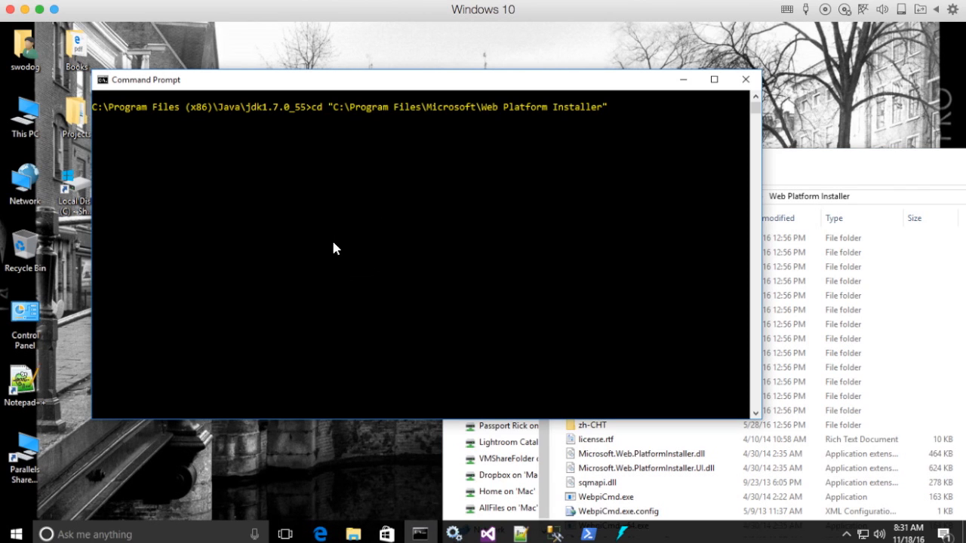
{"action": "mouse_move", "coordinate": [481, 124]}
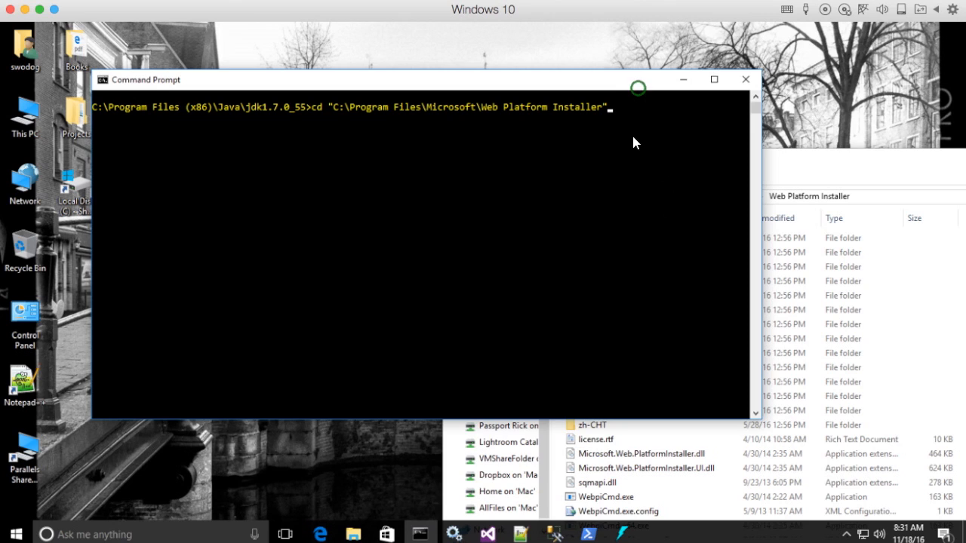
{"action": "mouse_move", "coordinate": [618, 95]}
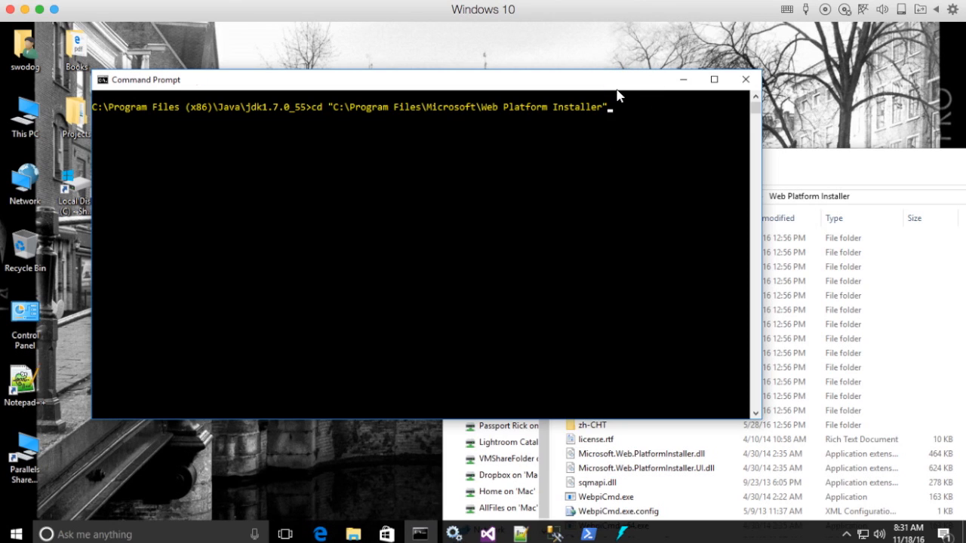
{"action": "key", "text": "Return"}
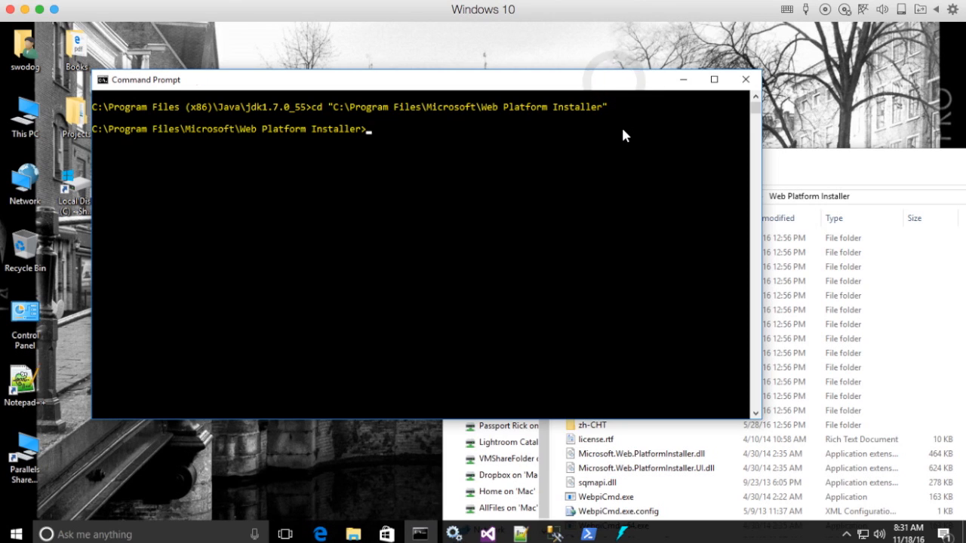
{"action": "mouse_move", "coordinate": [562, 186]}
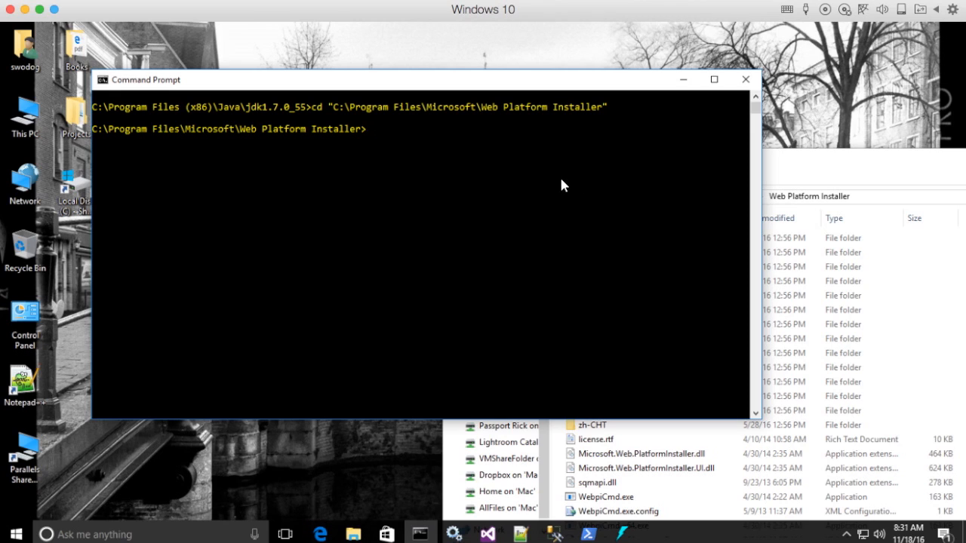
{"action": "mouse_move", "coordinate": [152, 148]}
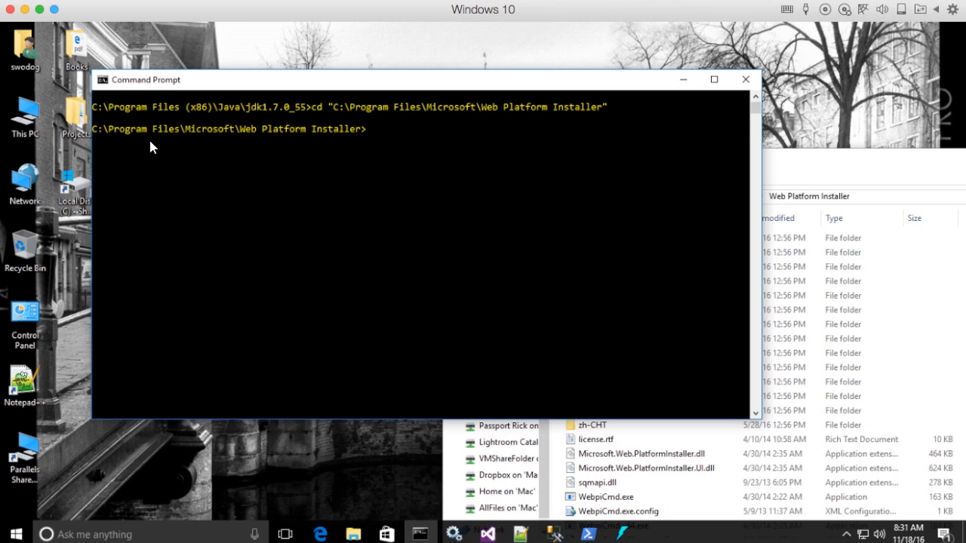
{"action": "mouse_move", "coordinate": [432, 84]}
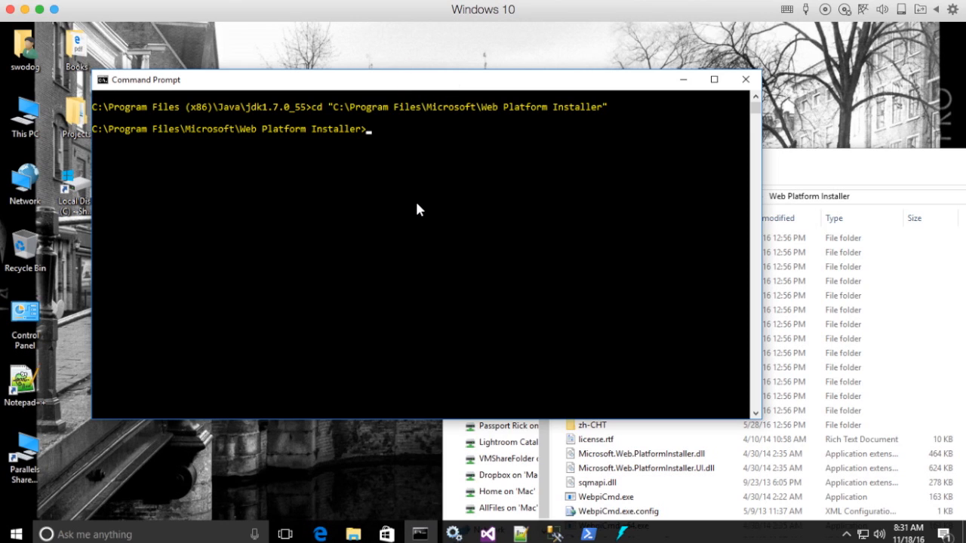
{"action": "type", "text": "cd c"}
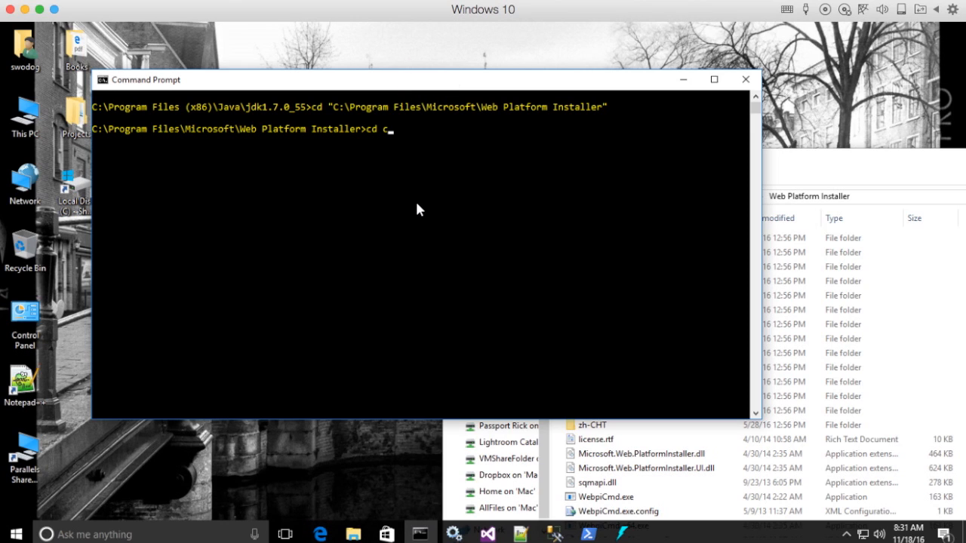
{"action": "key", "text": "backspace"}
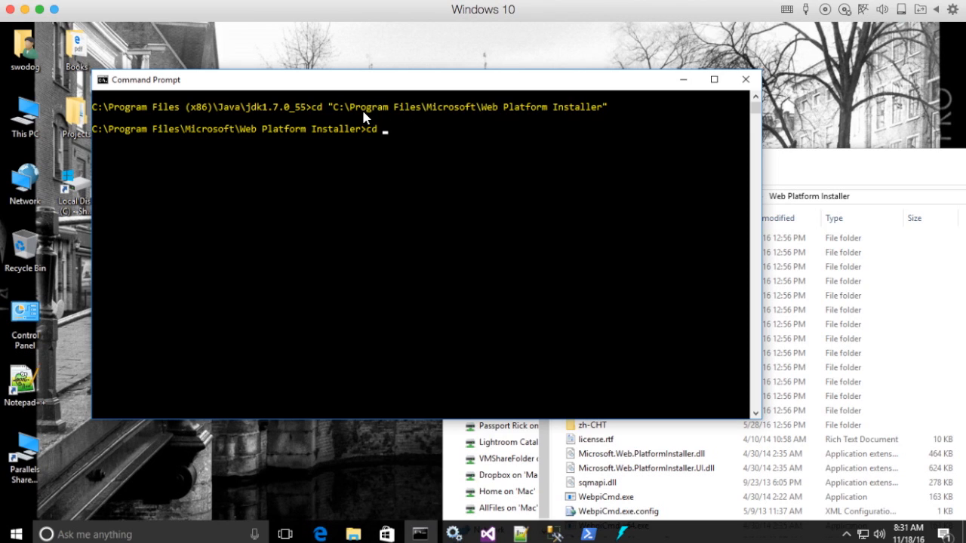
{"action": "mouse_move", "coordinate": [437, 120]}
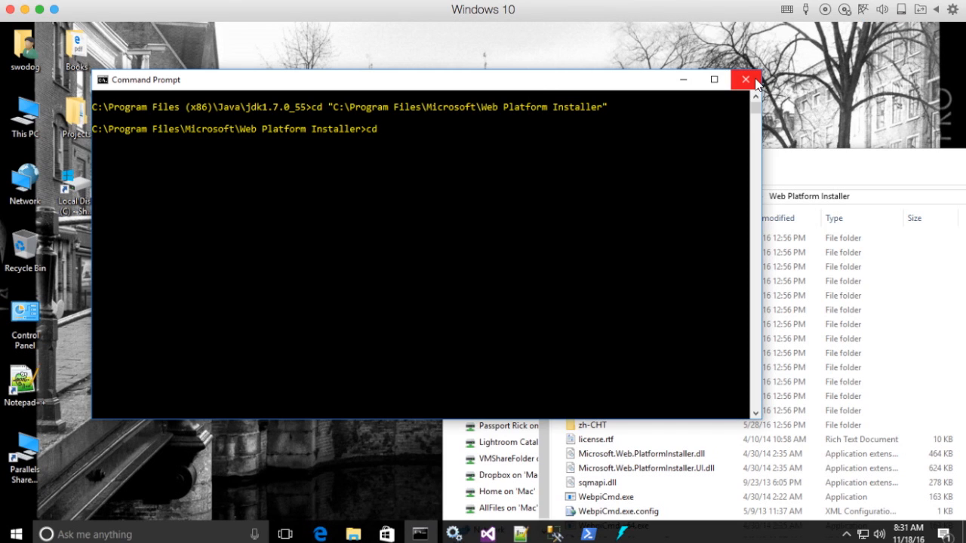
- Close the Command Prompt and the Web Platform Installer Explorer window, returning to the desktop
{"action": "left_click", "coordinate": [745, 79]}
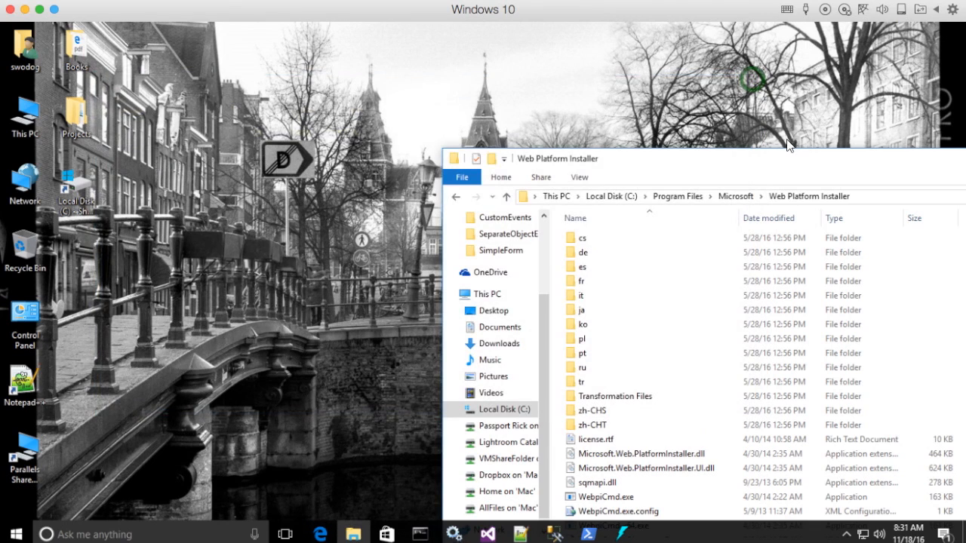
{"action": "mouse_move", "coordinate": [800, 176]}
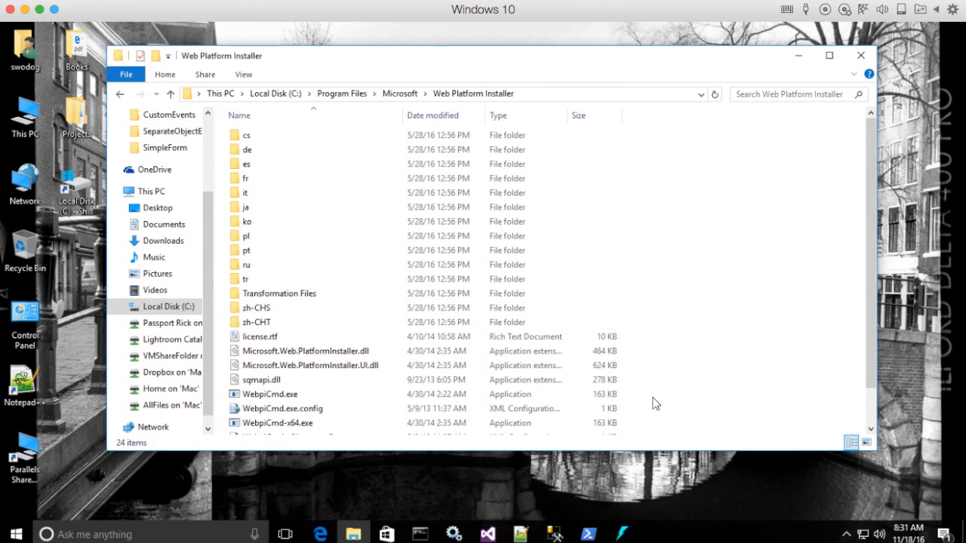
{"action": "mouse_move", "coordinate": [670, 167]}
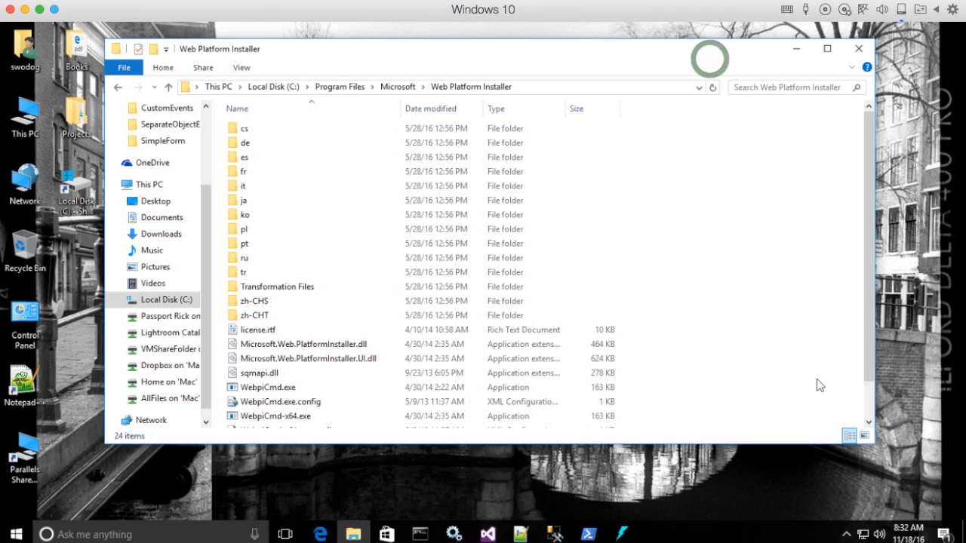
{"action": "mouse_move", "coordinate": [875, 446]}
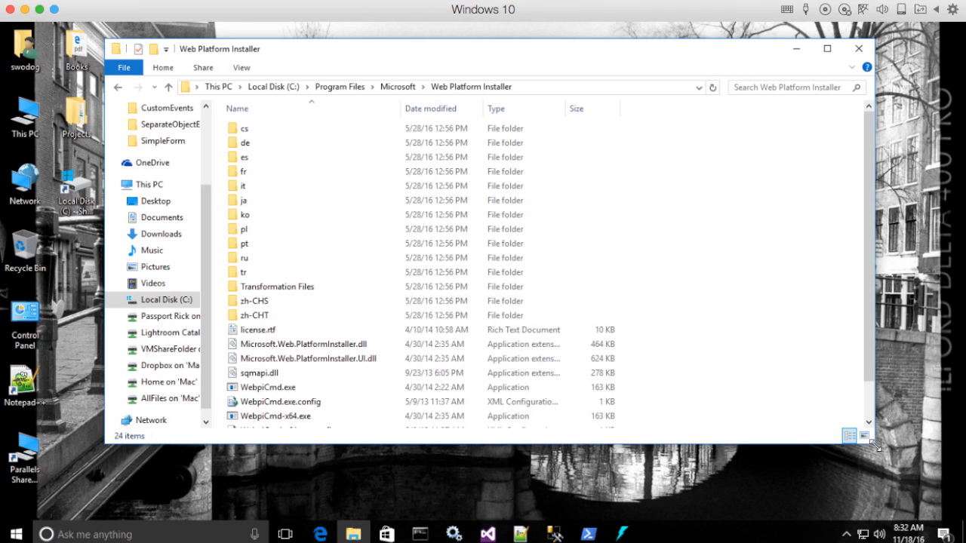
{"action": "mouse_move", "coordinate": [698, 221]}
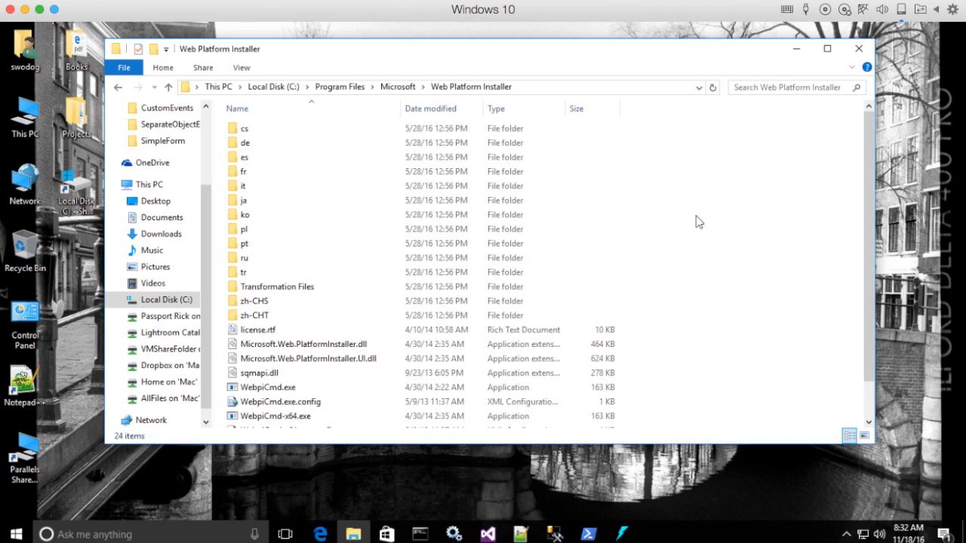
{"action": "left_click", "coordinate": [858, 49]}
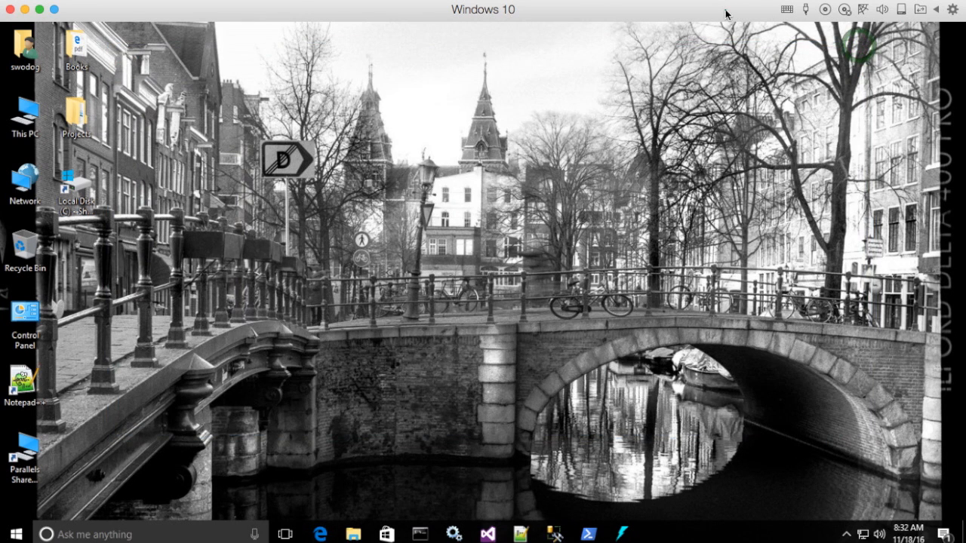
{"action": "mouse_move", "coordinate": [698, 257]}
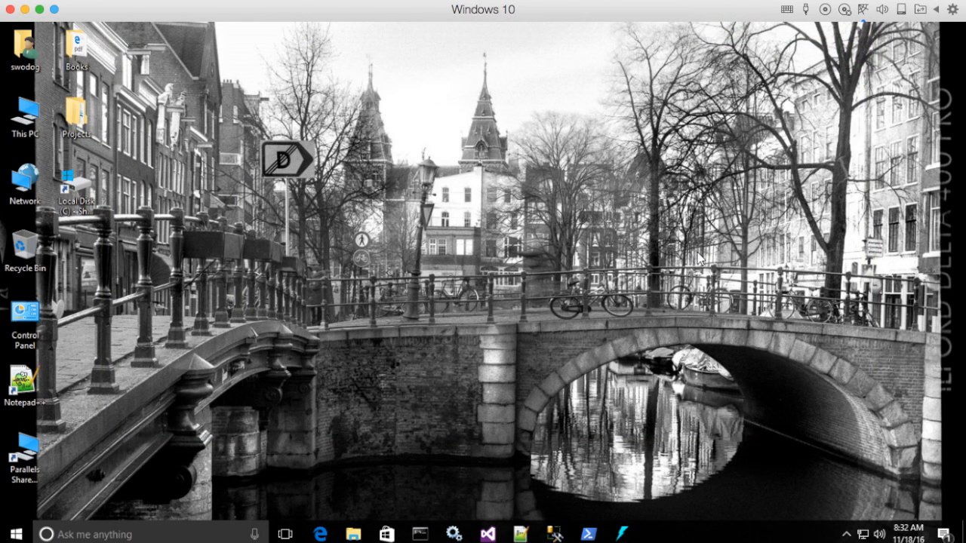